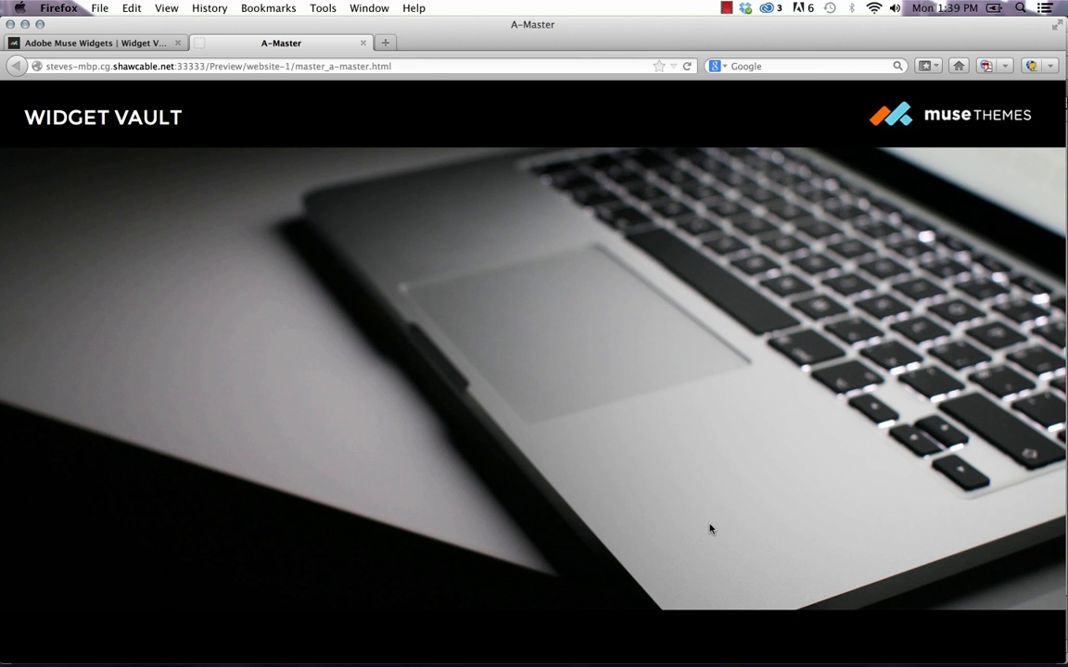
pyautogui.moveTo(414, 400)
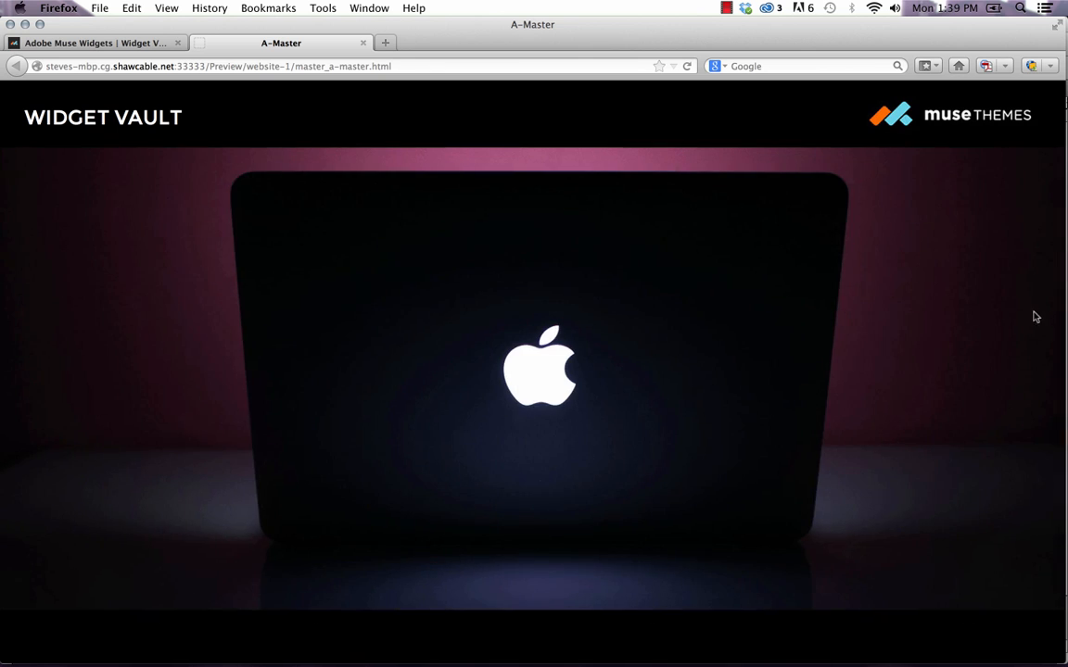
pyautogui.moveTo(288, 241)
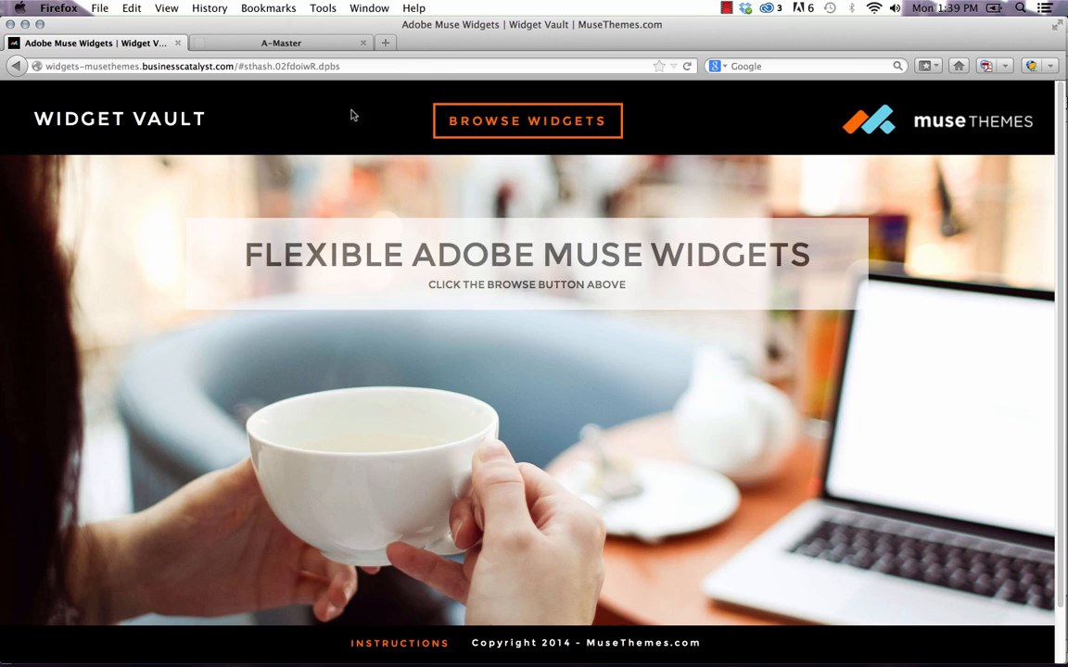
# - Switch Firefox to the Adobe Muse Widgets tab showing the live Widget Vault site
pyautogui.click(527, 120)
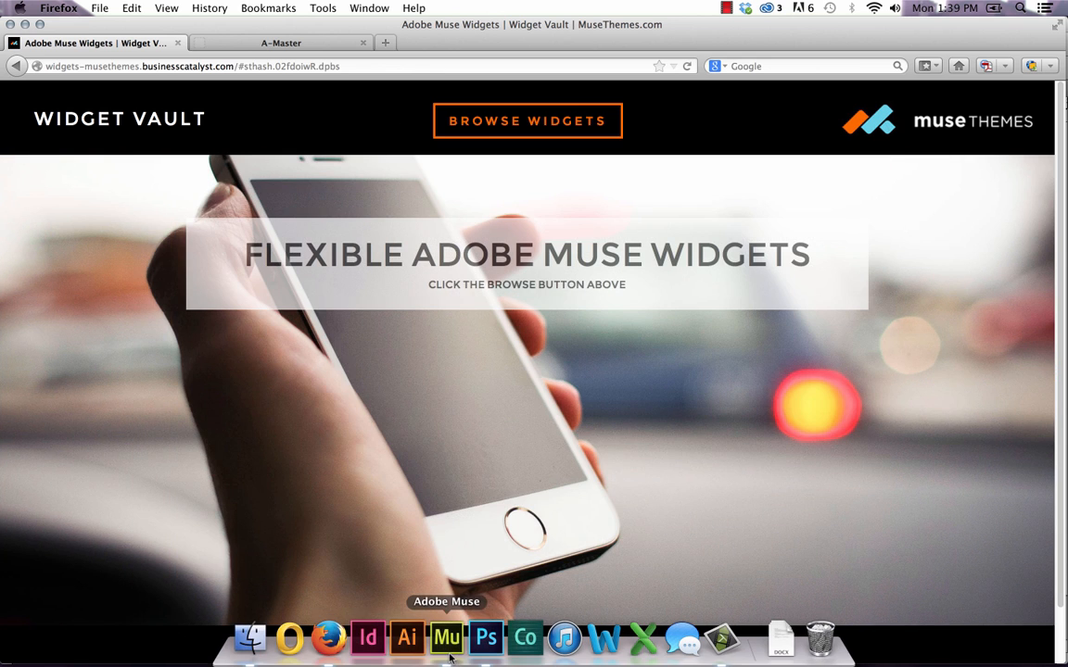
pyautogui.click(446, 638)
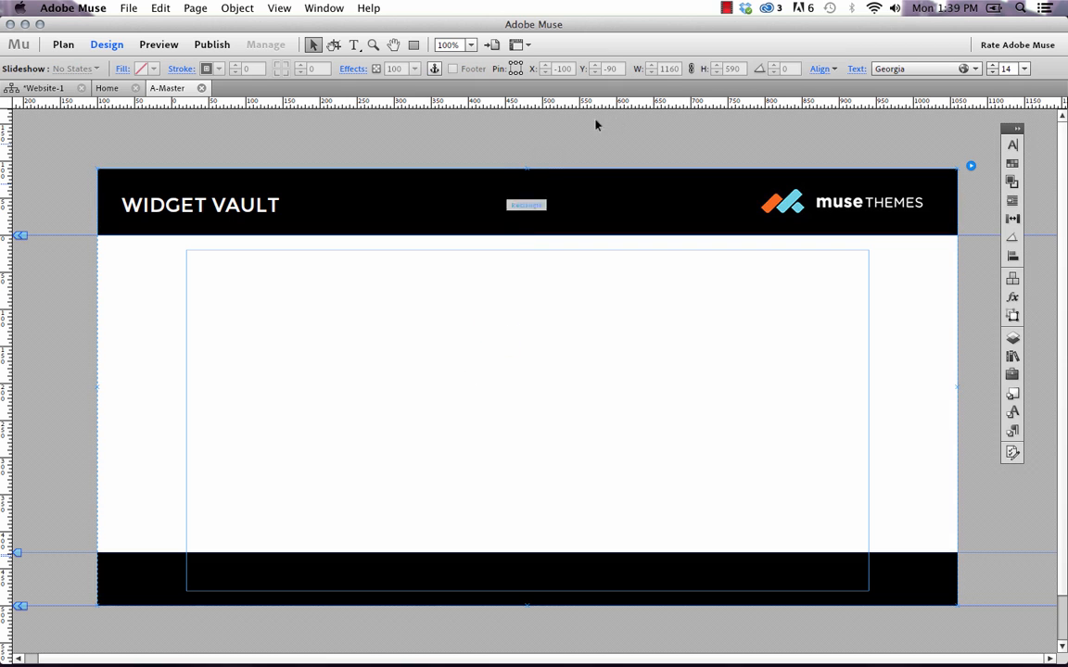
pyautogui.moveTo(646, 268)
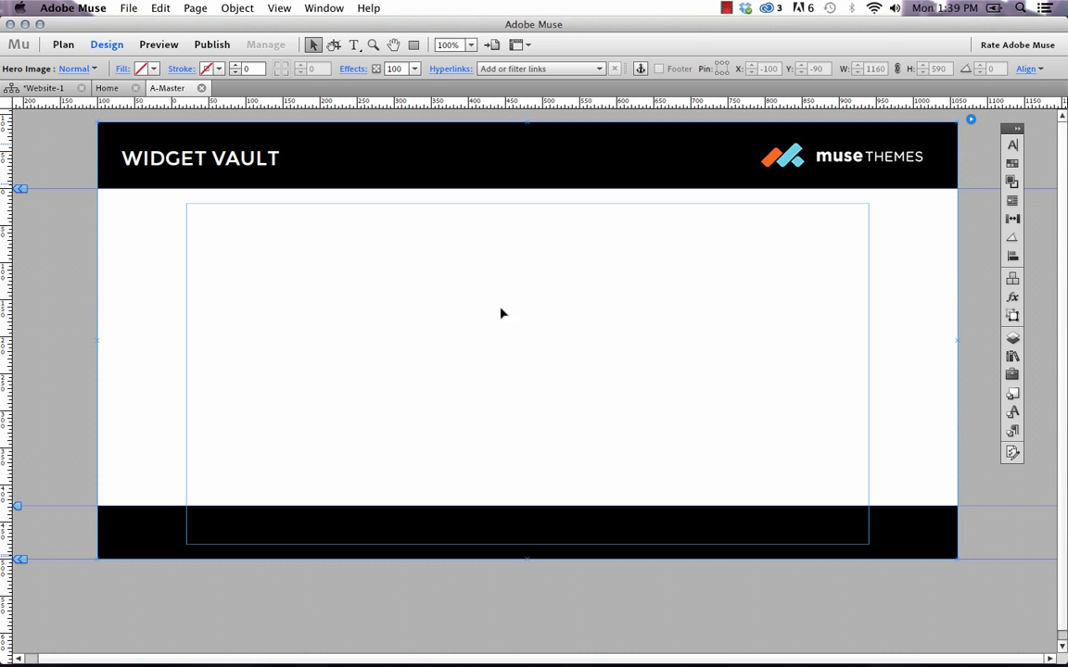
pyautogui.moveTo(454, 322)
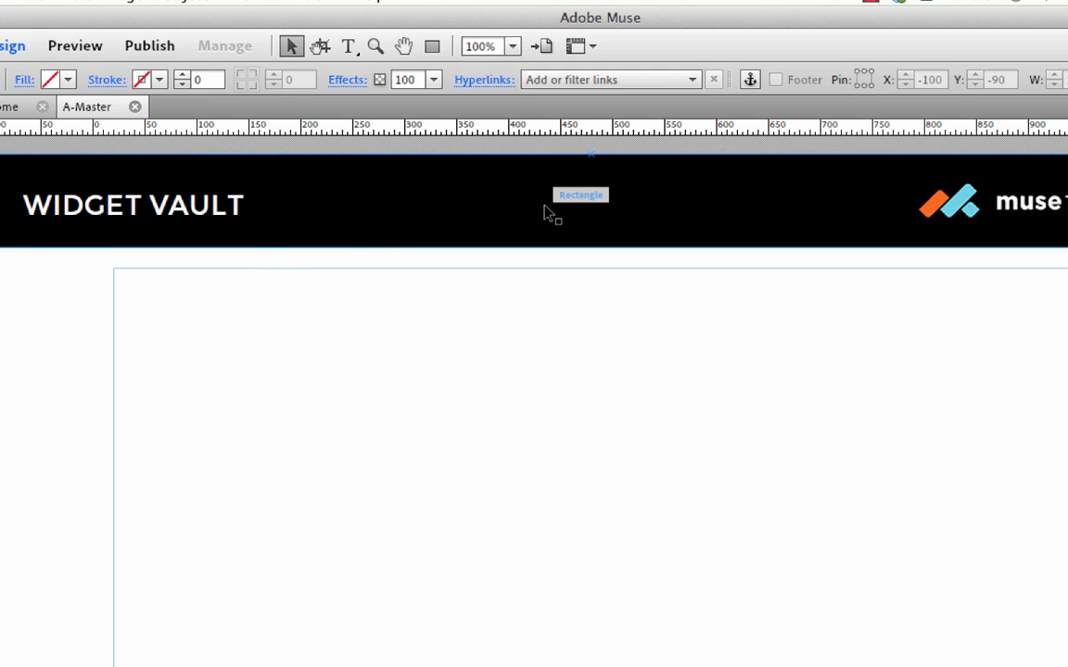
# - Duplicate the WIDGET VAULT title into the header centre and retype it as BROWSE
pyautogui.click(166, 211)
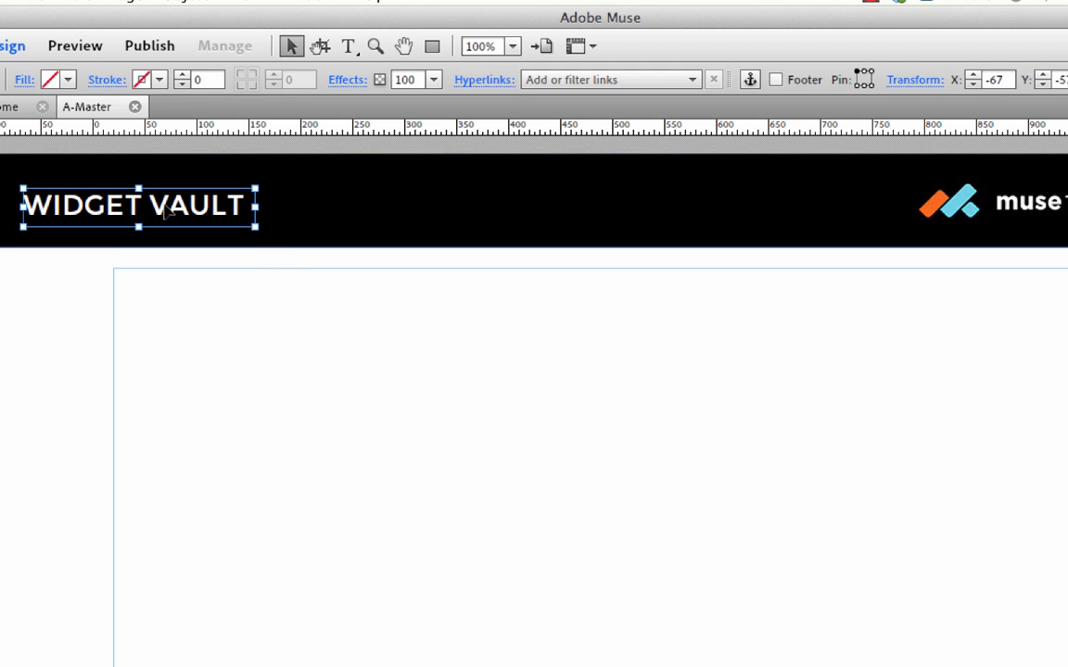
pyautogui.moveTo(139, 206); pyautogui.dragTo(598, 205)
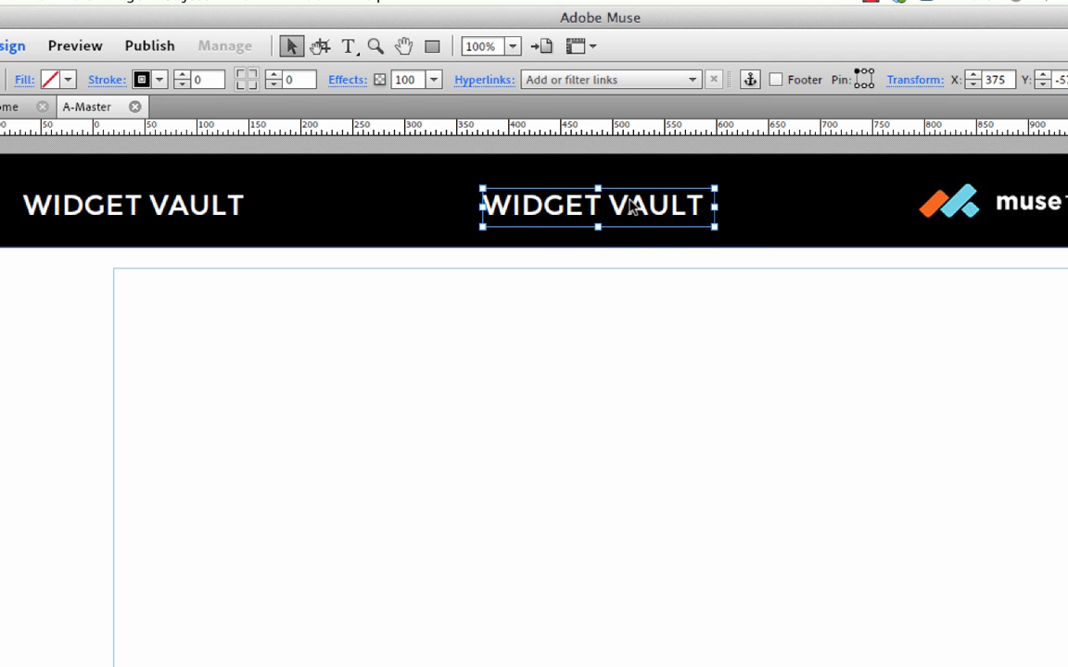
pyautogui.doubleClick(597, 204)
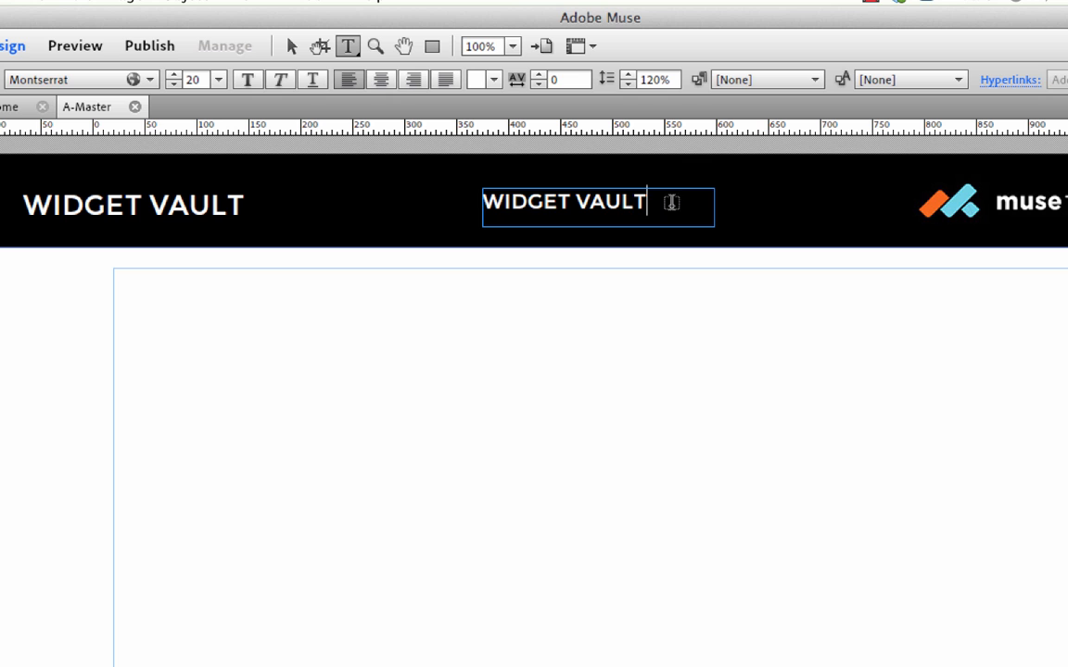
pyautogui.write('BROWS')
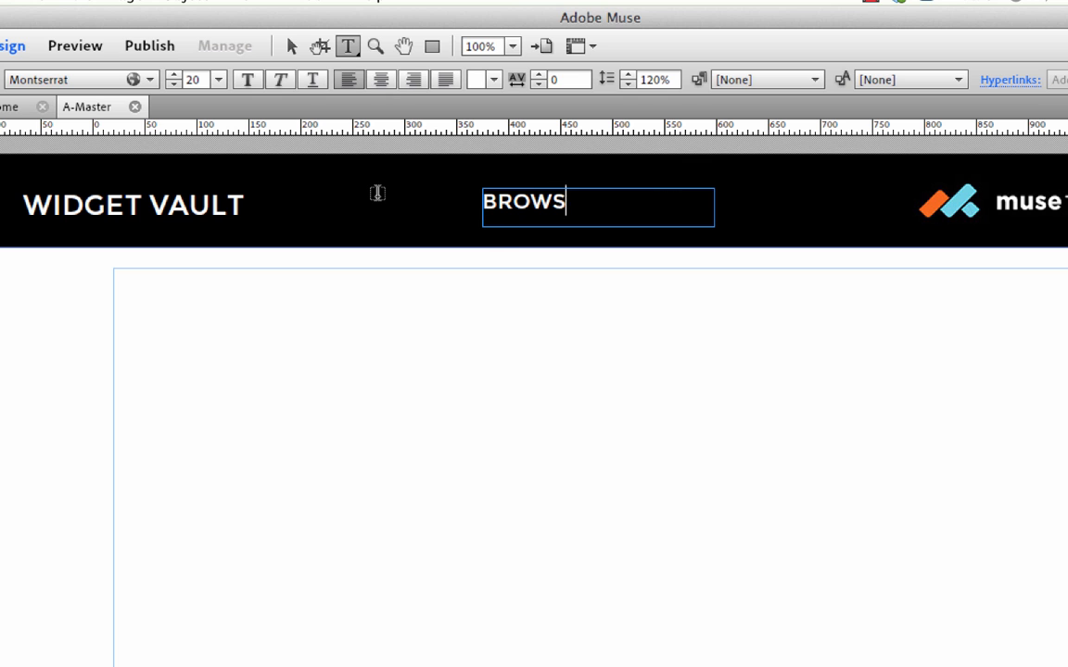
# - Make the BROWSE text orange and start setting its outline colour
pyautogui.click(493, 79)
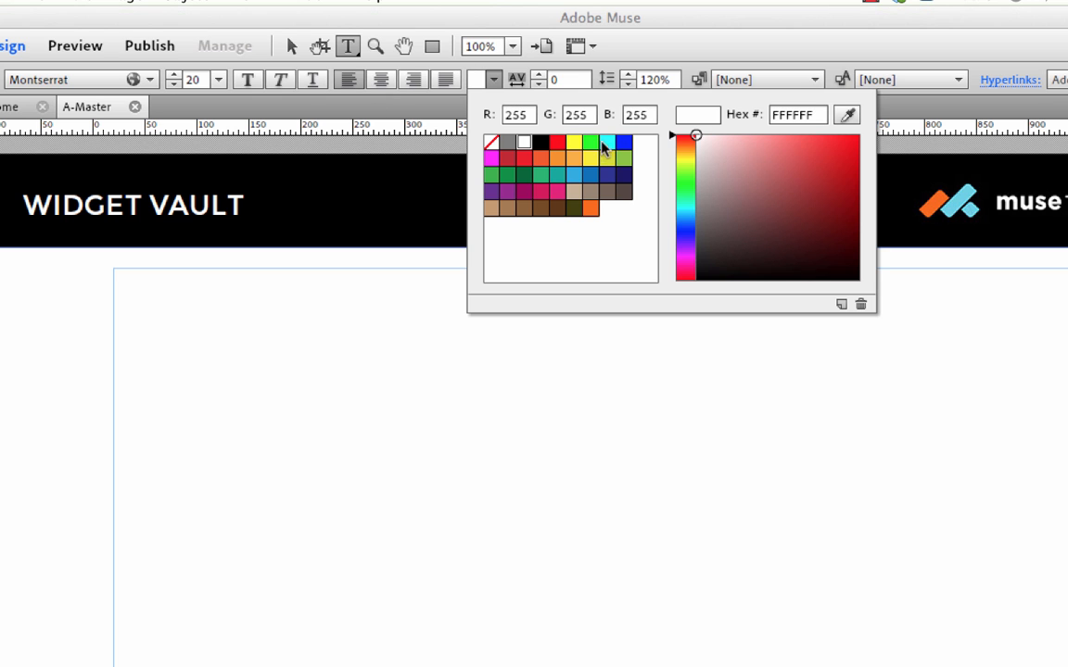
pyautogui.click(591, 207)
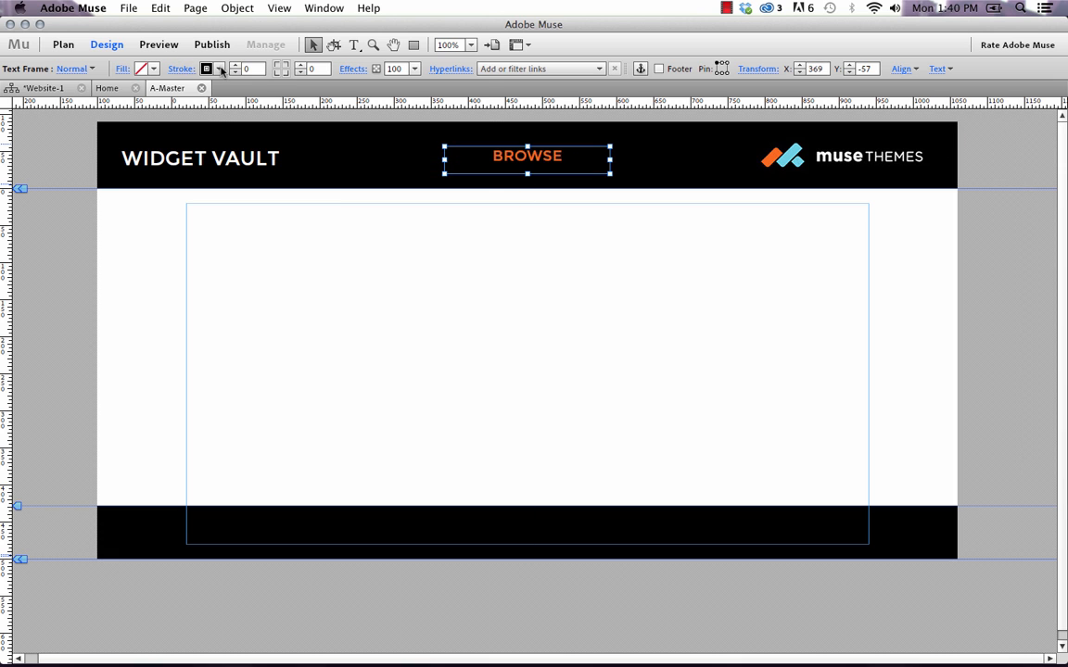
pyautogui.click(206, 68)
pyautogui.write('4')
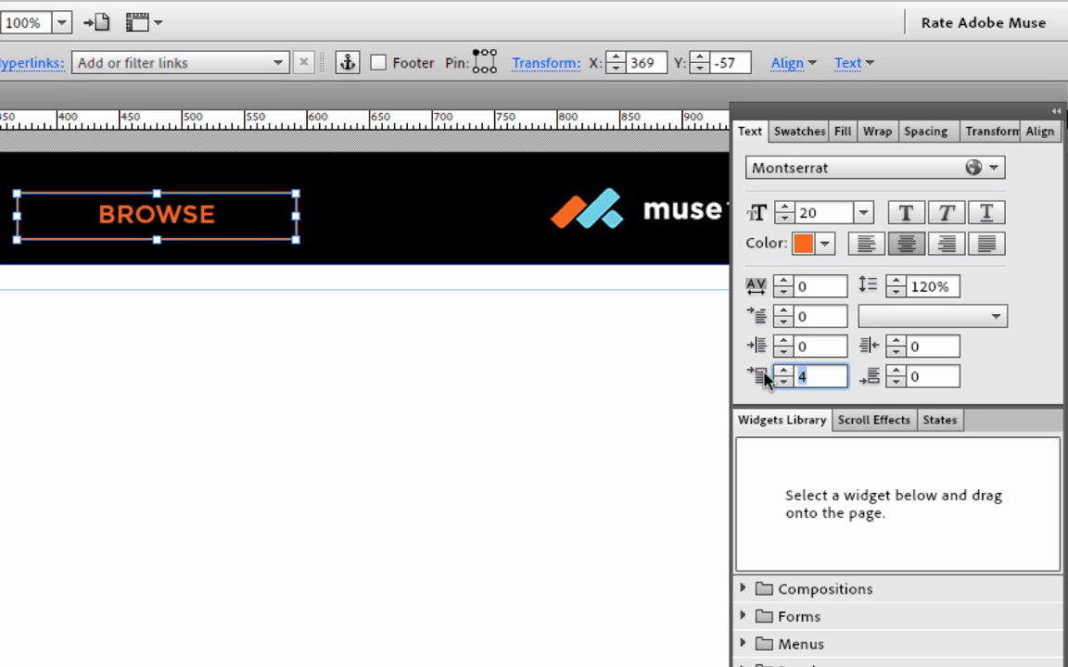
pyautogui.moveTo(776, 380)
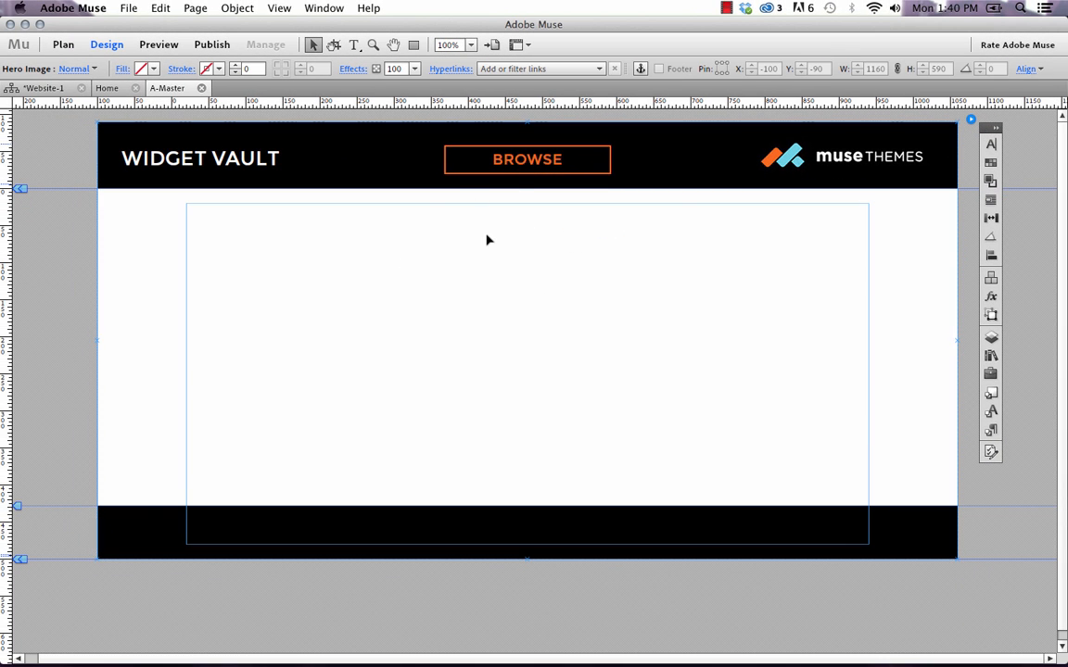
pyautogui.moveTo(390, 424)
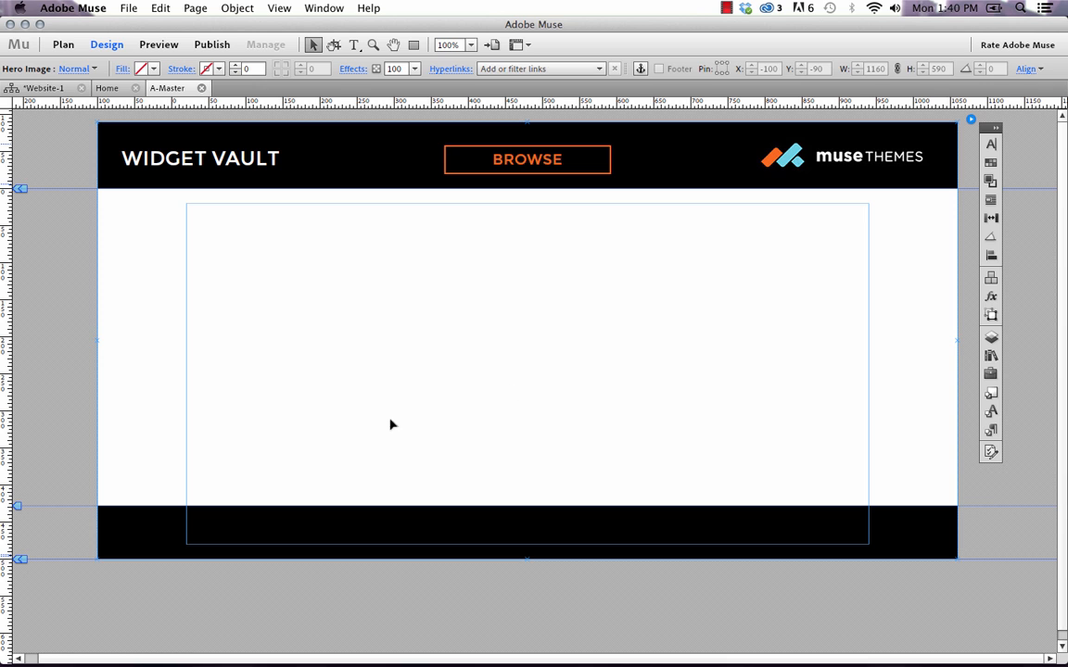
pyautogui.moveTo(504, 321)
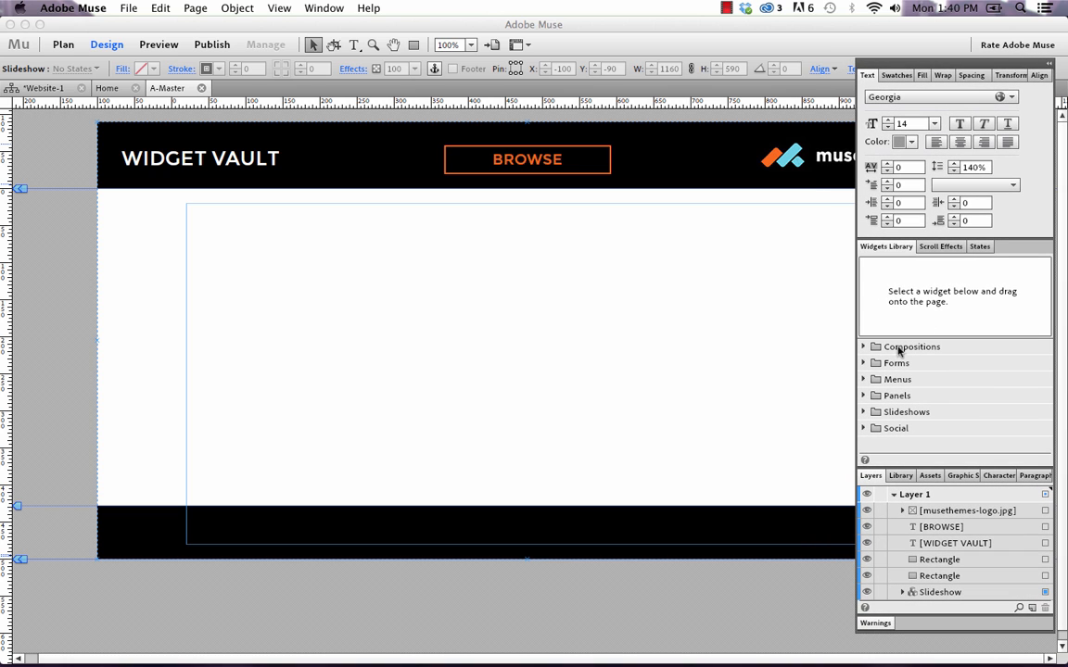
# - Choose the Blank widget from the Compositions group in the Widgets Library
pyautogui.click(911, 345)
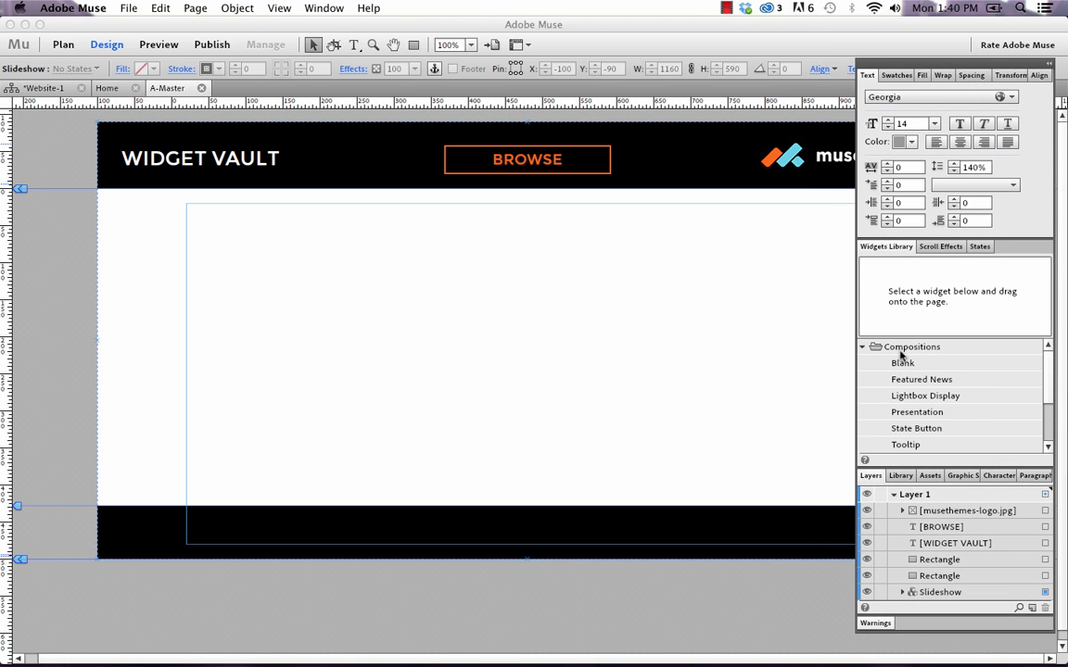
pyautogui.click(902, 362)
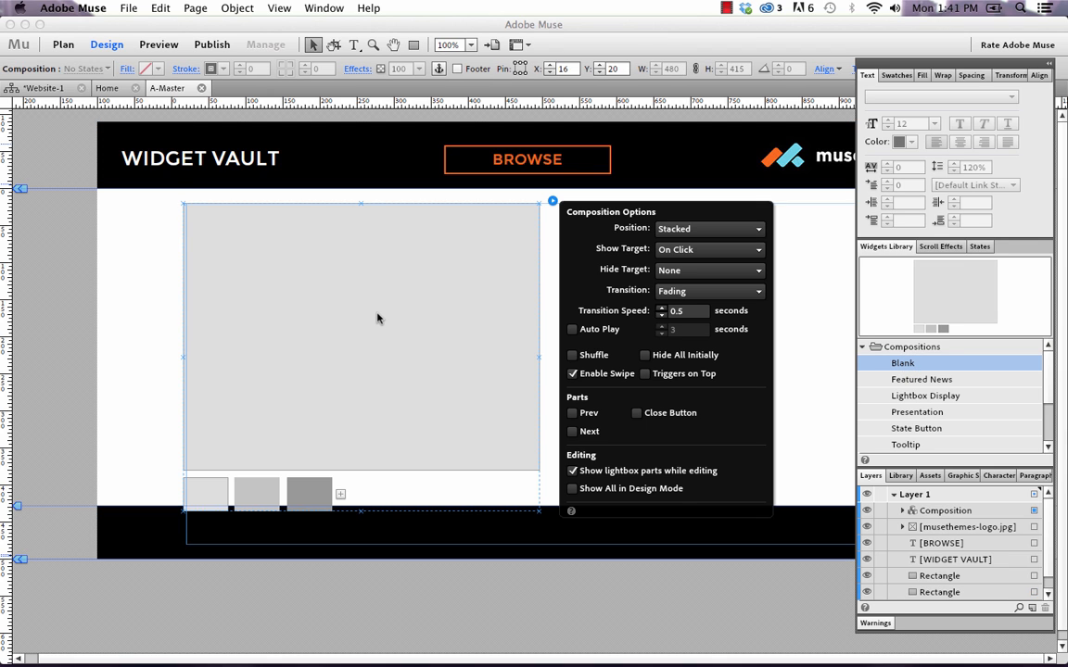
pyautogui.moveTo(359, 378)
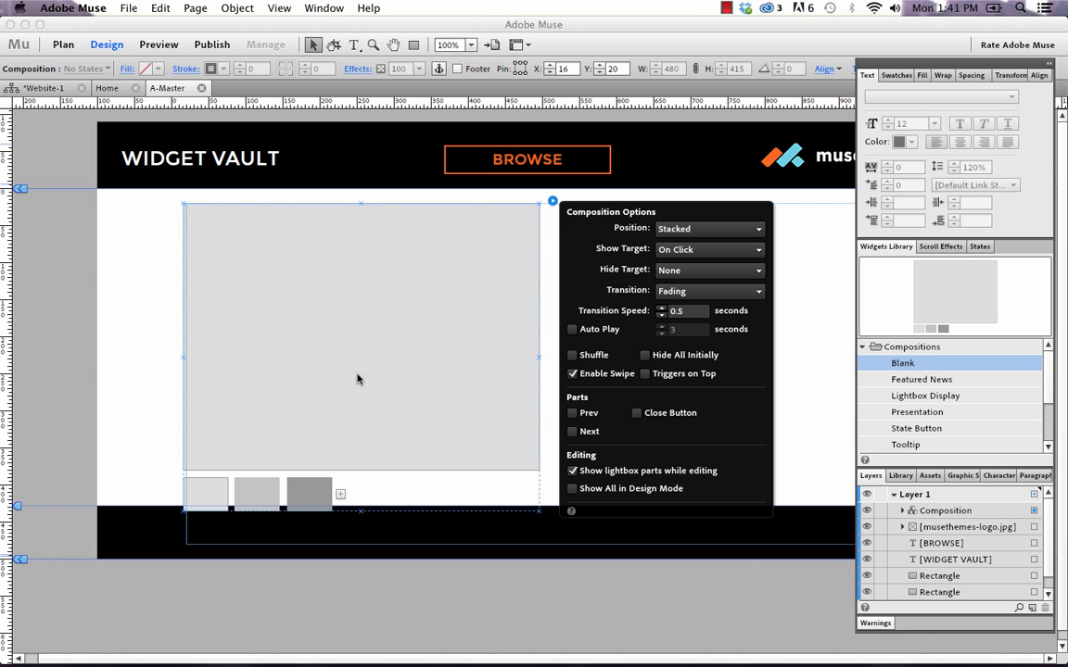
pyautogui.moveTo(300, 442)
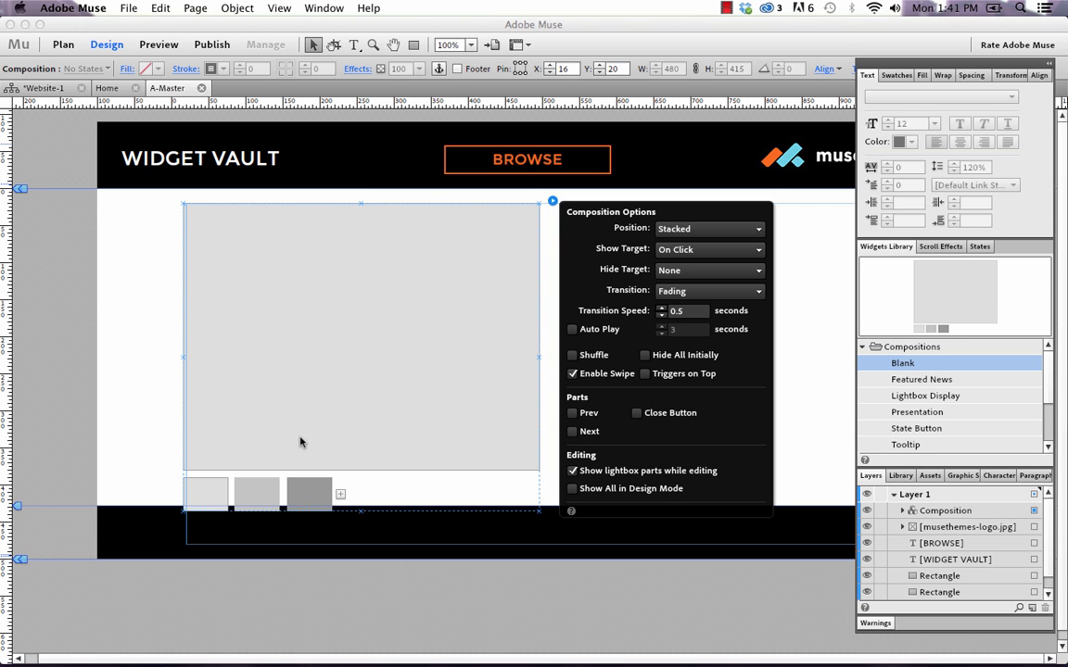
# - Select the composition's trigger thumbnails, starting from the first one
pyautogui.click(205, 491)
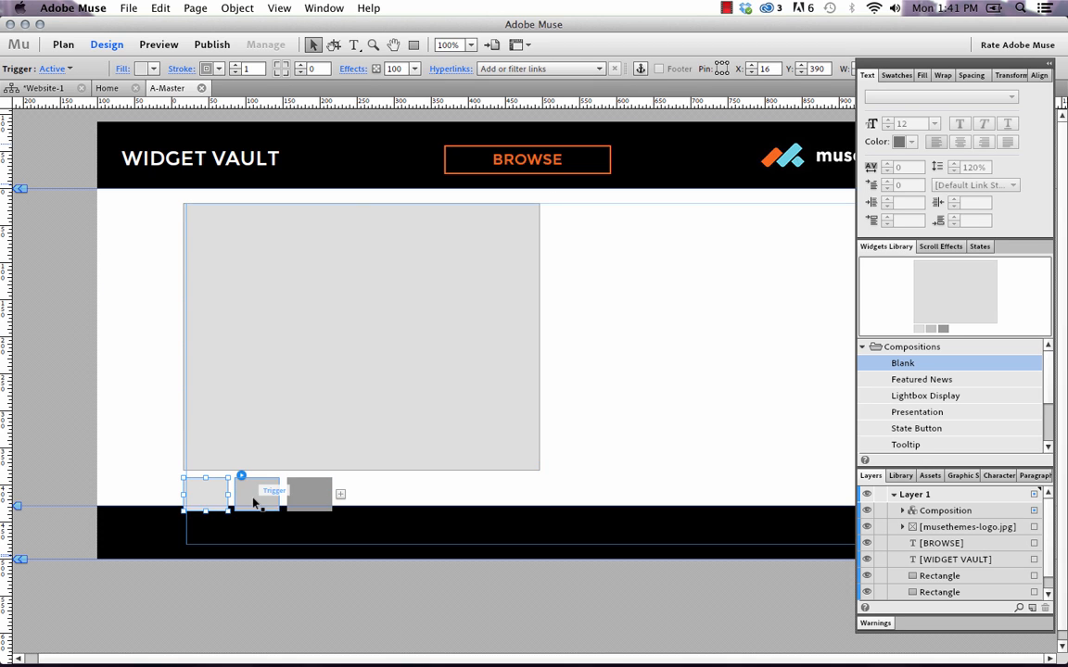
pyautogui.moveTo(204, 492); pyautogui.dragTo(255, 491)
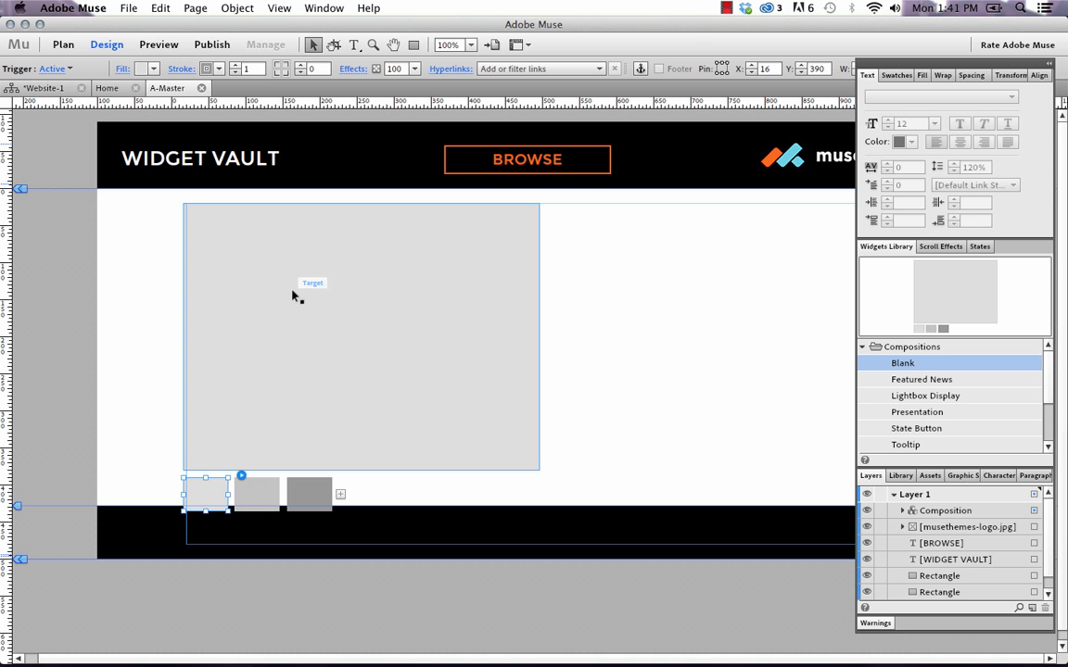
pyautogui.moveTo(304, 310)
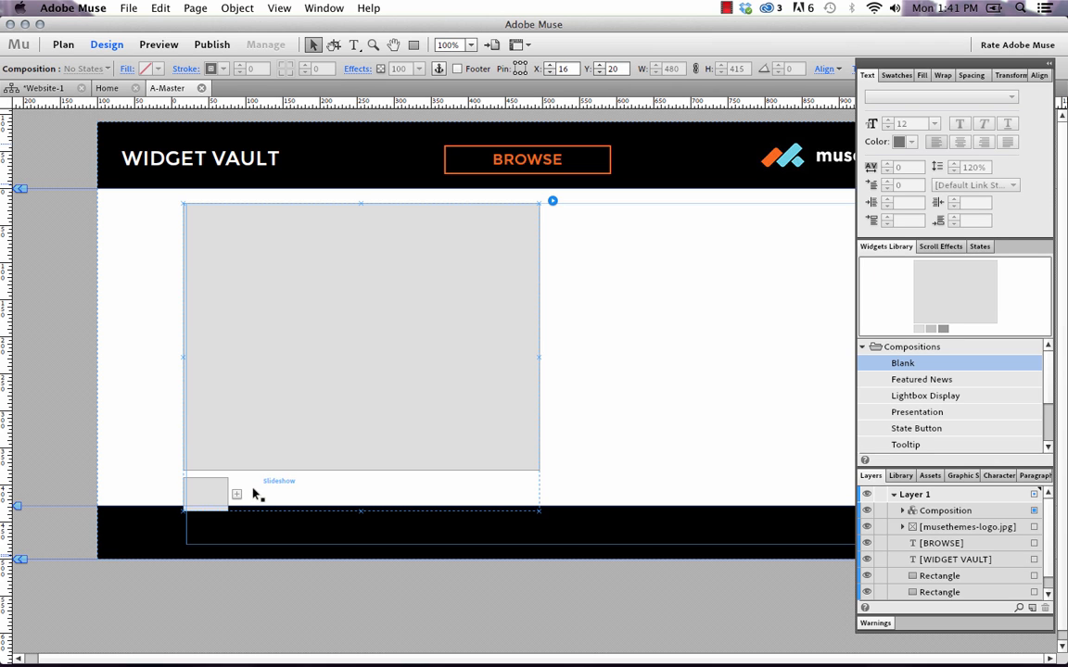
pyautogui.moveTo(305, 411)
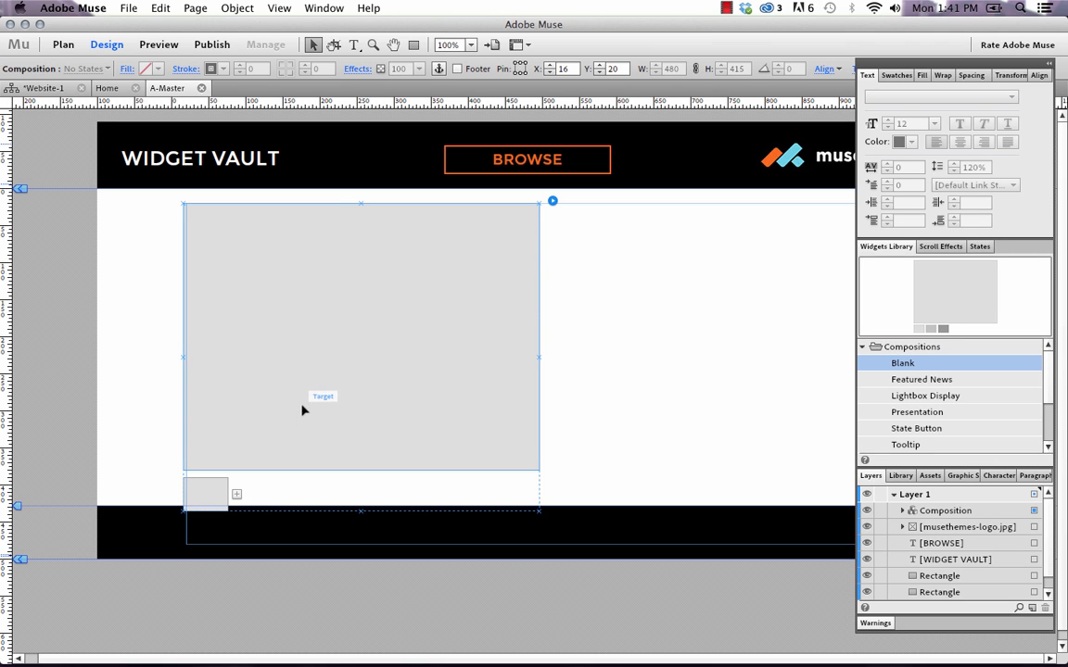
pyautogui.moveTo(371, 396)
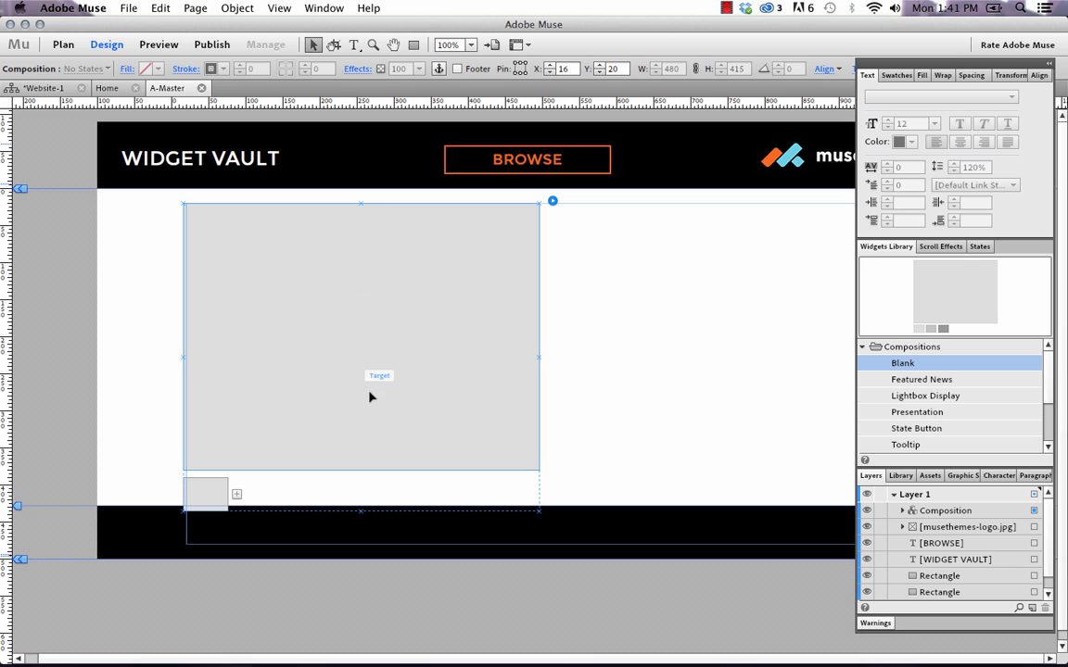
pyautogui.moveTo(489, 343)
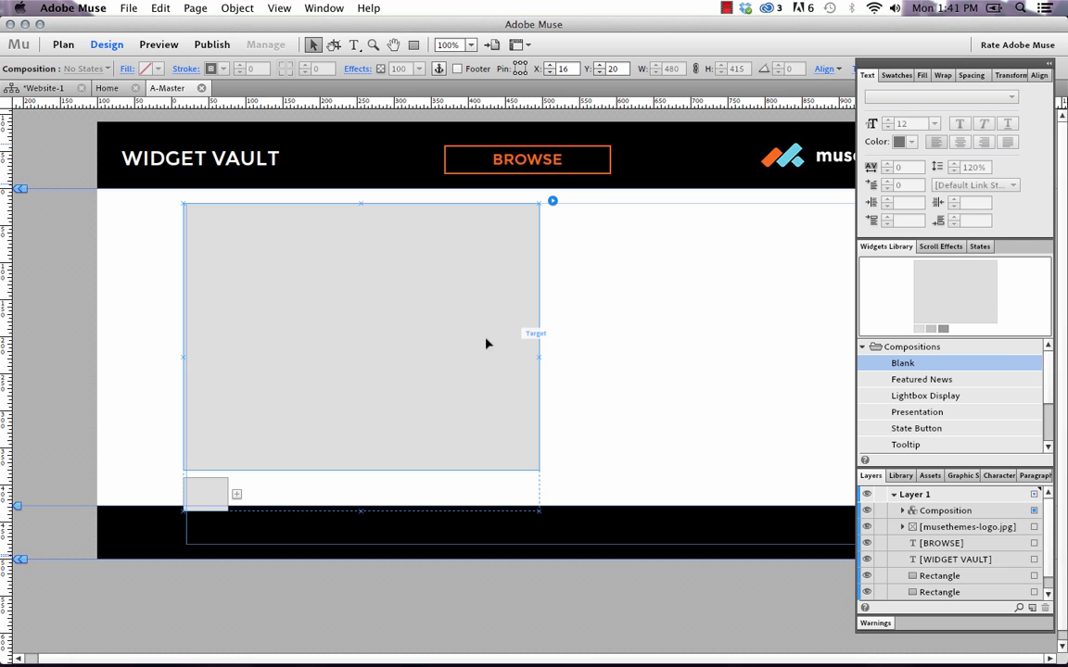
pyautogui.moveTo(387, 348)
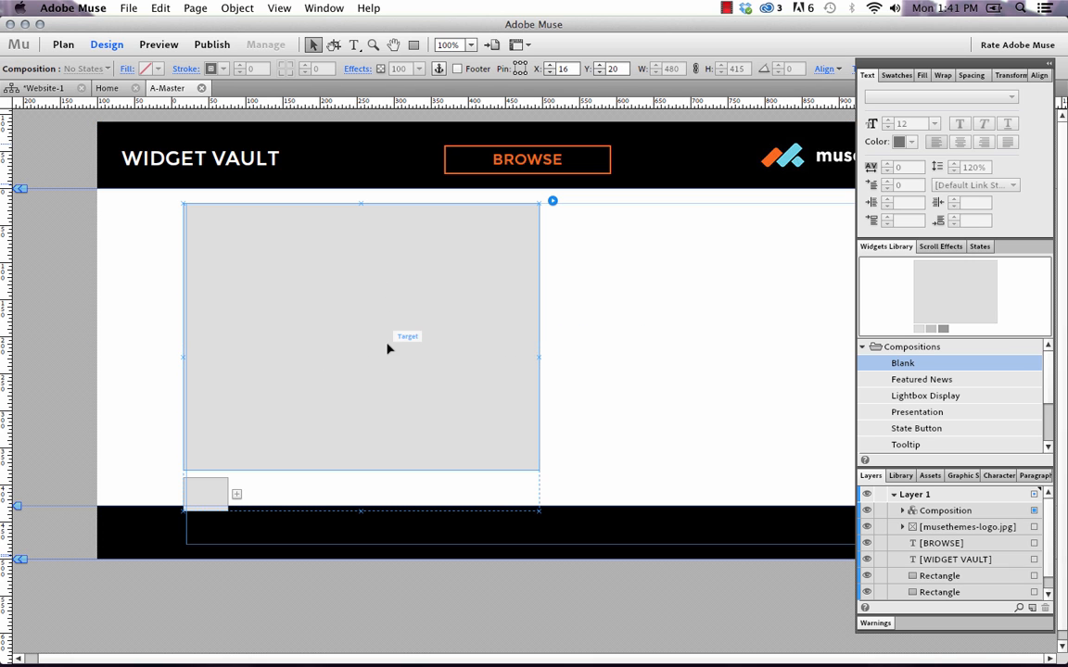
# - Stretch the composition's target content panel across the page width
pyautogui.moveTo(388, 348); pyautogui.dragTo(412, 361)
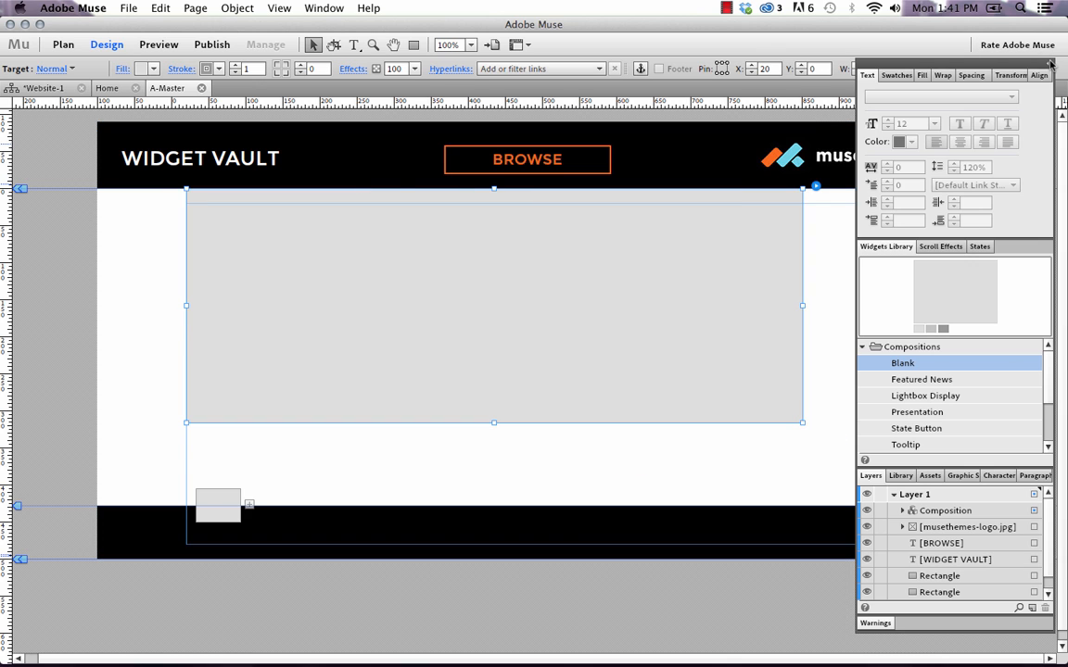
pyautogui.click(1049, 64)
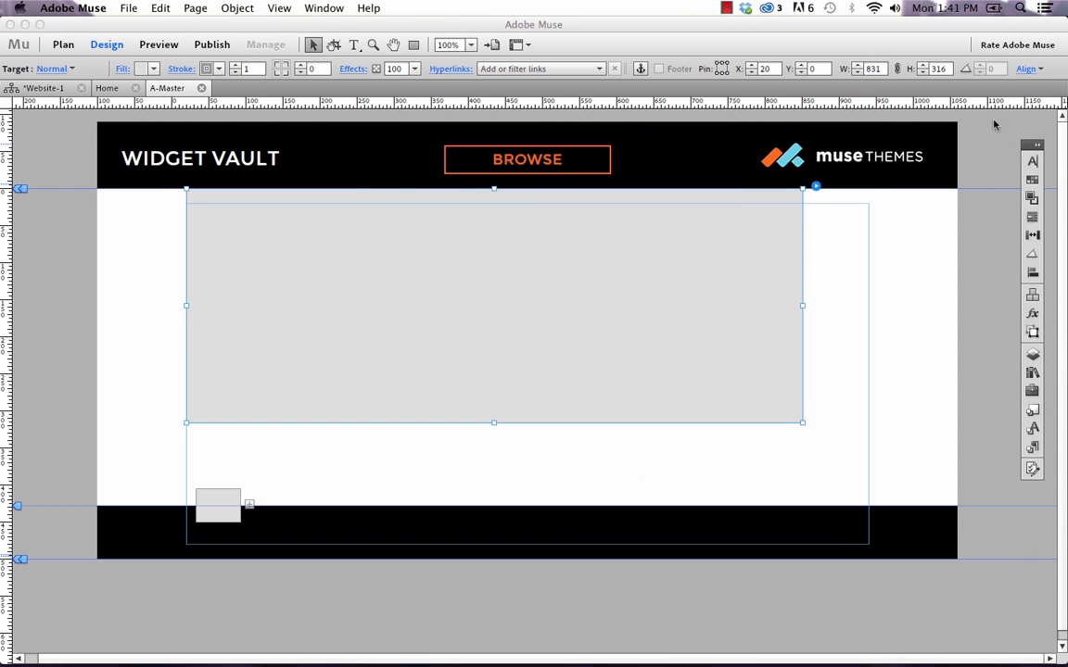
pyautogui.moveTo(802, 422); pyautogui.dragTo(863, 411)
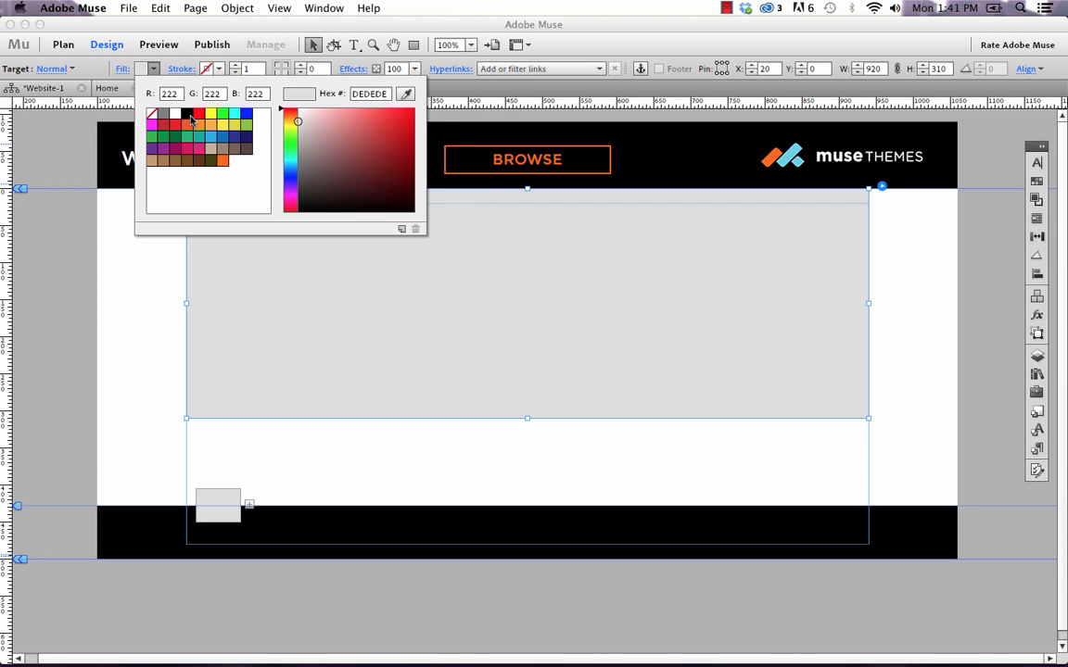
# - Fill the content panel black (000000) and give it an orange outline
pyautogui.click(185, 113)
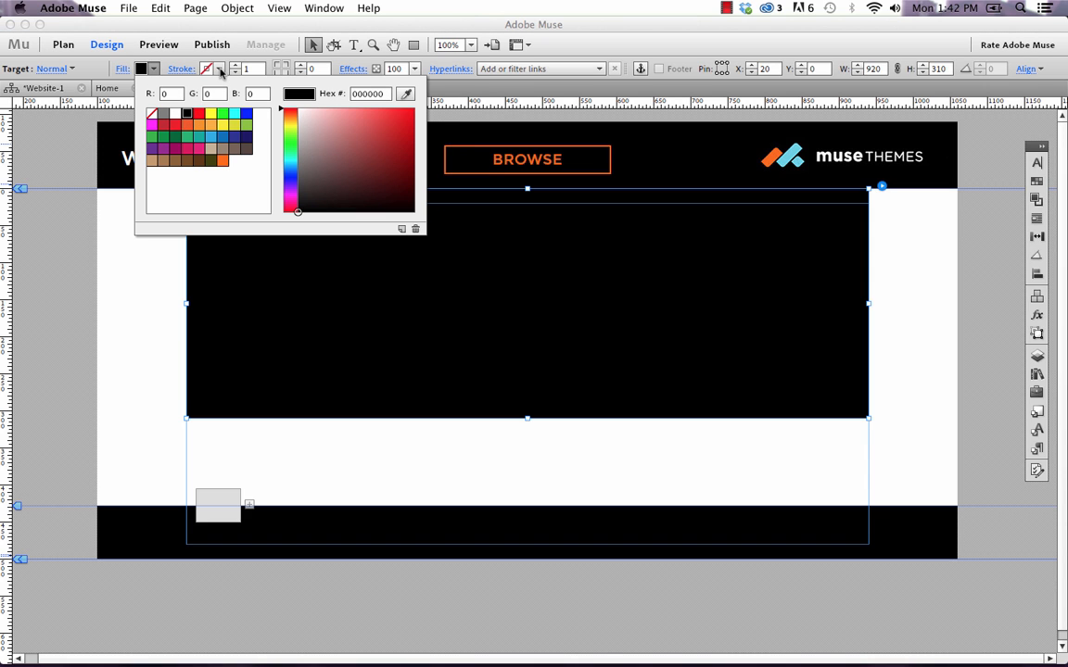
pyautogui.click(214, 67)
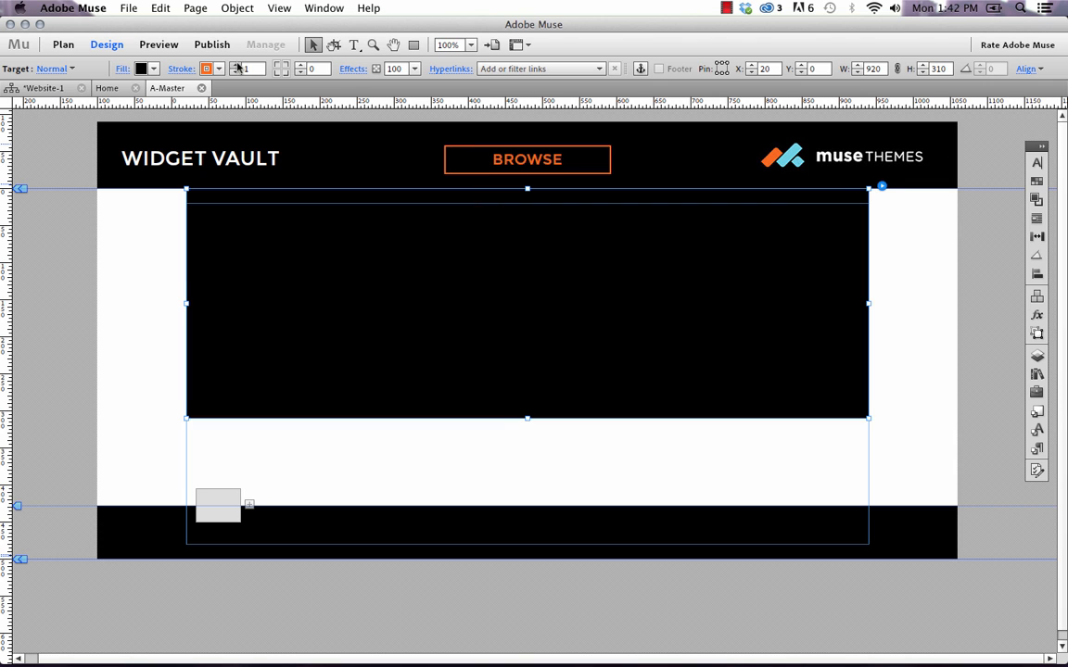
pyautogui.click(467, 415)
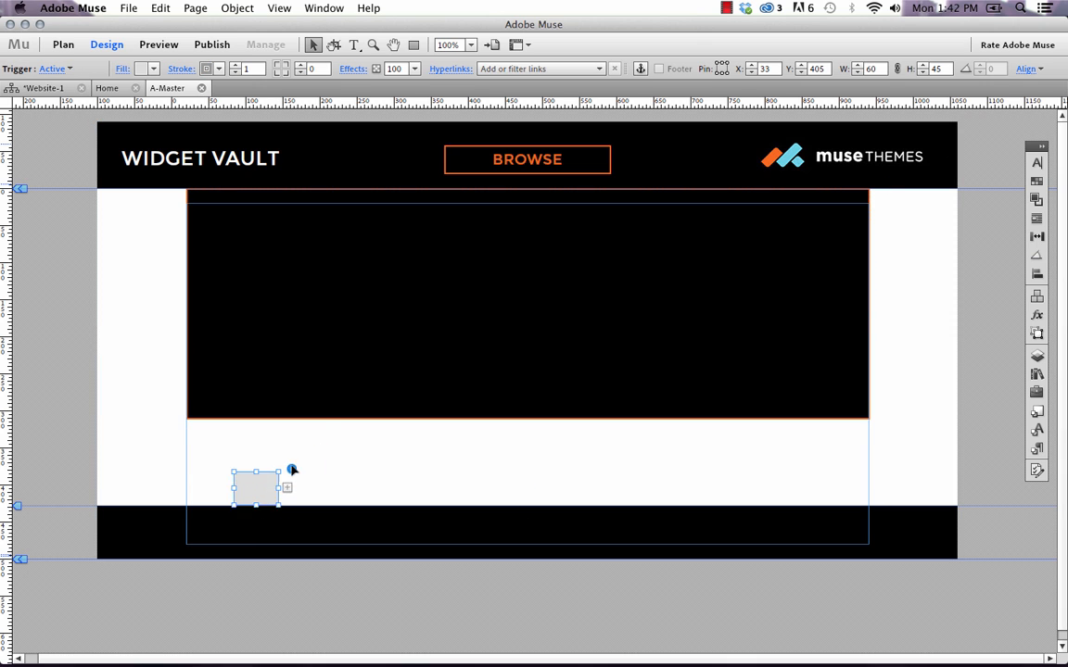
# - Move the trigger box onto the header's BROWSE label and resize it to about 238×55 px
pyautogui.moveTo(257, 488); pyautogui.dragTo(461, 156)
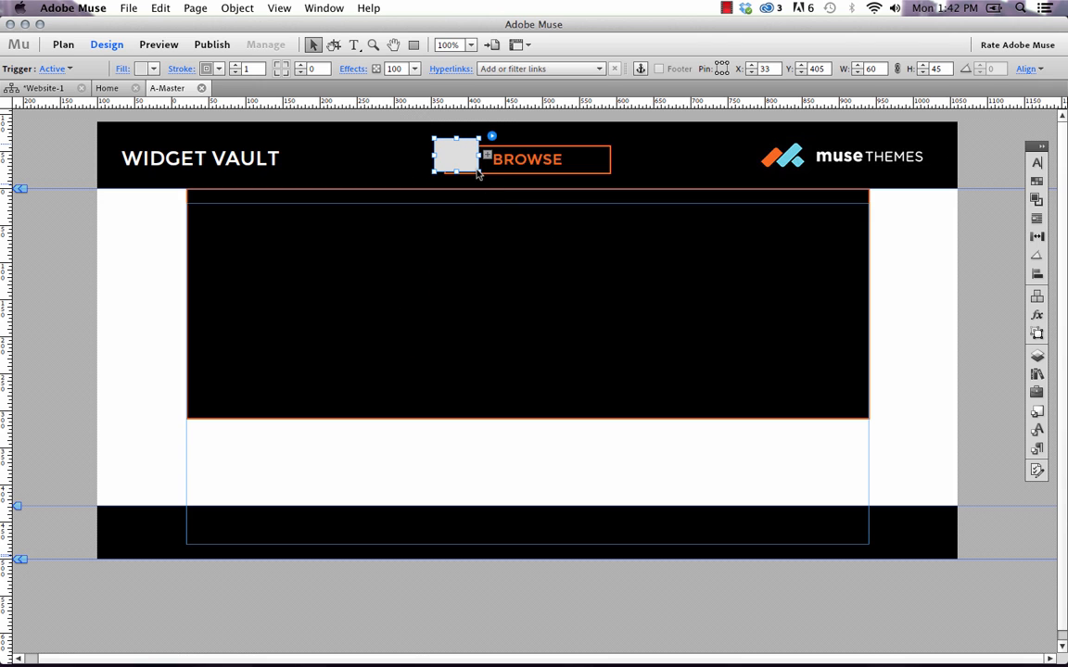
pyautogui.moveTo(482, 157); pyautogui.dragTo(611, 157)
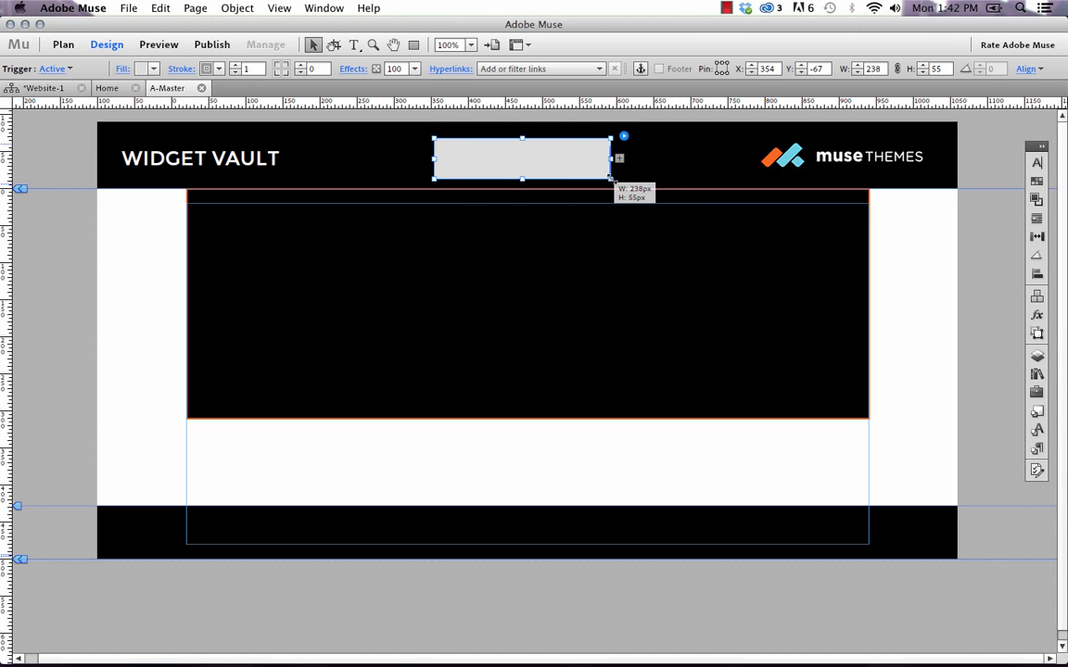
pyautogui.moveTo(611, 158); pyautogui.dragTo(623, 158)
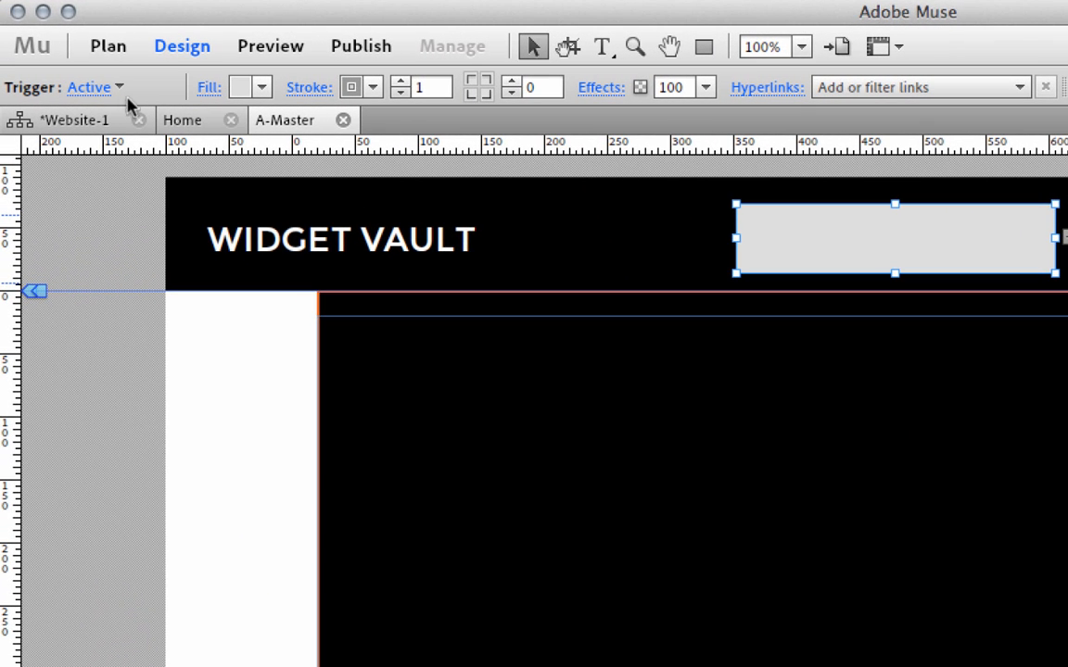
# - In the trigger's Normal state, set Fill to None and Stroke to None
pyautogui.click(92, 86)
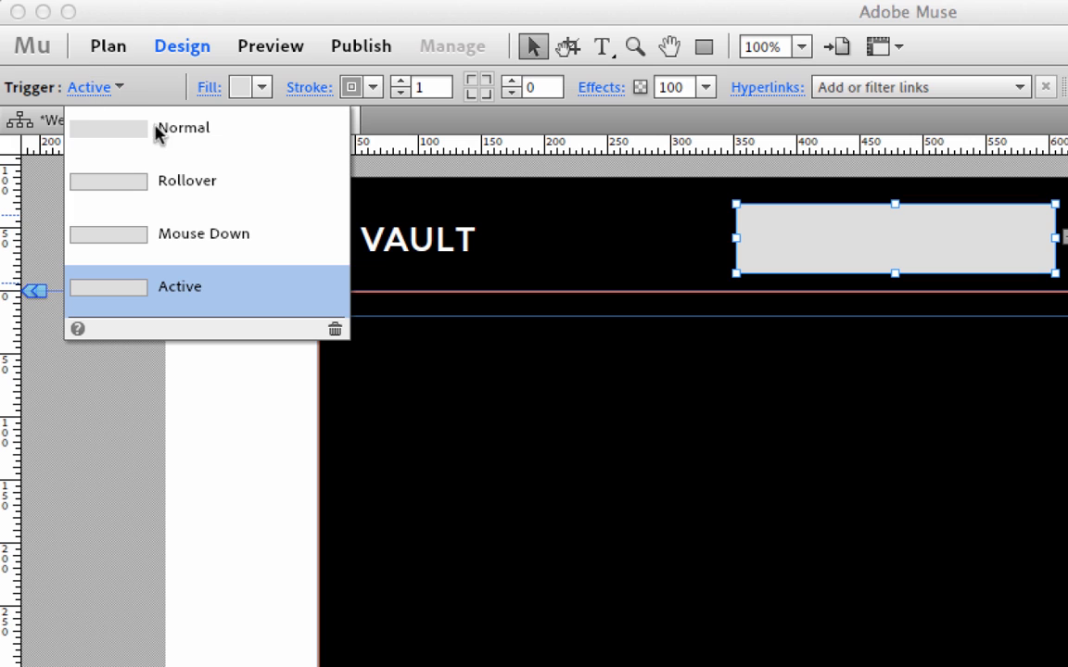
pyautogui.moveTo(183, 128)
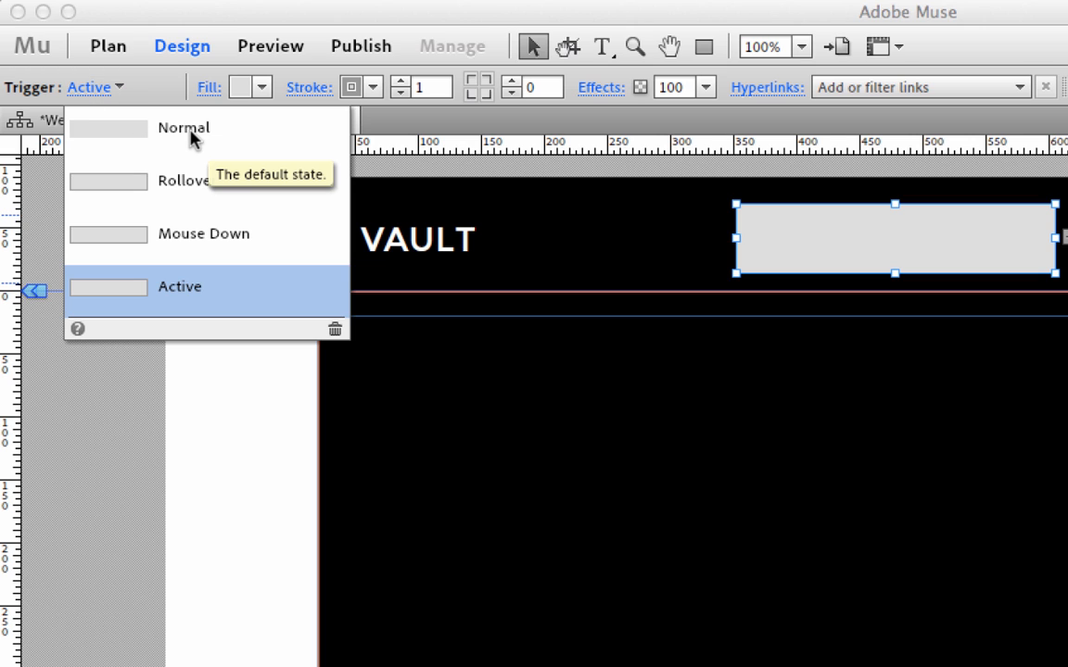
pyautogui.moveTo(1008, 249)
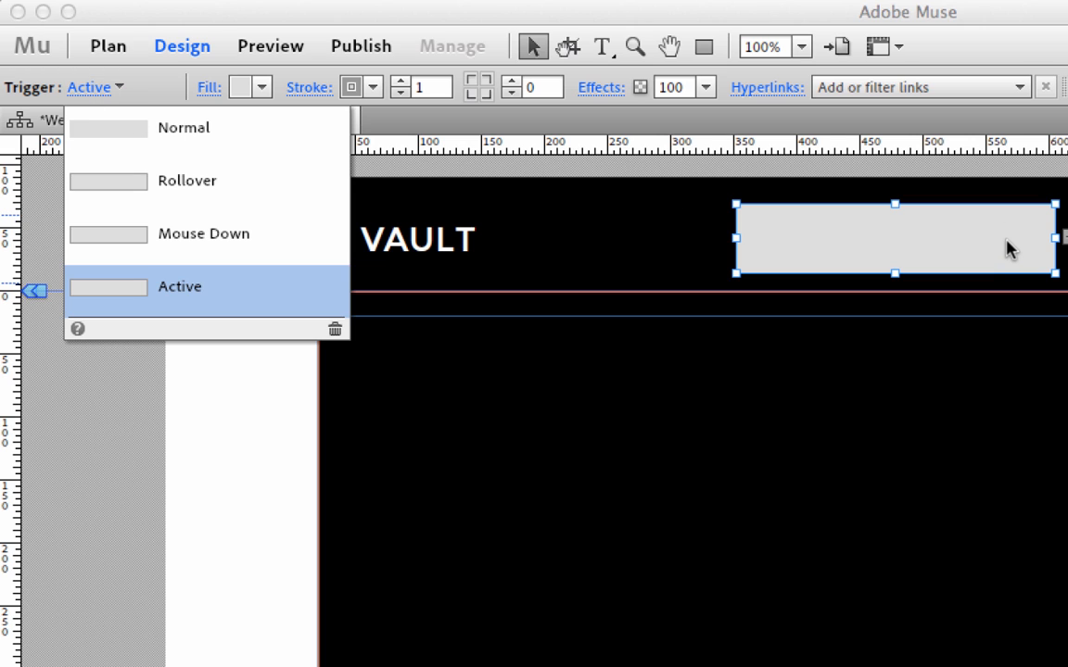
pyautogui.moveTo(204, 311)
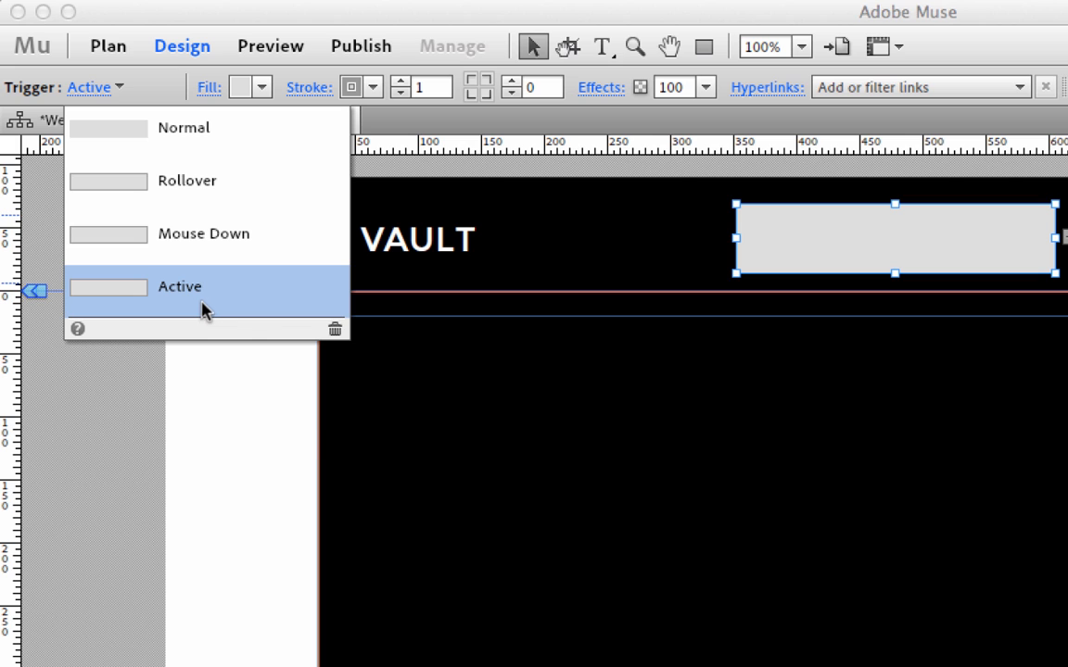
pyautogui.click(204, 234)
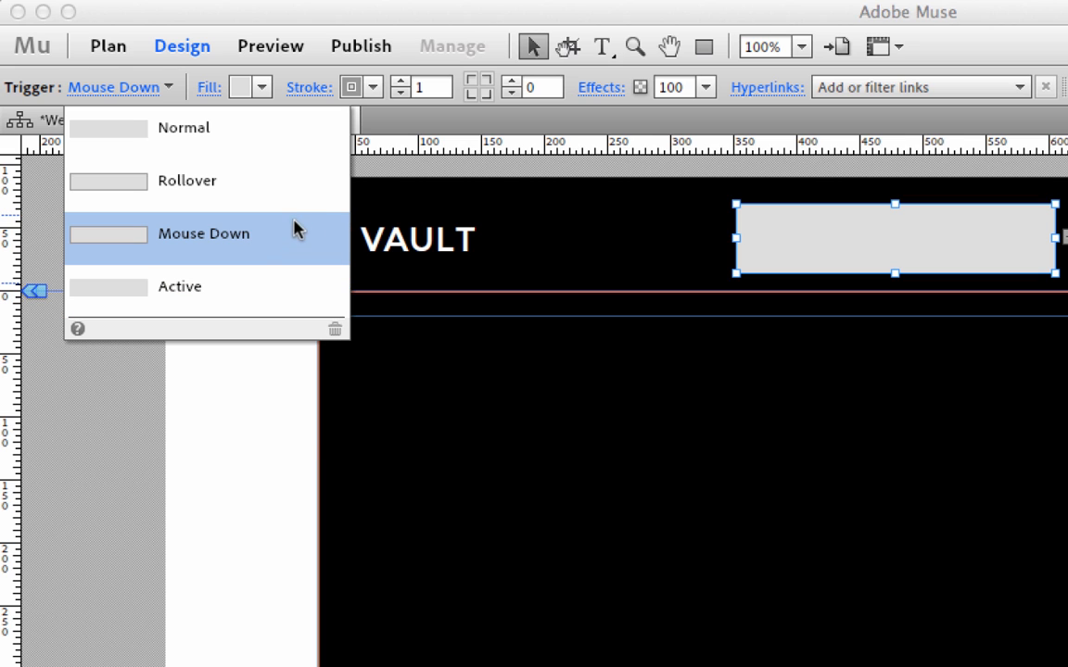
pyautogui.click(183, 127)
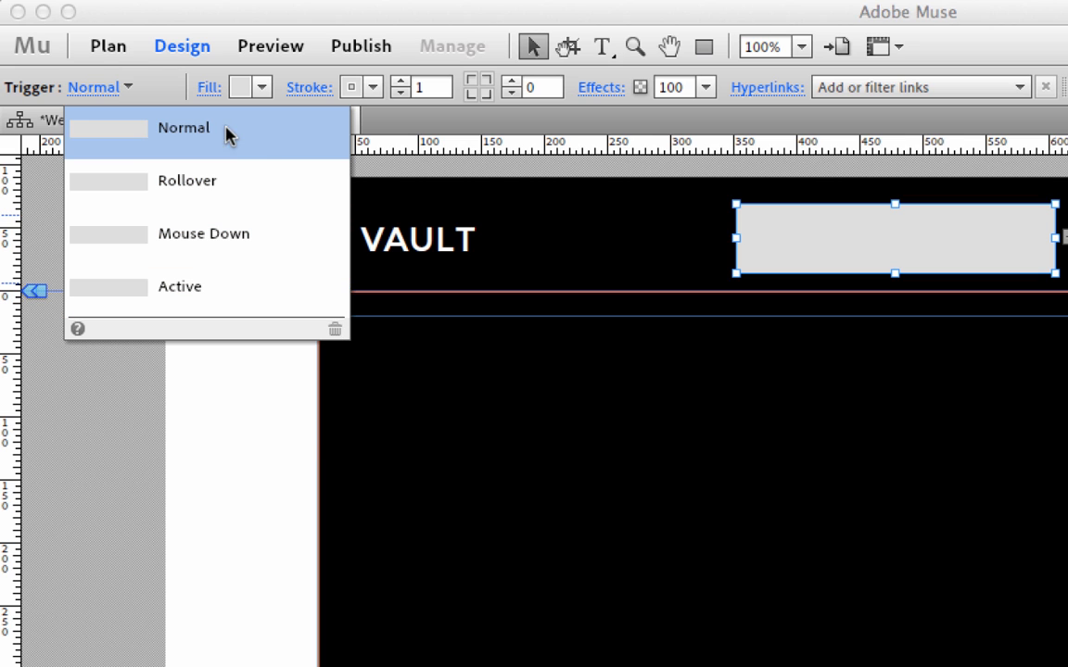
pyautogui.click(261, 86)
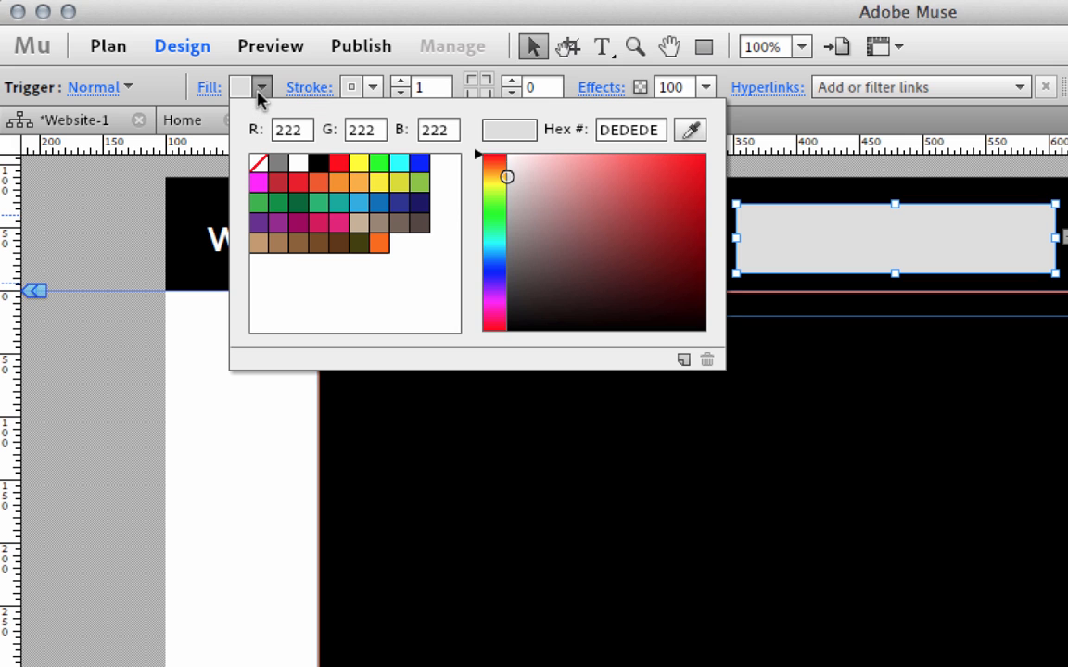
pyautogui.click(258, 163)
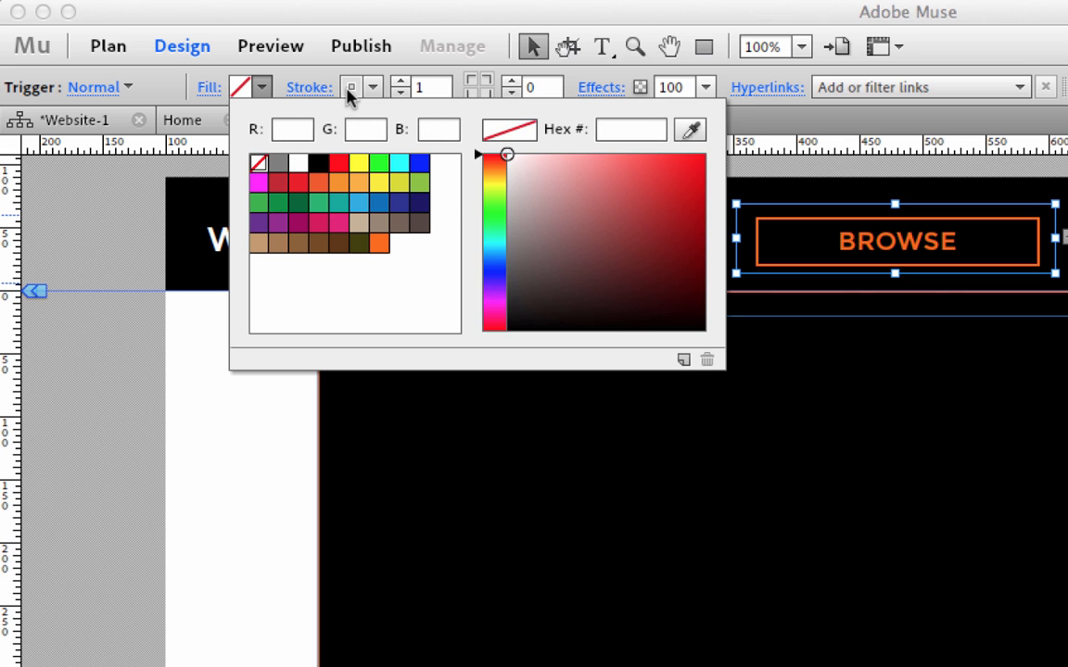
pyautogui.click(373, 86)
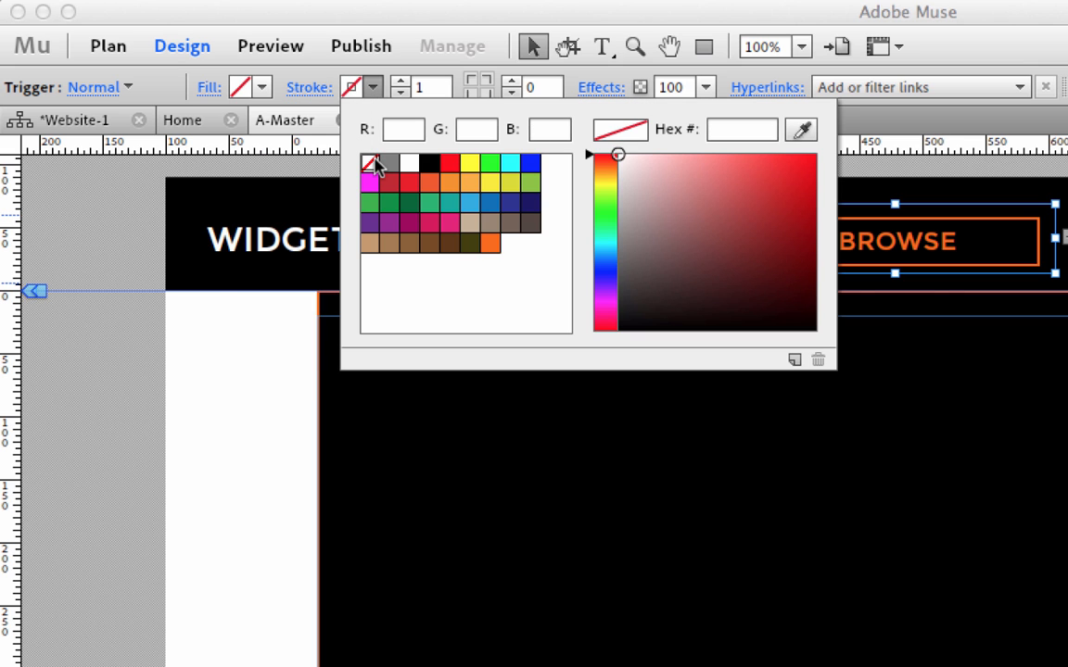
pyautogui.moveTo(394, 202)
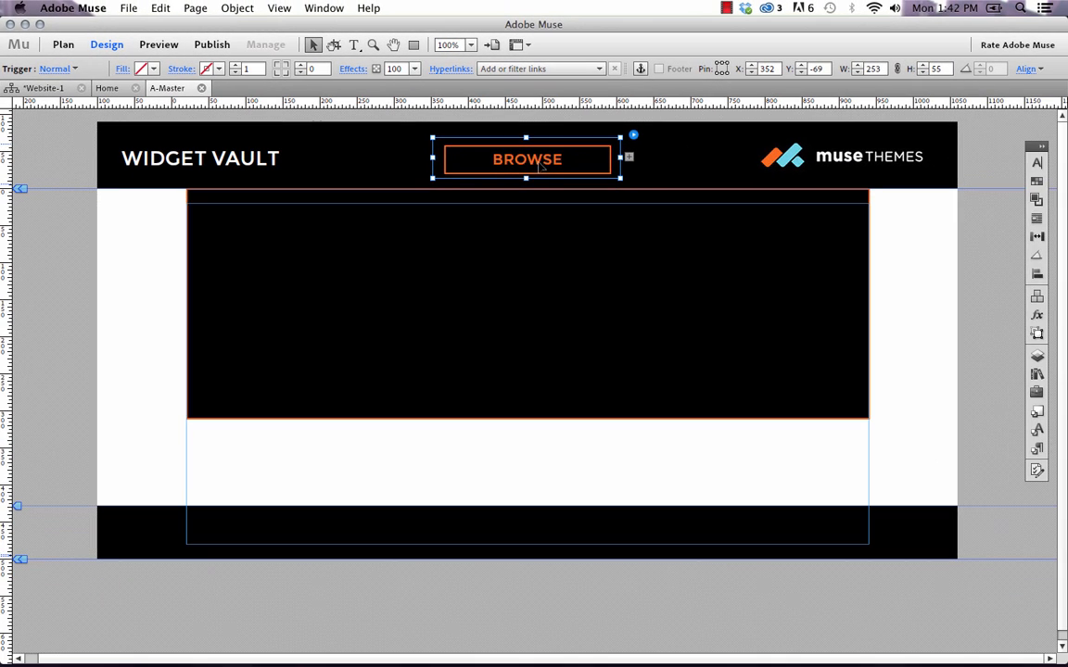
# - Increase the trigger height to H 62 and check its Rollover and Normal states
pyautogui.moveTo(526, 172); pyautogui.dragTo(526, 183)
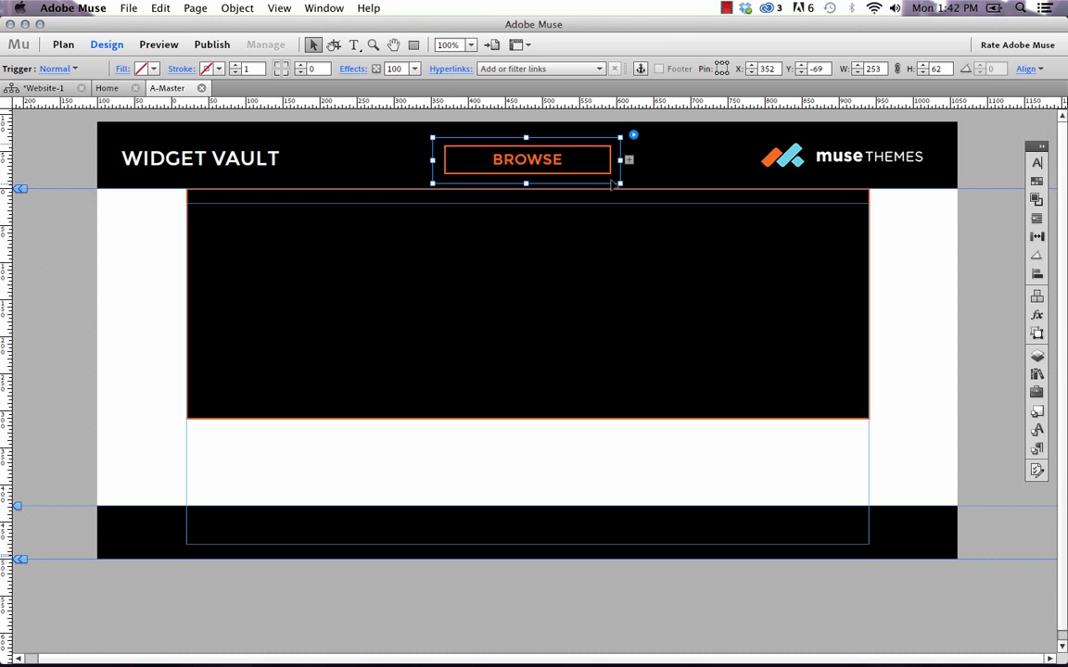
pyautogui.moveTo(489, 182)
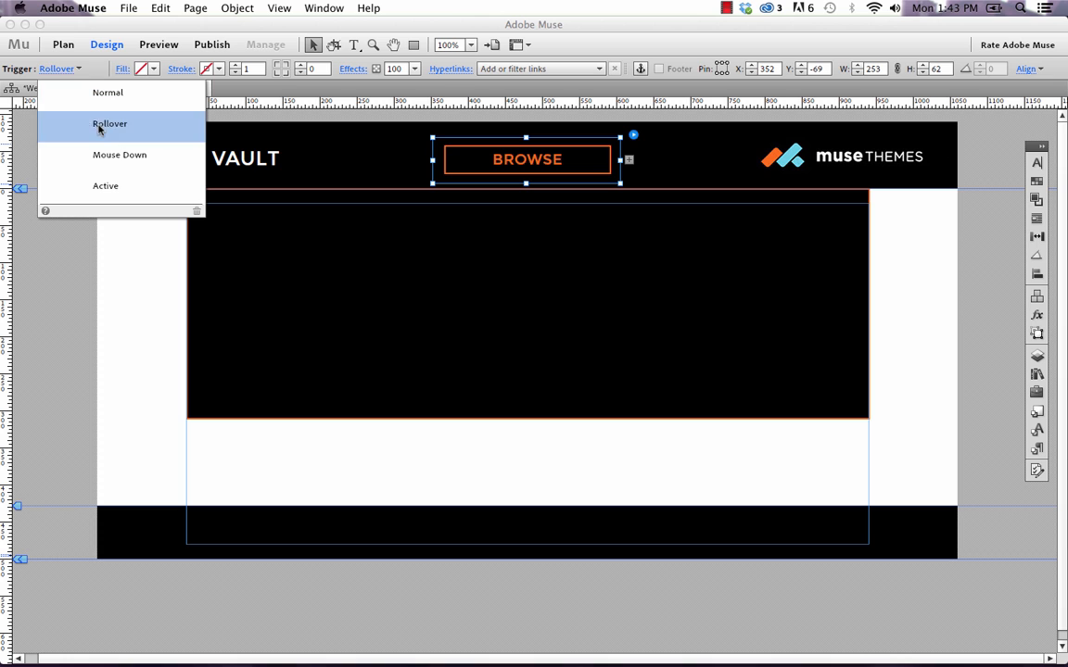
pyautogui.click(108, 92)
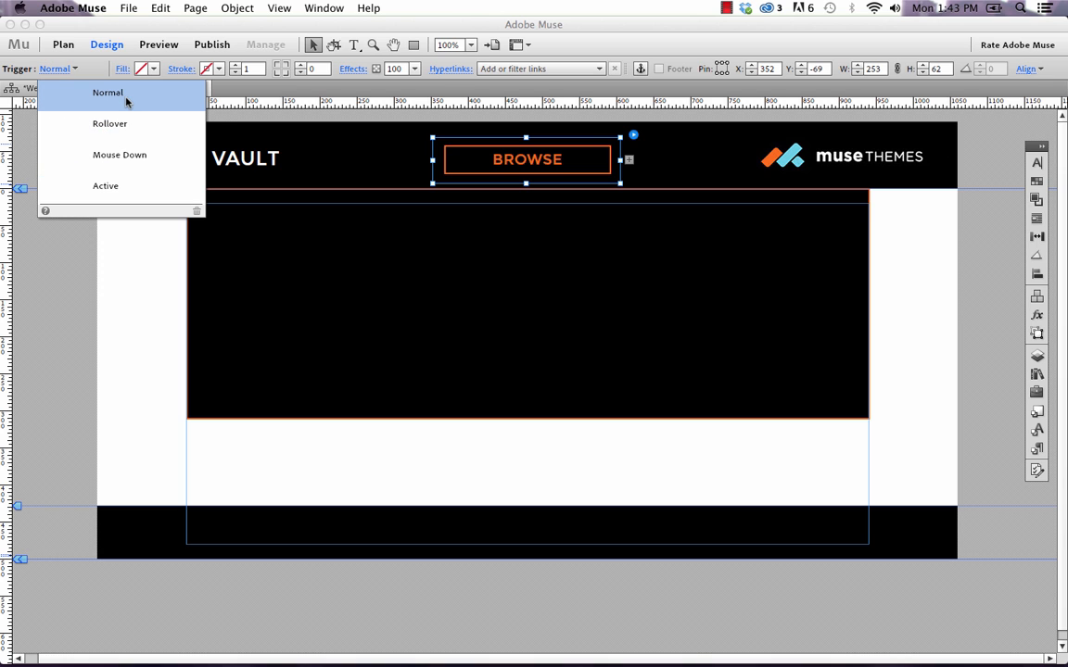
pyautogui.click(108, 92)
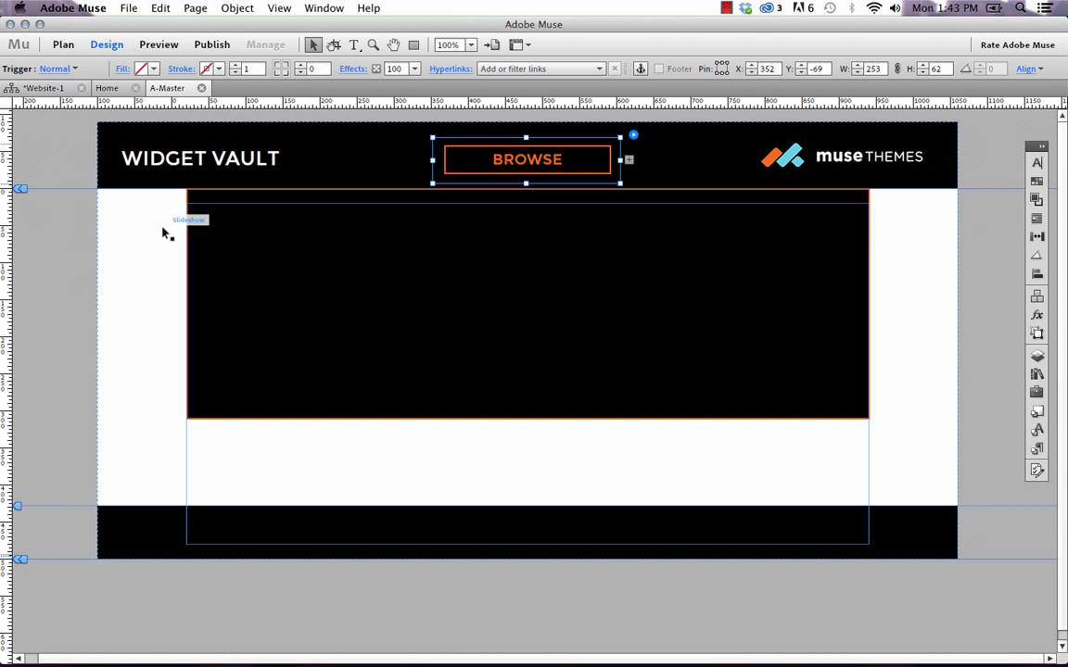
pyautogui.moveTo(633, 139)
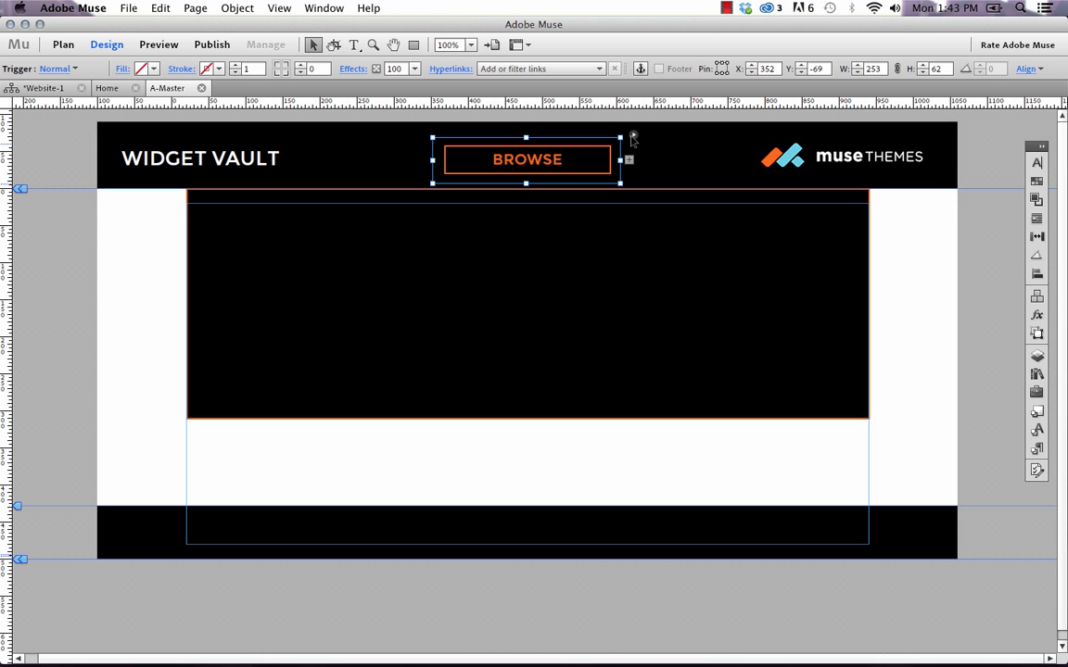
pyautogui.click(628, 159)
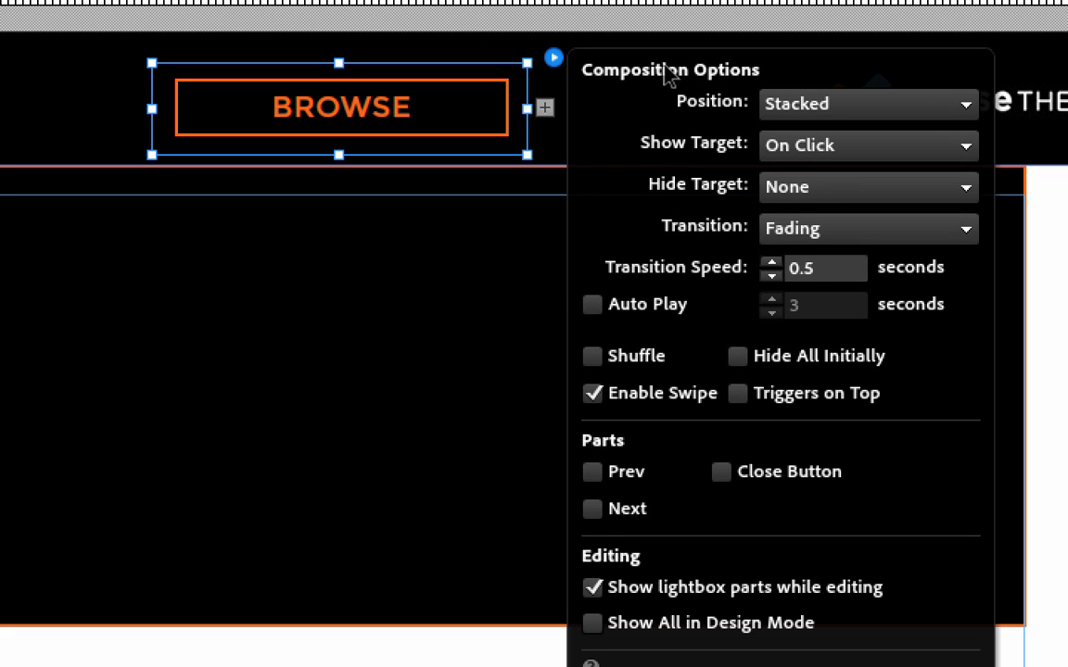
pyautogui.moveTo(649, 162)
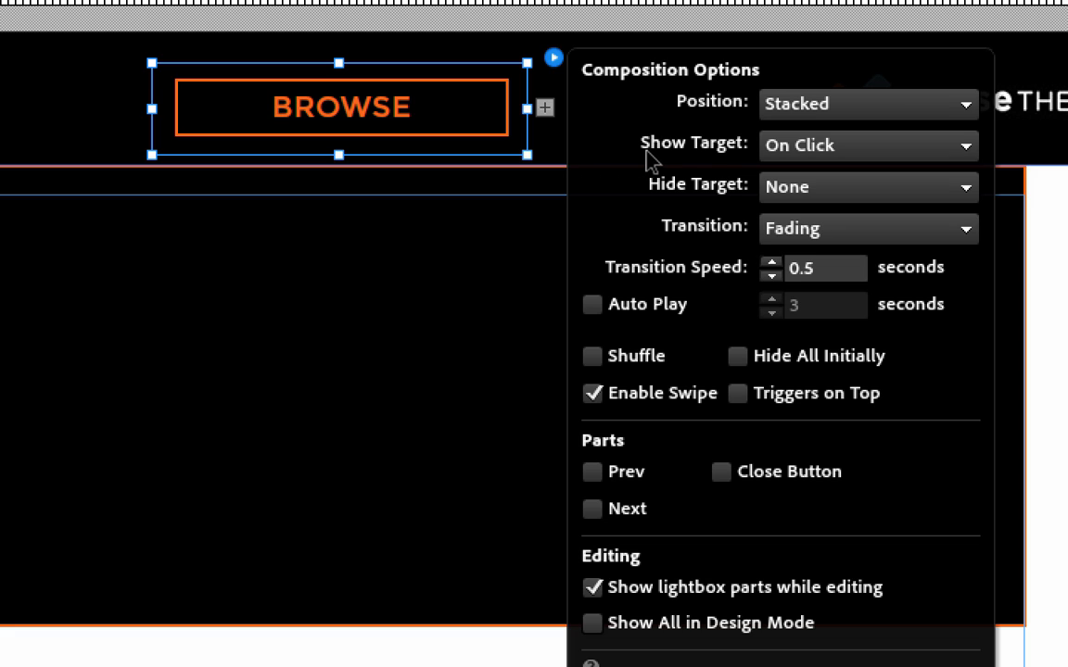
pyautogui.moveTo(727, 159)
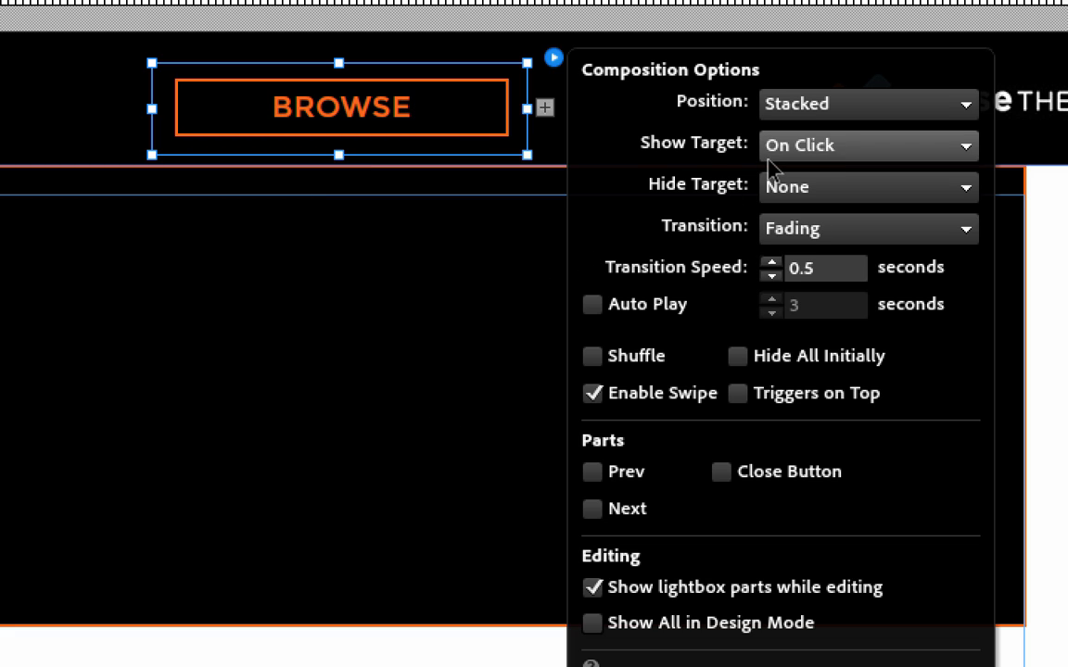
# - Set the composition to show on rollover and hide on rollout of trigger and target
pyautogui.click(867, 145)
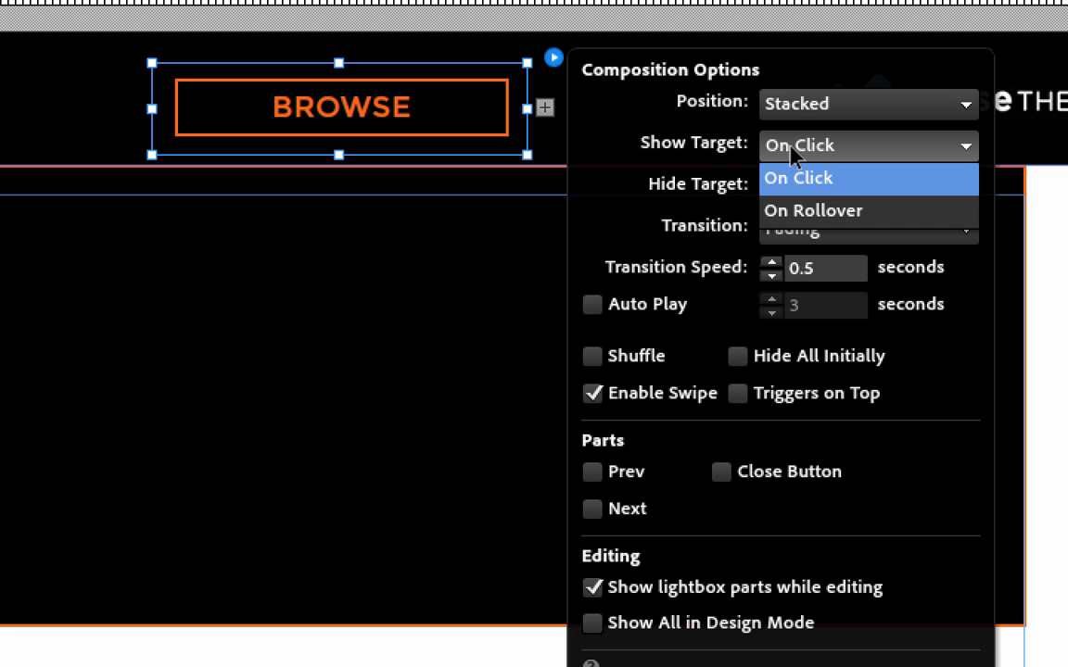
pyautogui.moveTo(812, 211)
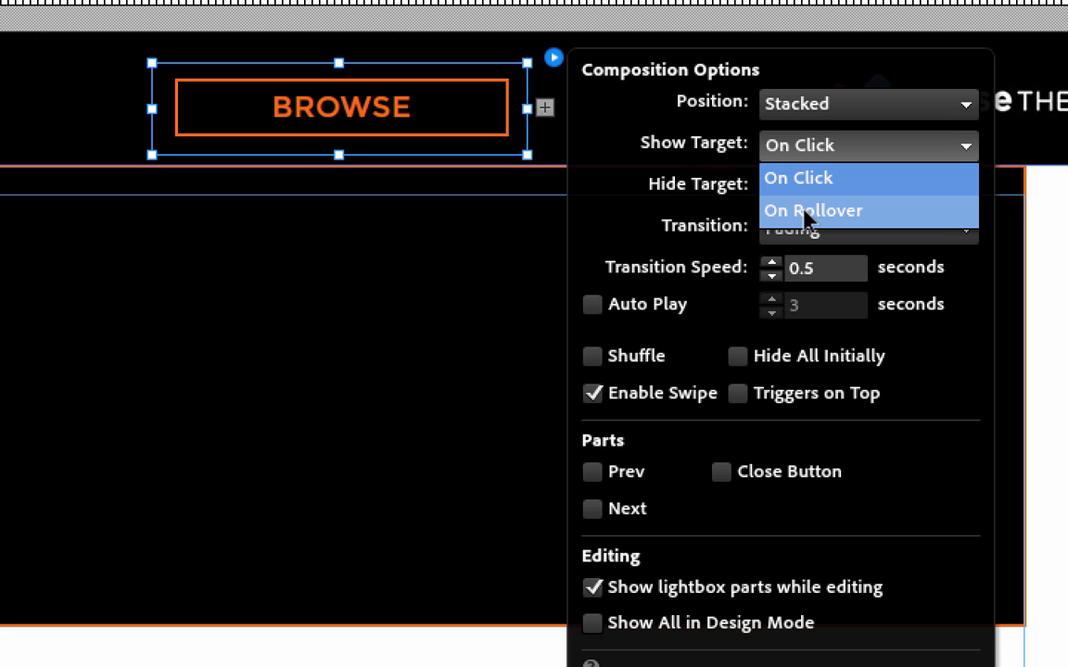
pyautogui.click(812, 210)
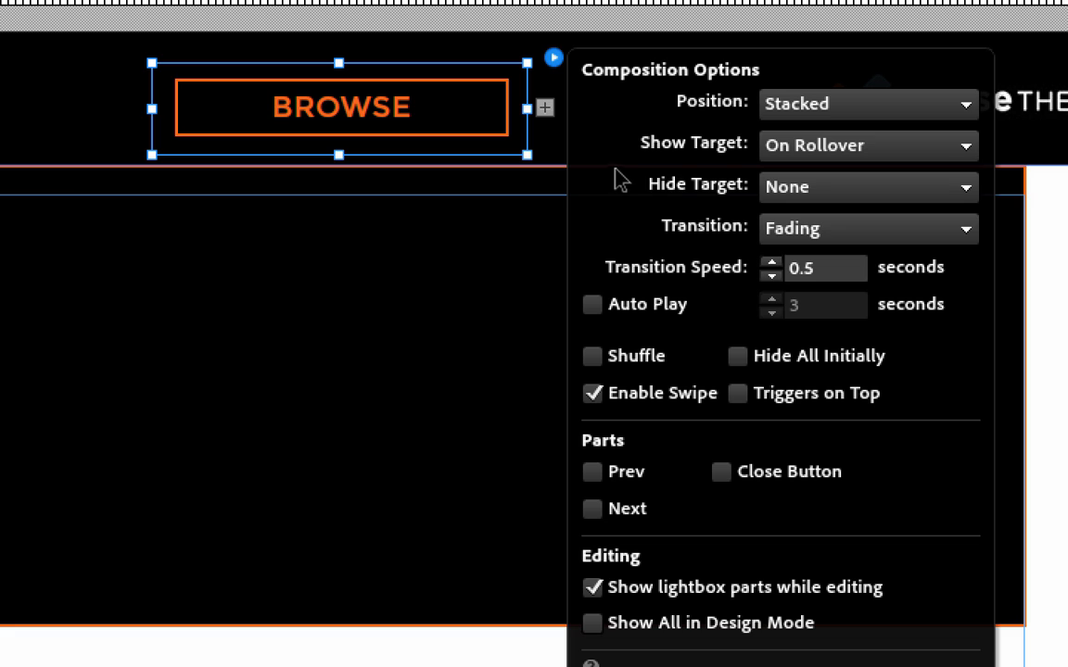
pyautogui.moveTo(684, 197)
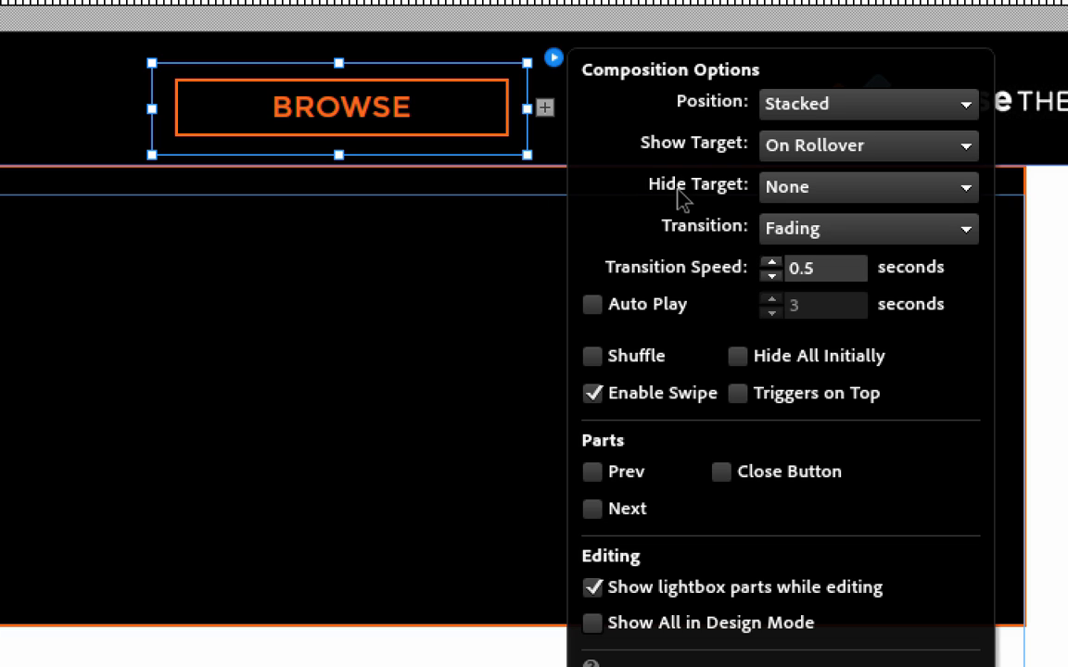
pyautogui.moveTo(806, 209)
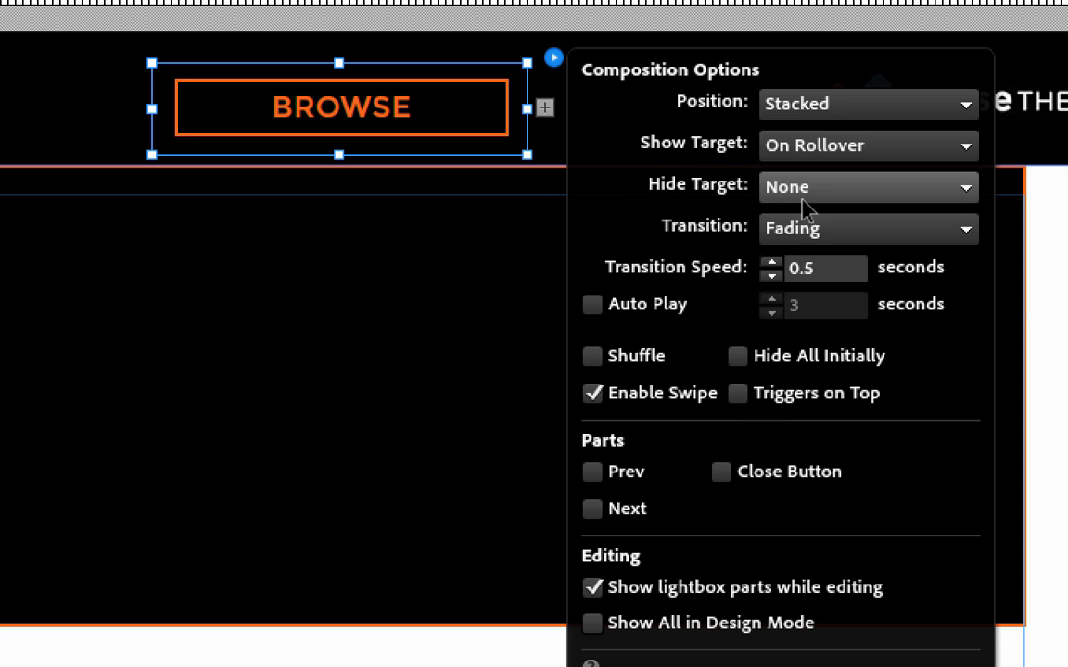
pyautogui.click(867, 186)
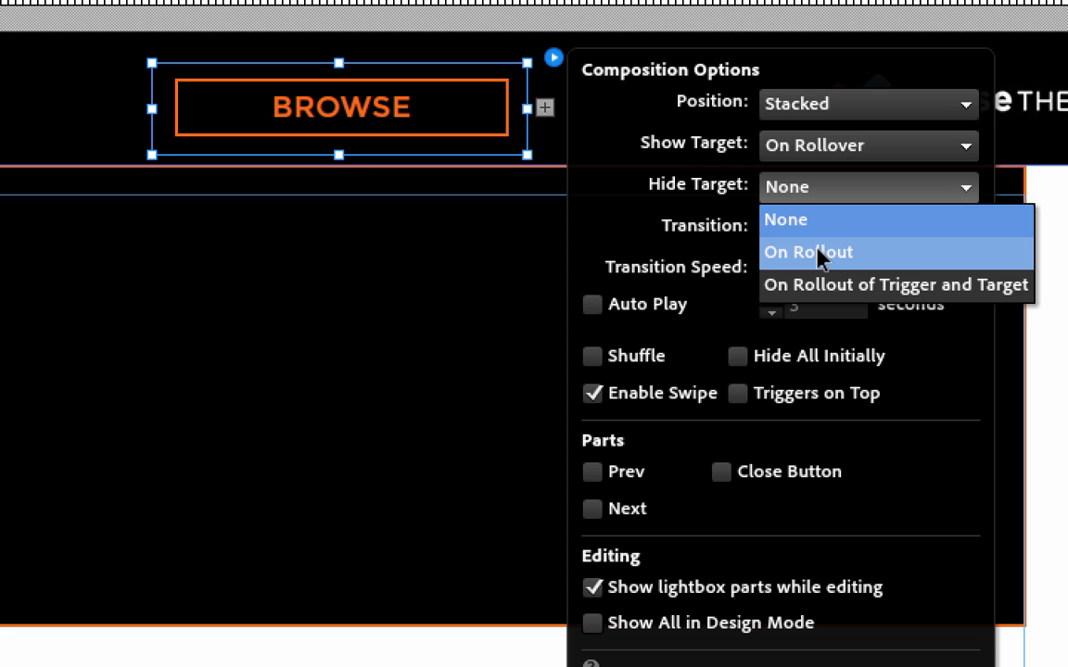
pyautogui.moveTo(764, 259)
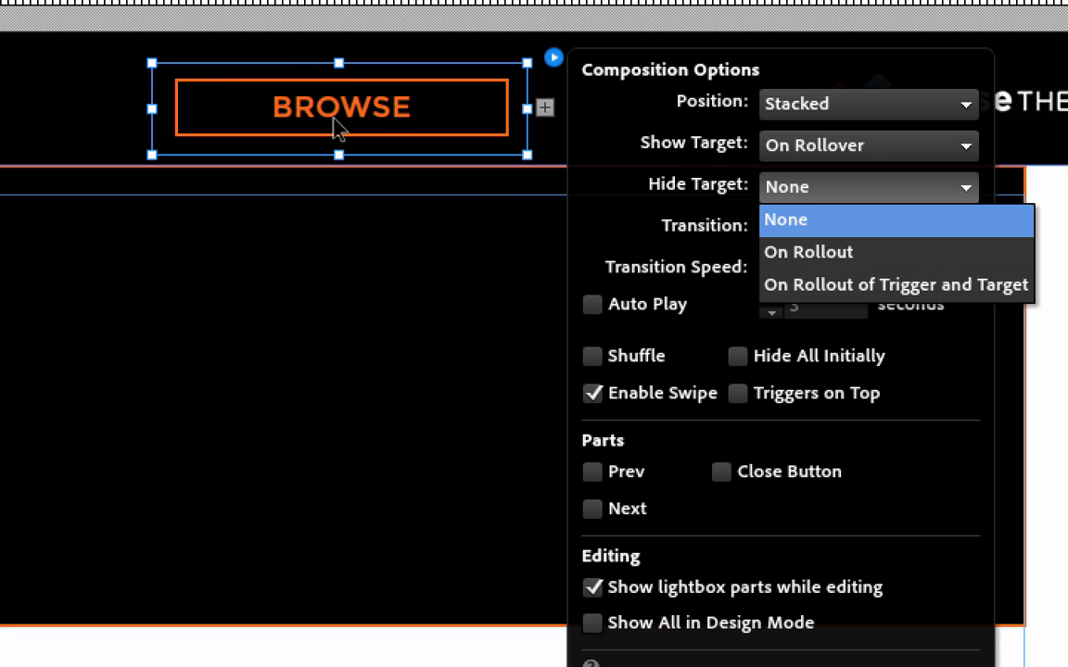
pyautogui.moveTo(297, 396)
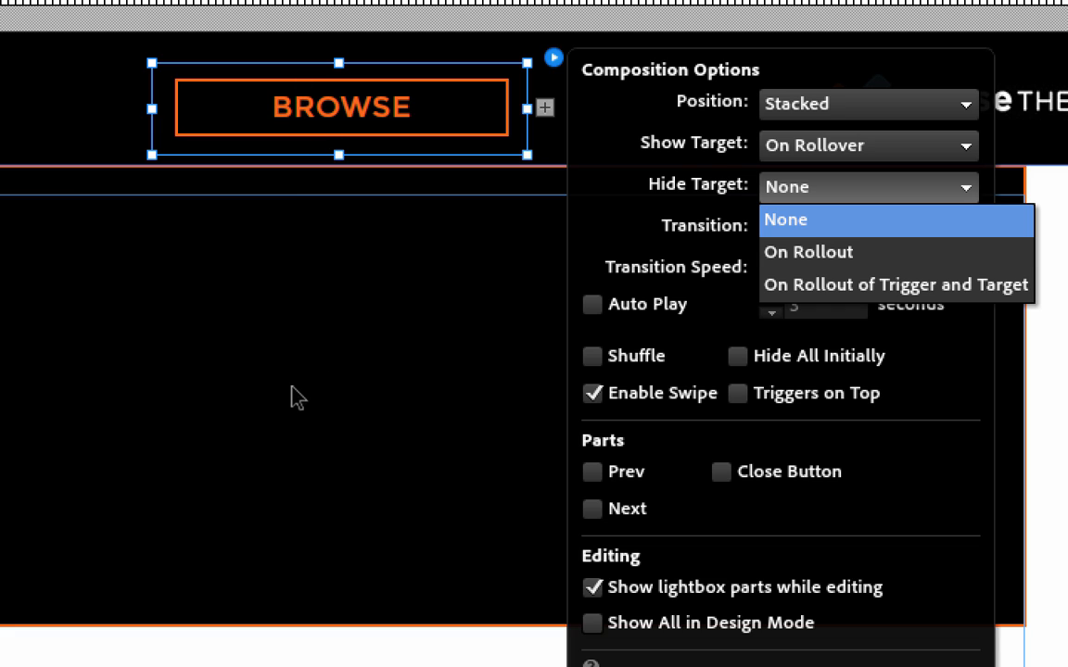
pyautogui.moveTo(320, 393)
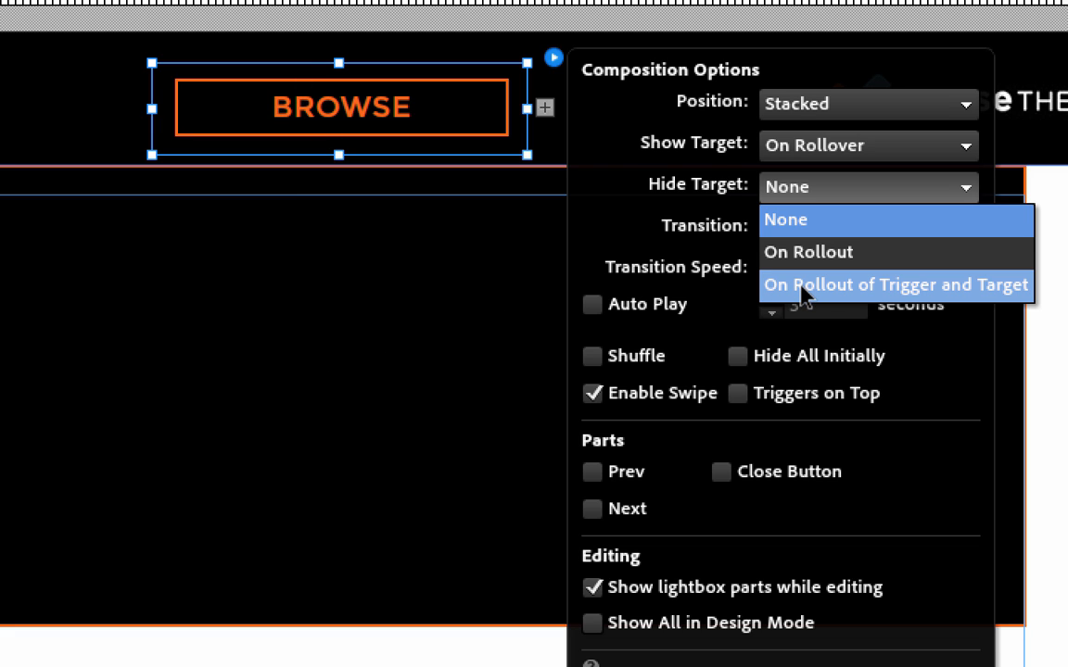
pyautogui.click(894, 284)
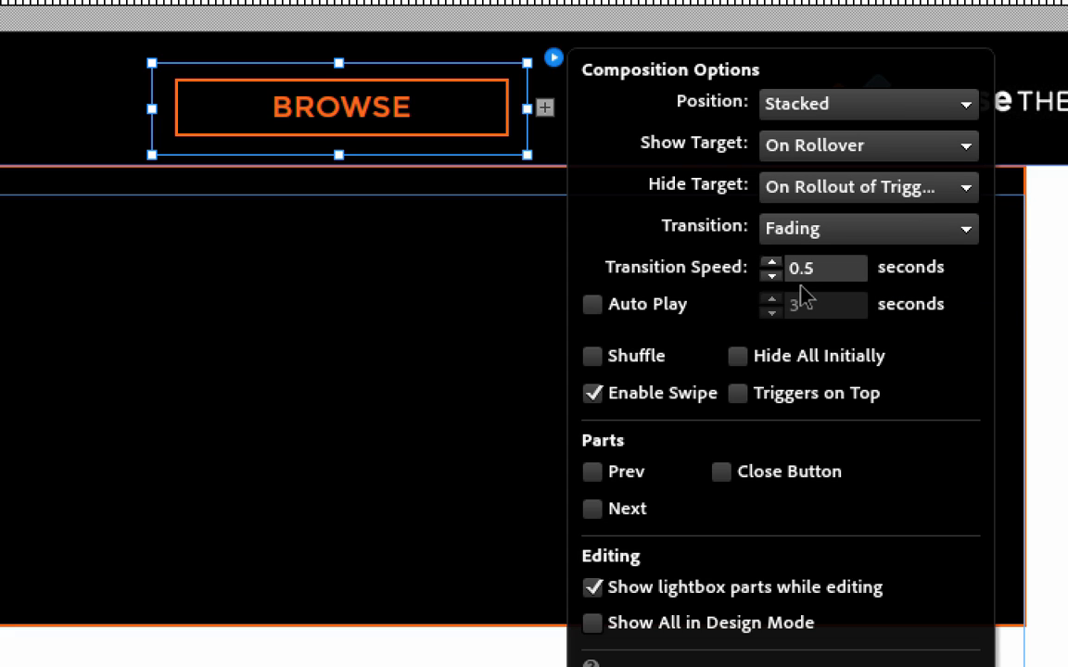
pyautogui.moveTo(804, 297)
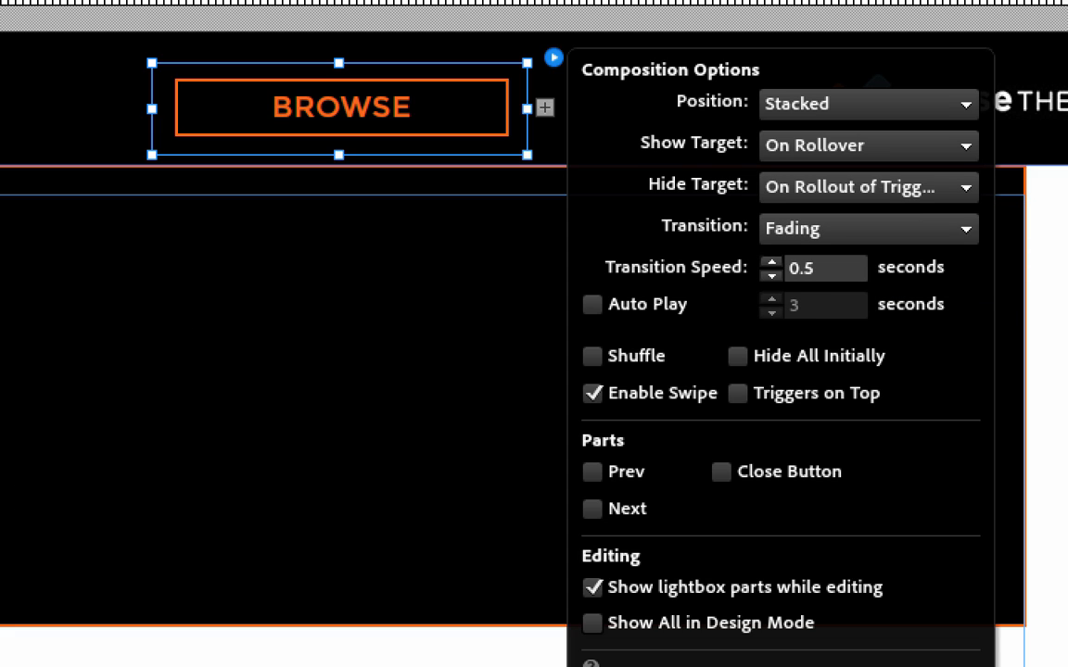
pyautogui.moveTo(313, 262)
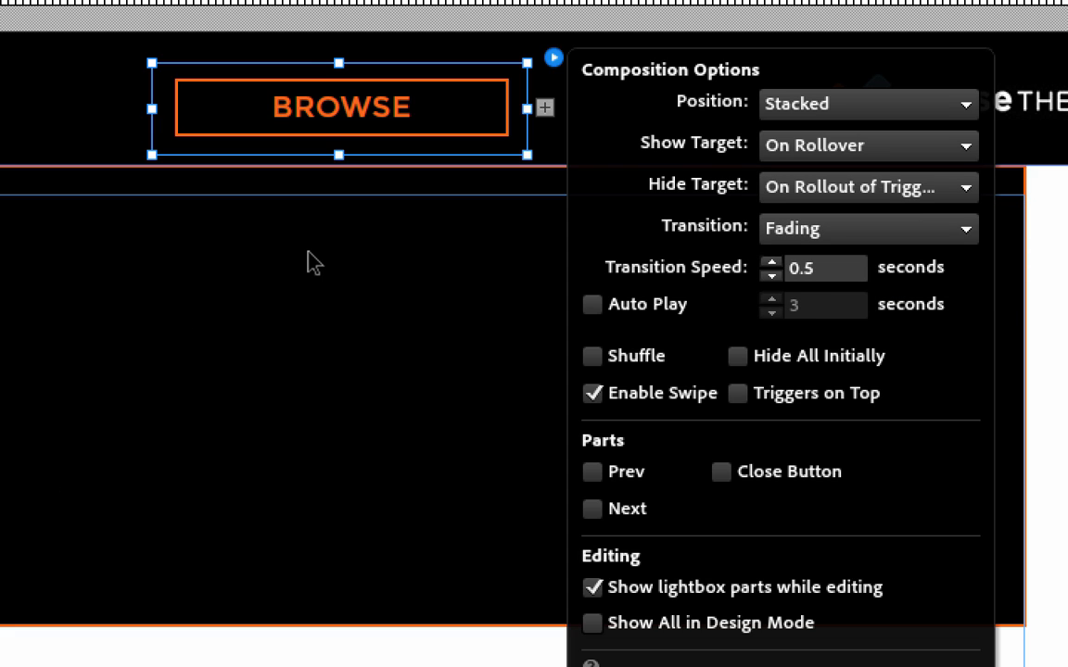
pyautogui.moveTo(755, 285)
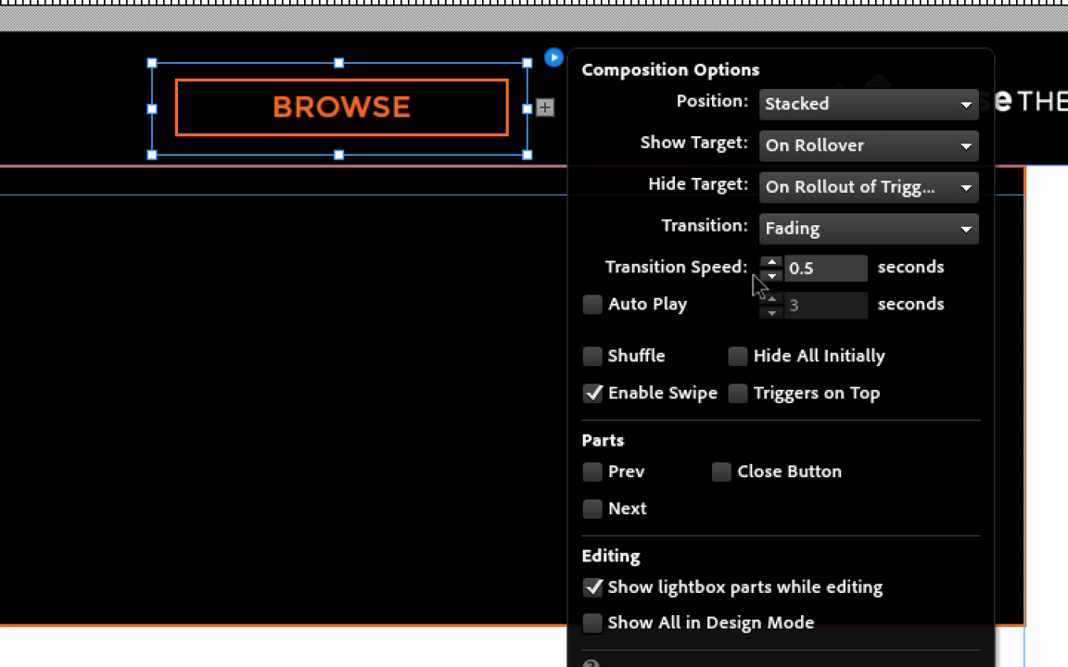
pyautogui.moveTo(724, 350)
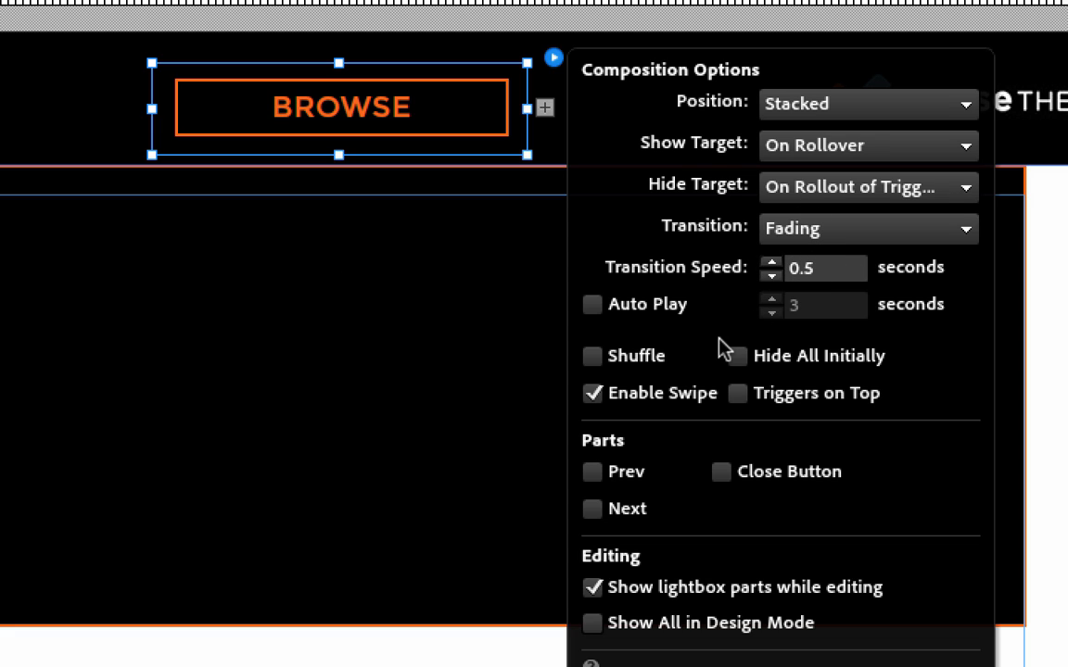
pyautogui.moveTo(725, 336)
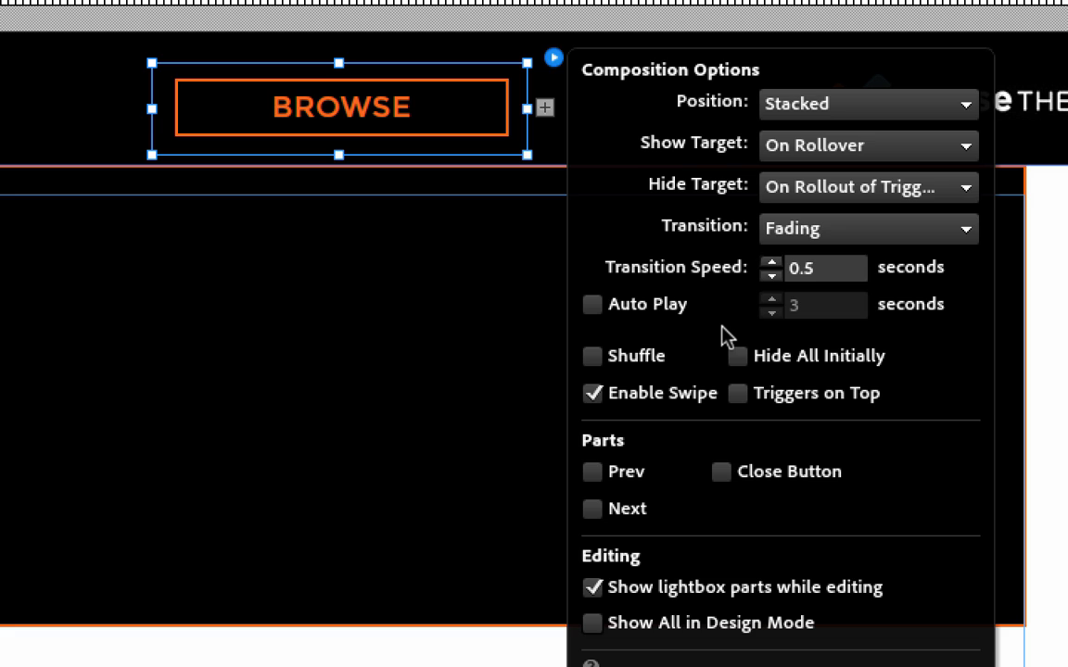
pyautogui.moveTo(749, 406)
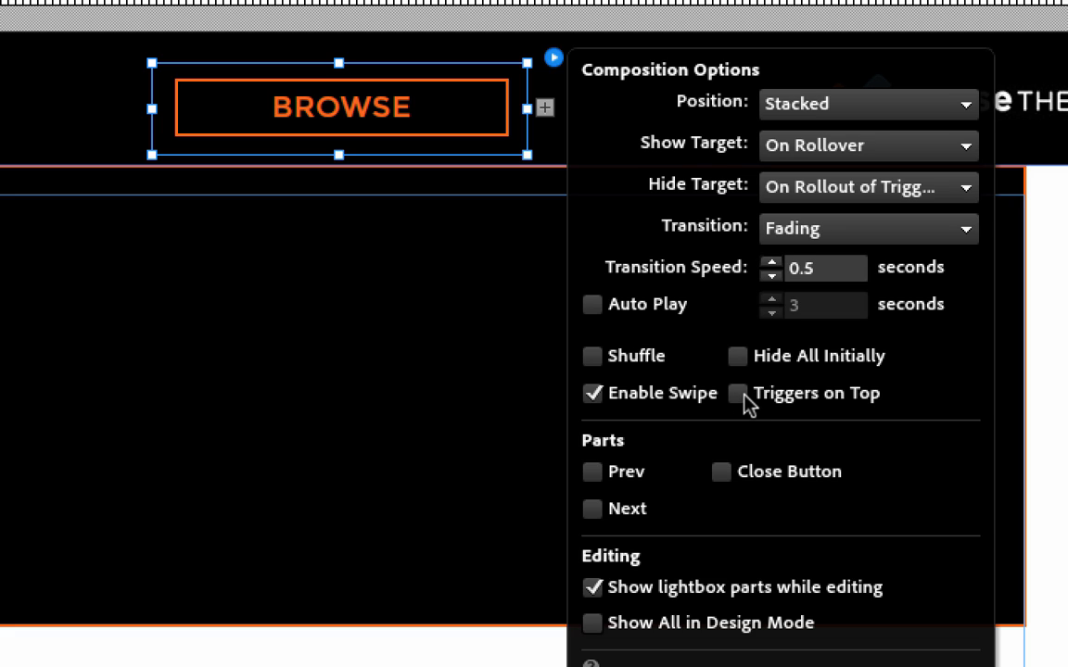
# - Enable Triggers on Top and Hide All Initially, then preview the page in the browser
pyautogui.click(738, 393)
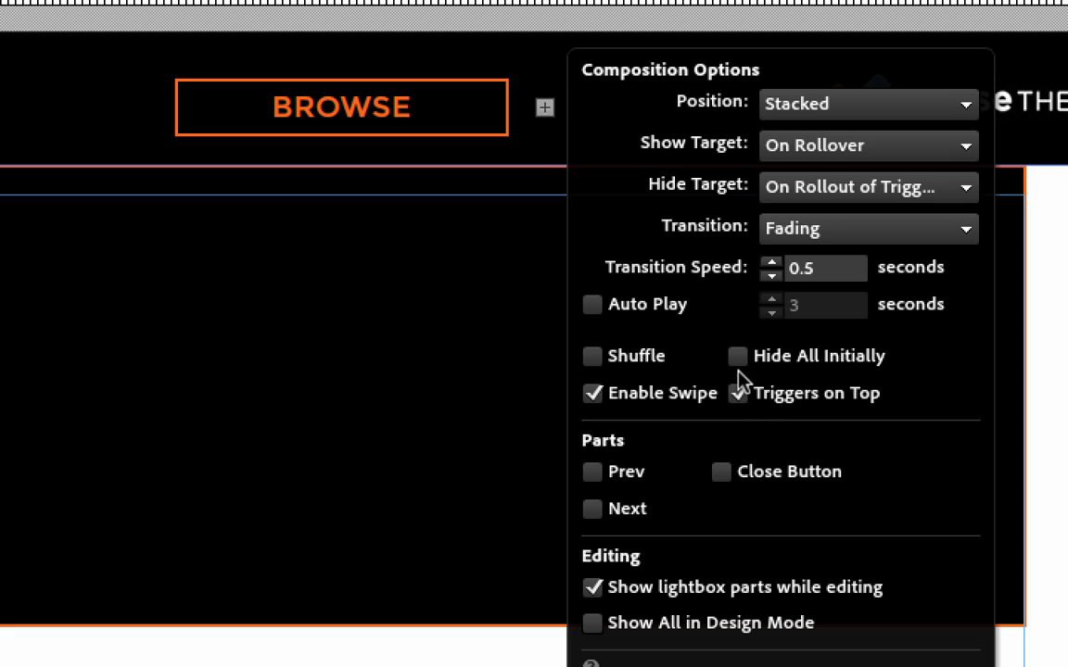
pyautogui.click(738, 356)
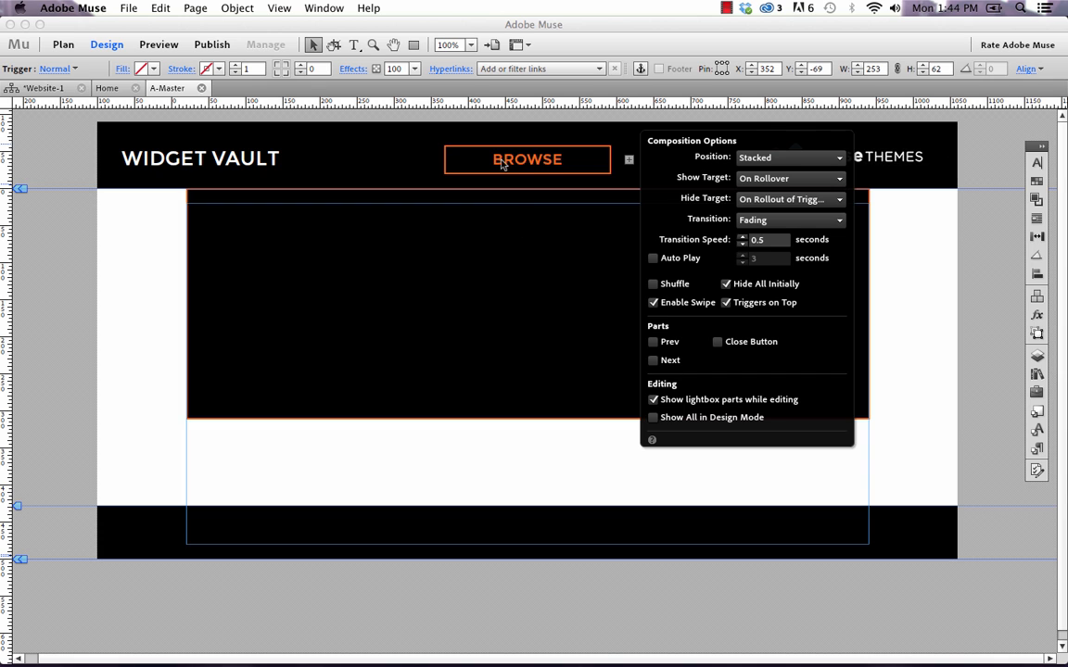
pyautogui.moveTo(535, 166)
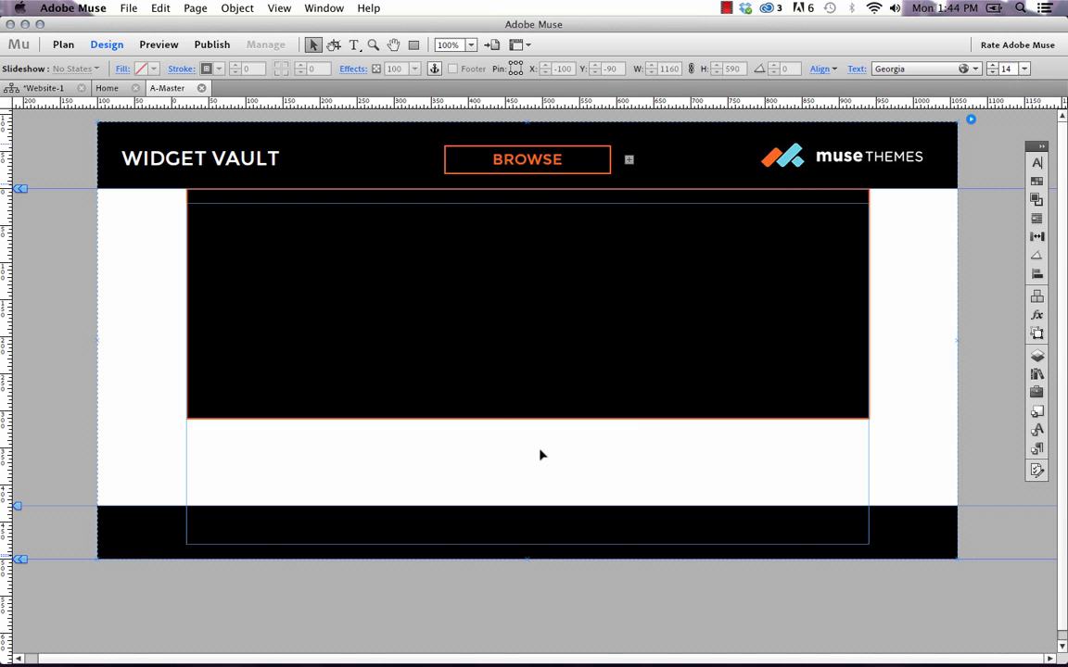
pyautogui.click(128, 7)
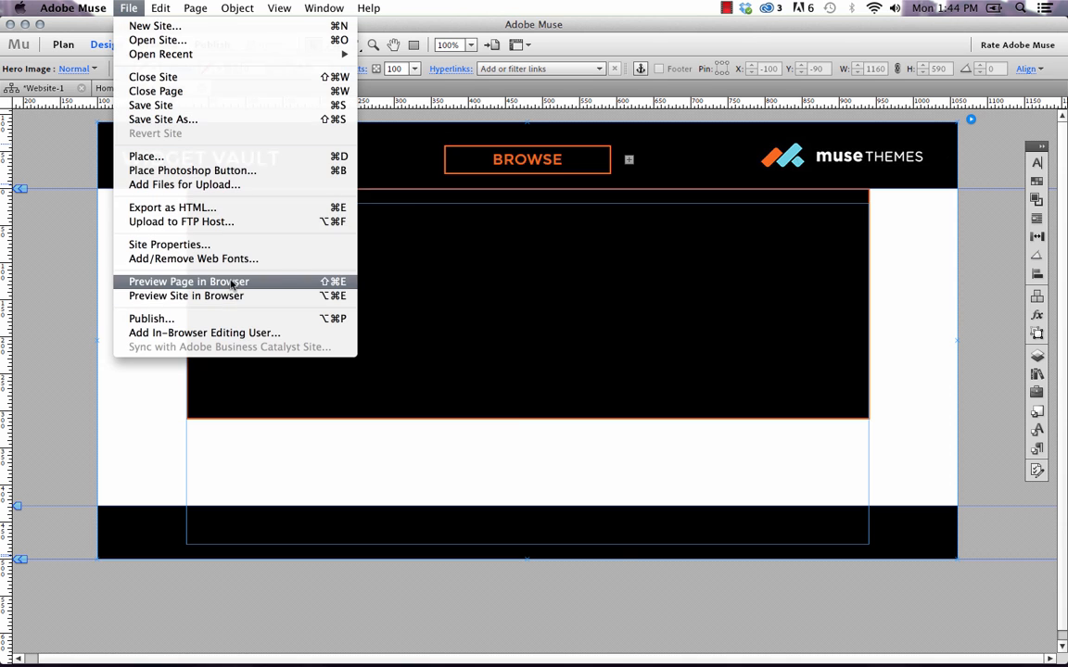
pyautogui.click(187, 281)
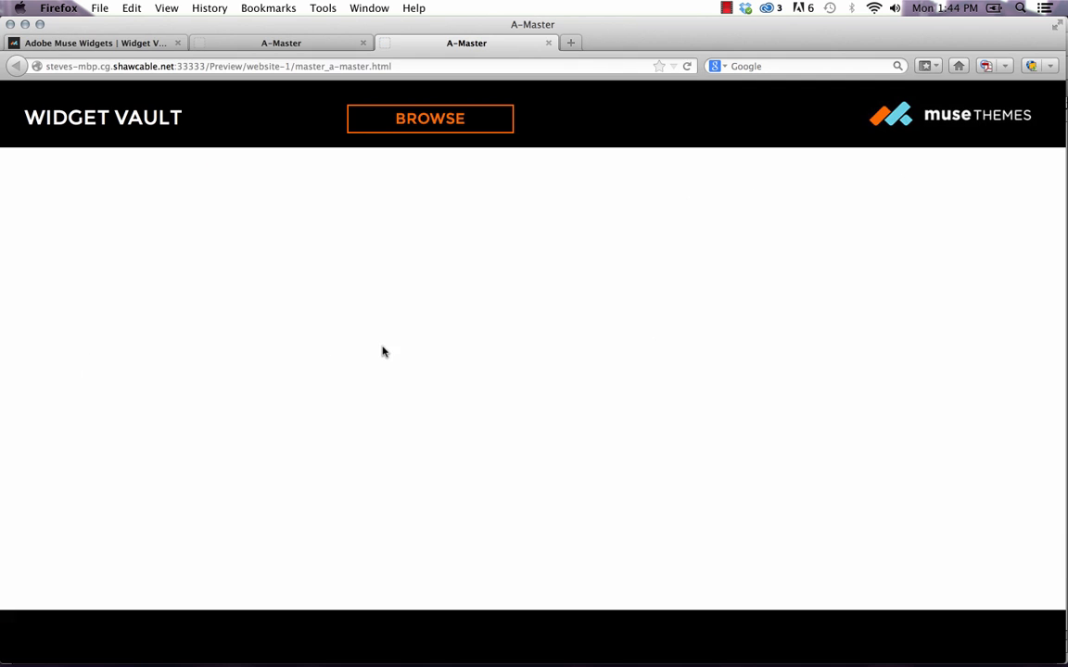
pyautogui.moveTo(454, 221)
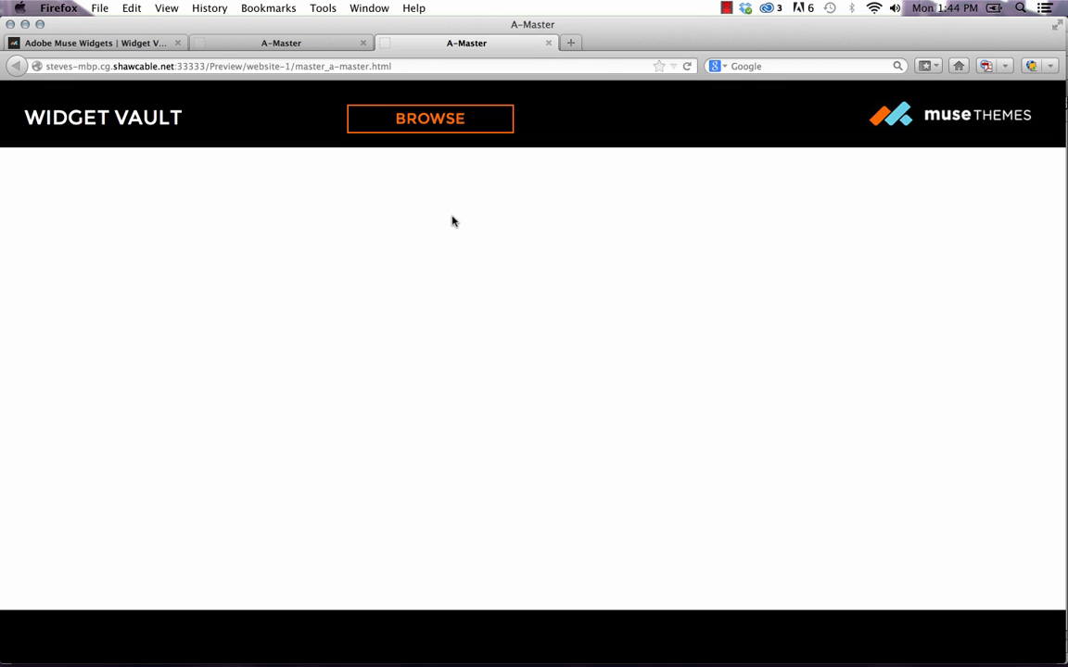
# - Hover over BROWSE in the Firefox preview to confirm the black drop-down panel appears
pyautogui.click(429, 118)
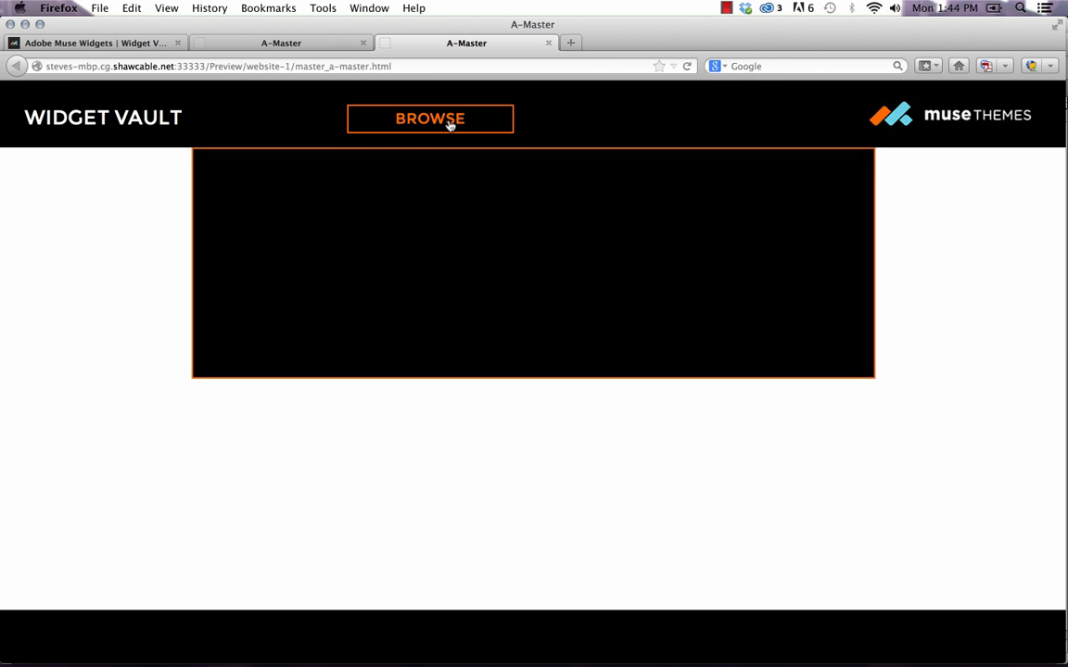
pyautogui.moveTo(465, 208)
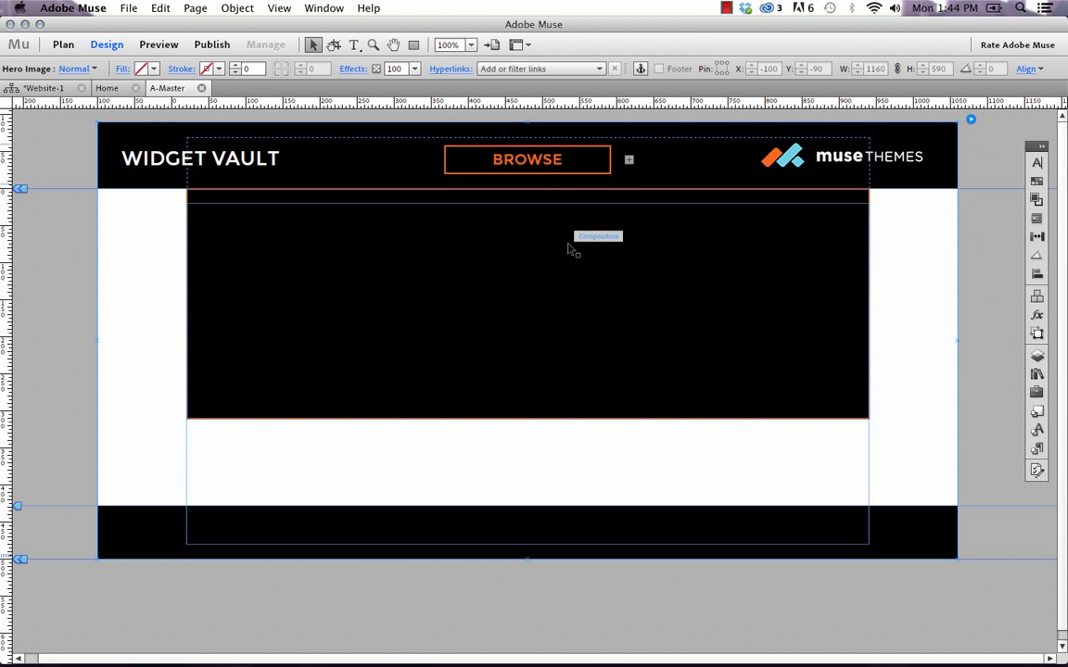
# - Preview the master page in the browser again with File > Preview Page in Browser
pyautogui.click(128, 8)
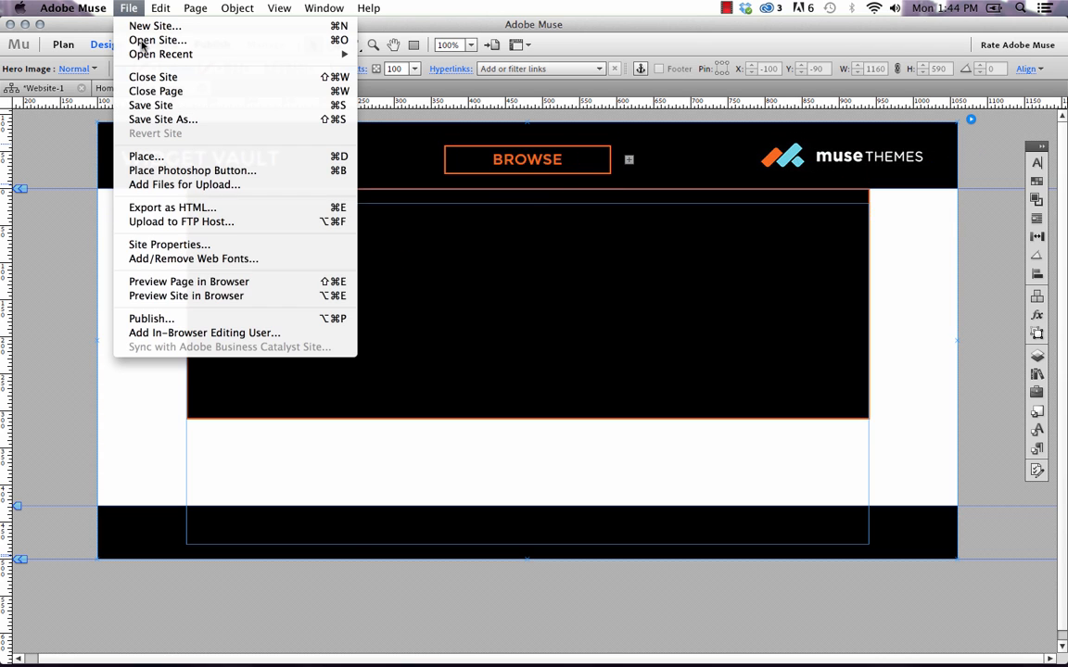
pyautogui.click(188, 281)
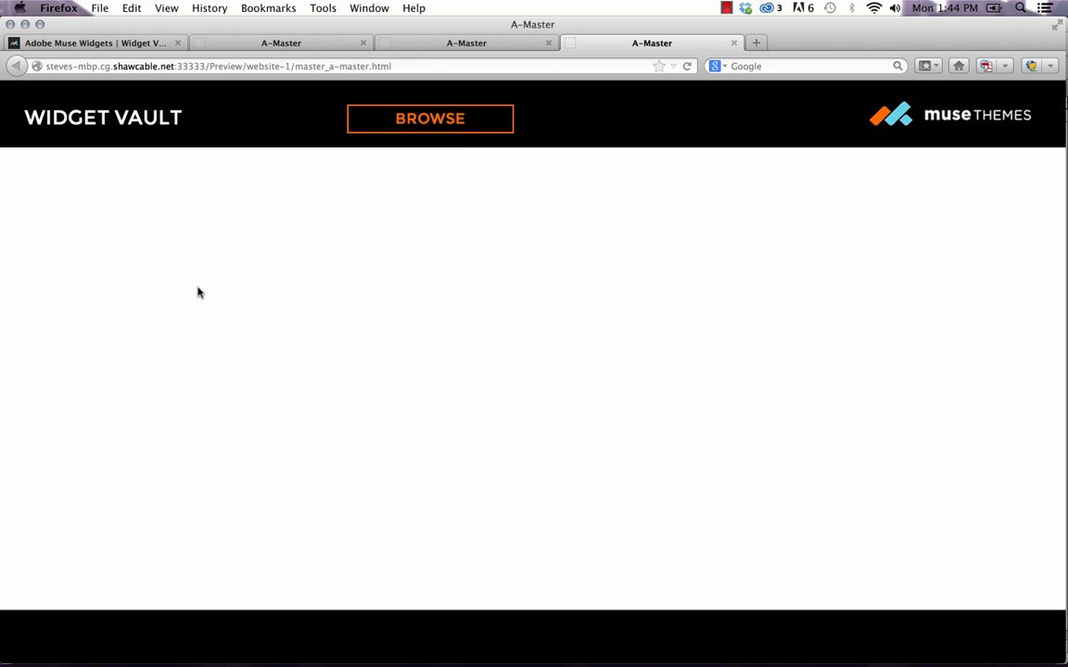
pyautogui.moveTo(341, 662)
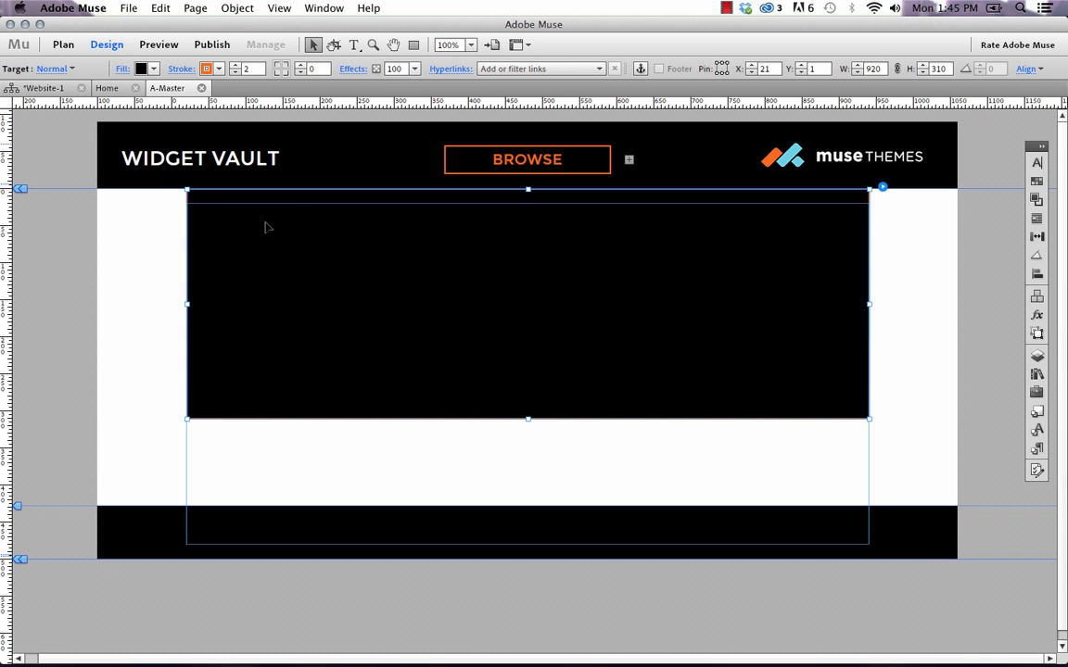
pyautogui.moveTo(585, 296)
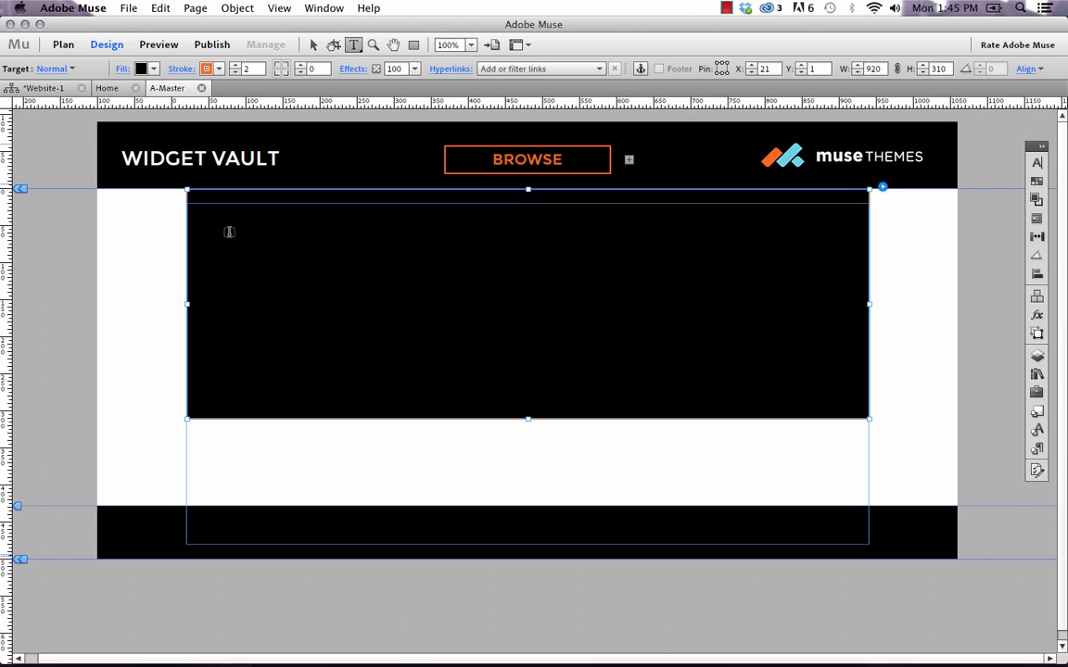
# - Add an enlarged white 'Widget #1 - Videos' text line inside the black drop-down panel
pyautogui.moveTo(215, 225); pyautogui.dragTo(445, 389)
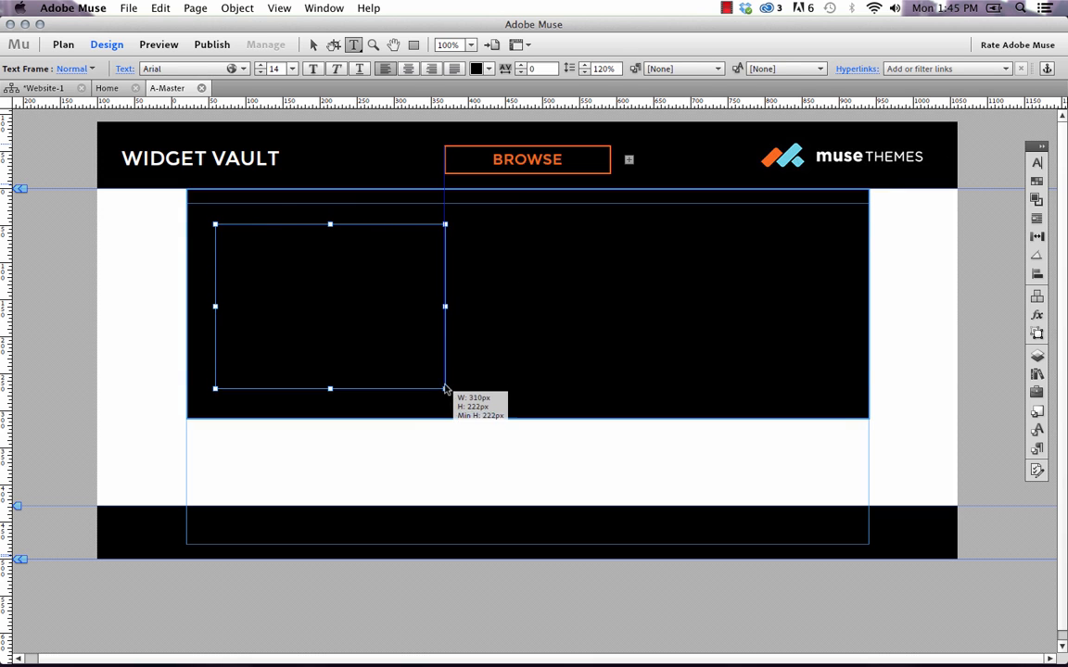
pyautogui.doubleClick(329, 306)
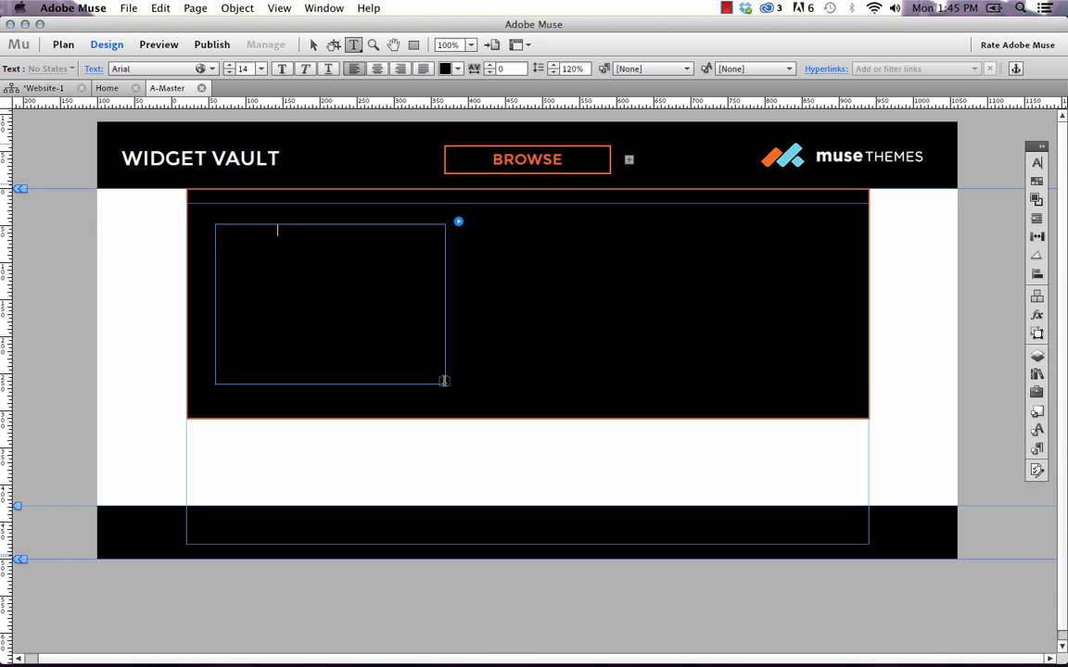
pyautogui.write('Widget #1 - Videos')
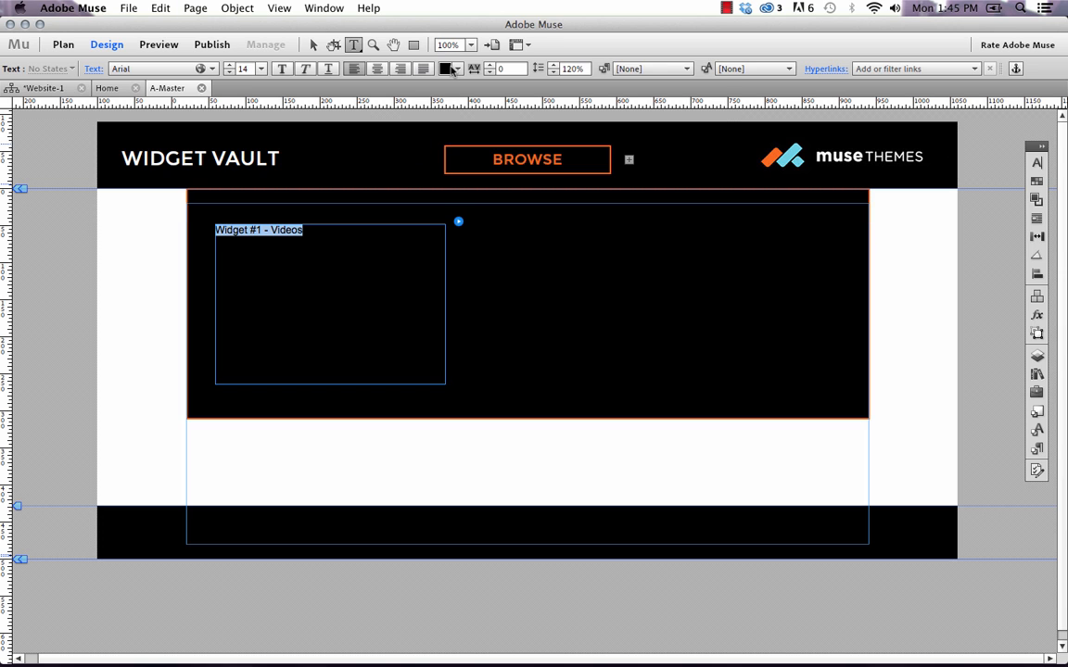
pyautogui.click(449, 68)
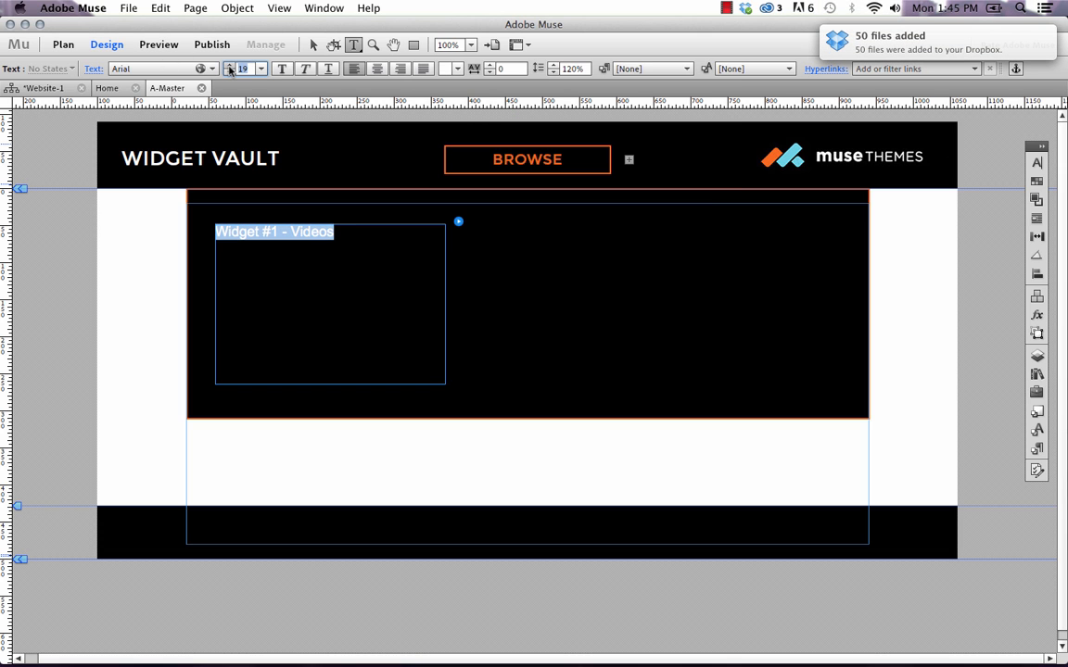
pyautogui.click(313, 45)
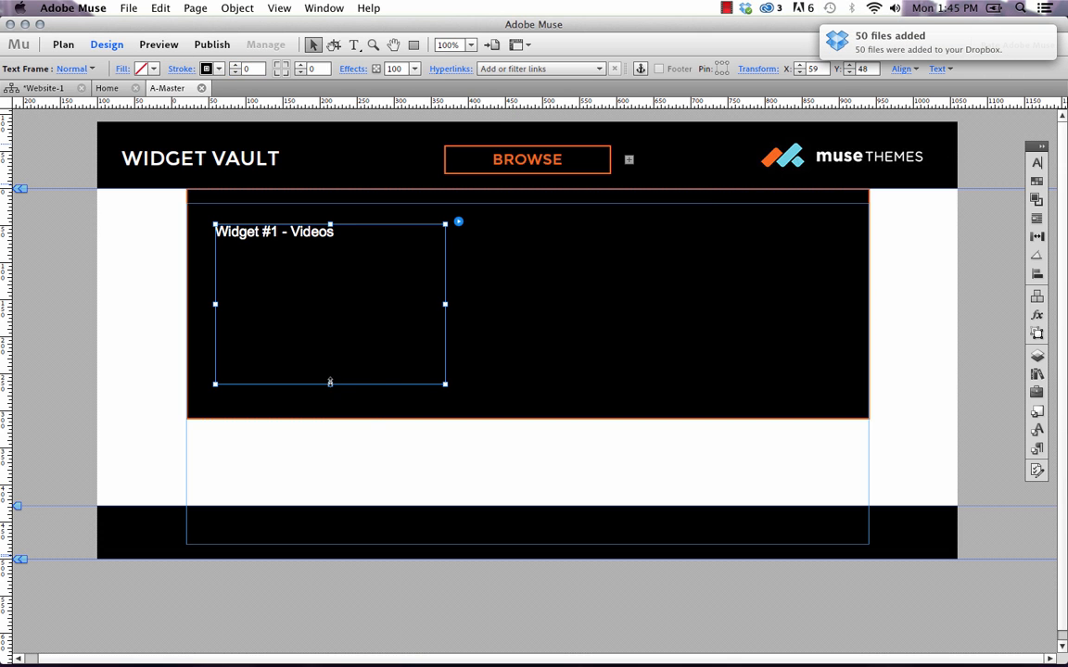
pyautogui.moveTo(330, 382); pyautogui.dragTo(330, 243)
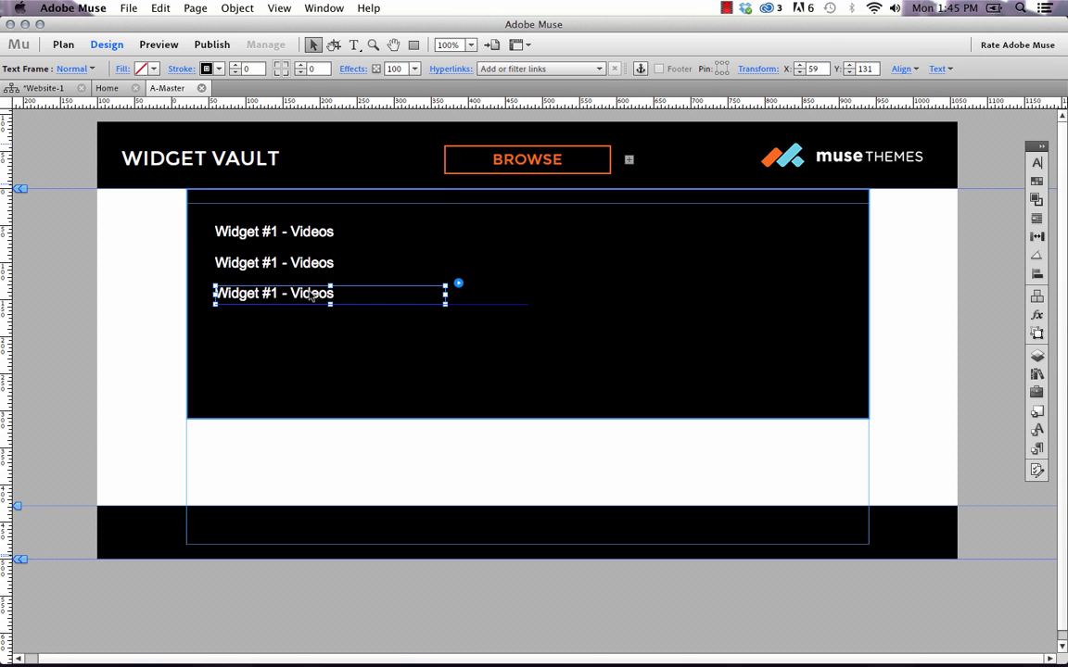
pyautogui.click(128, 7)
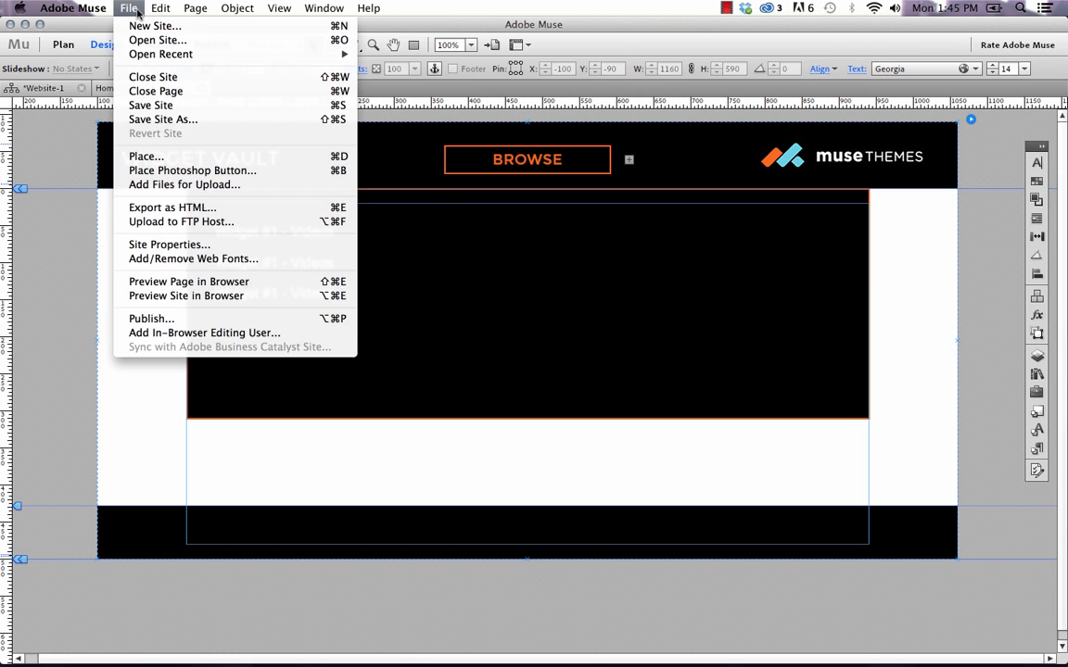
# - Open the BROWSE drop-down in the Firefox preview, then switch back to Muse
pyautogui.click(188, 281)
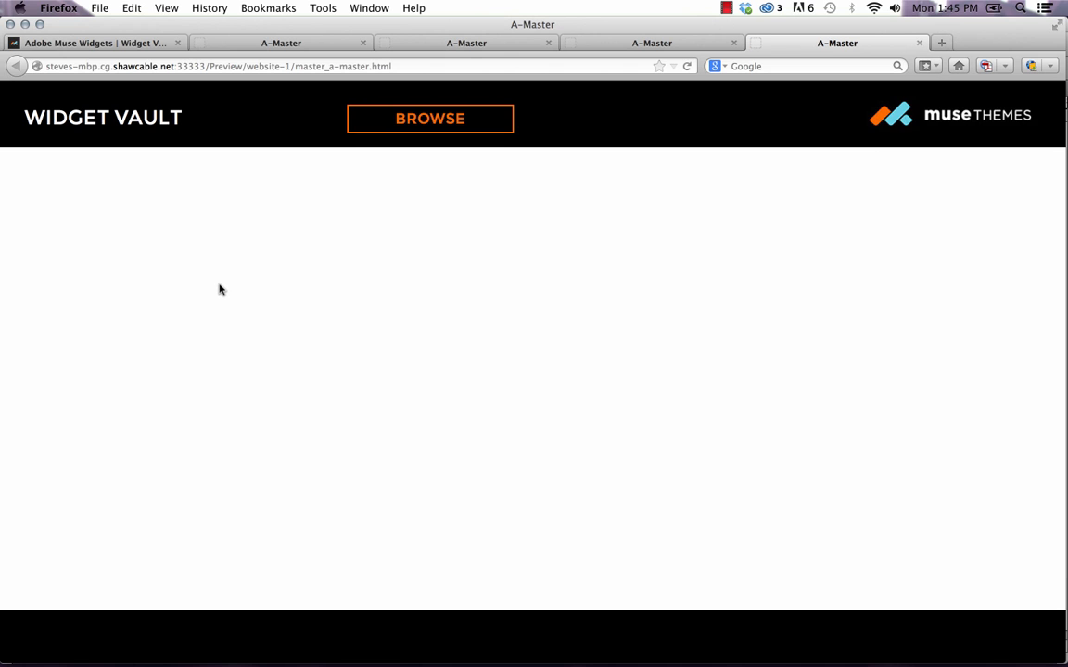
pyautogui.click(429, 119)
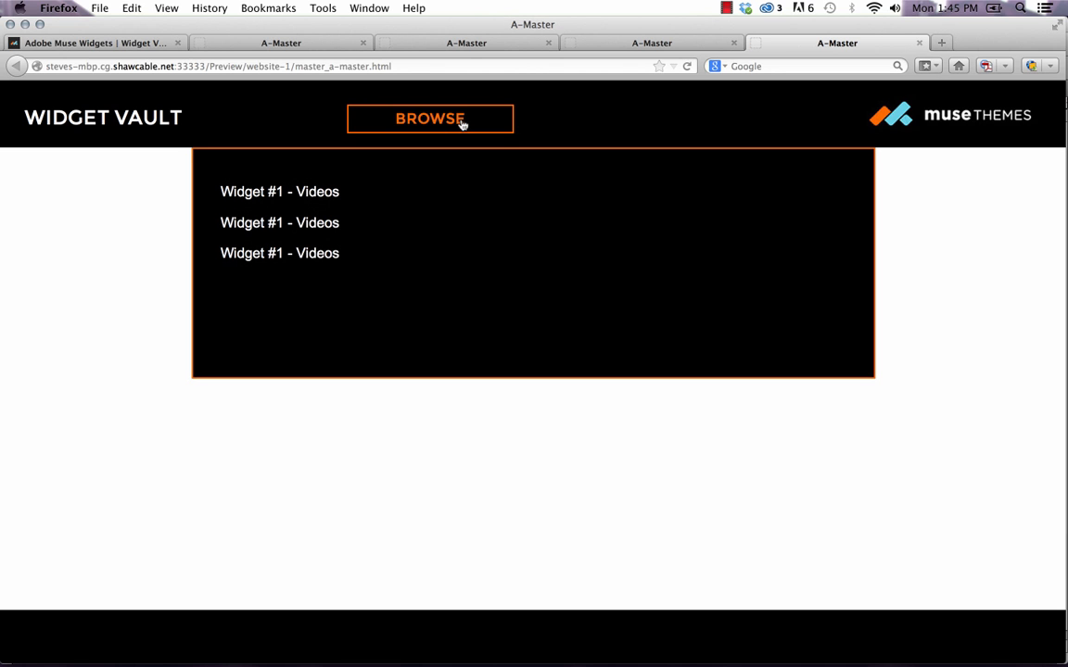
pyautogui.moveTo(261, 383)
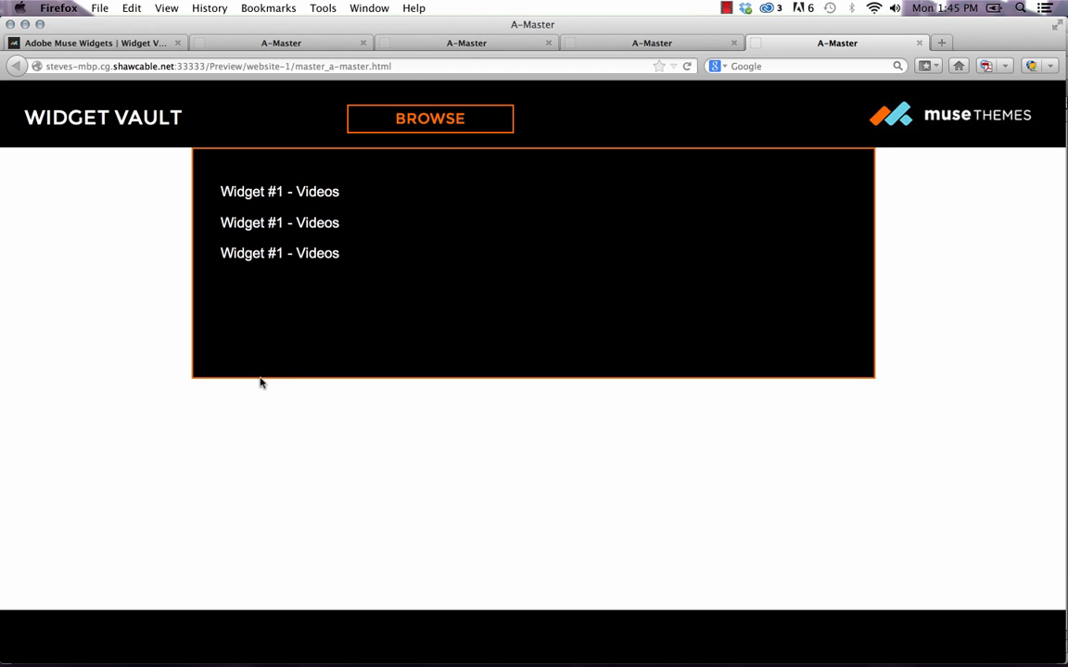
pyautogui.moveTo(438, 136)
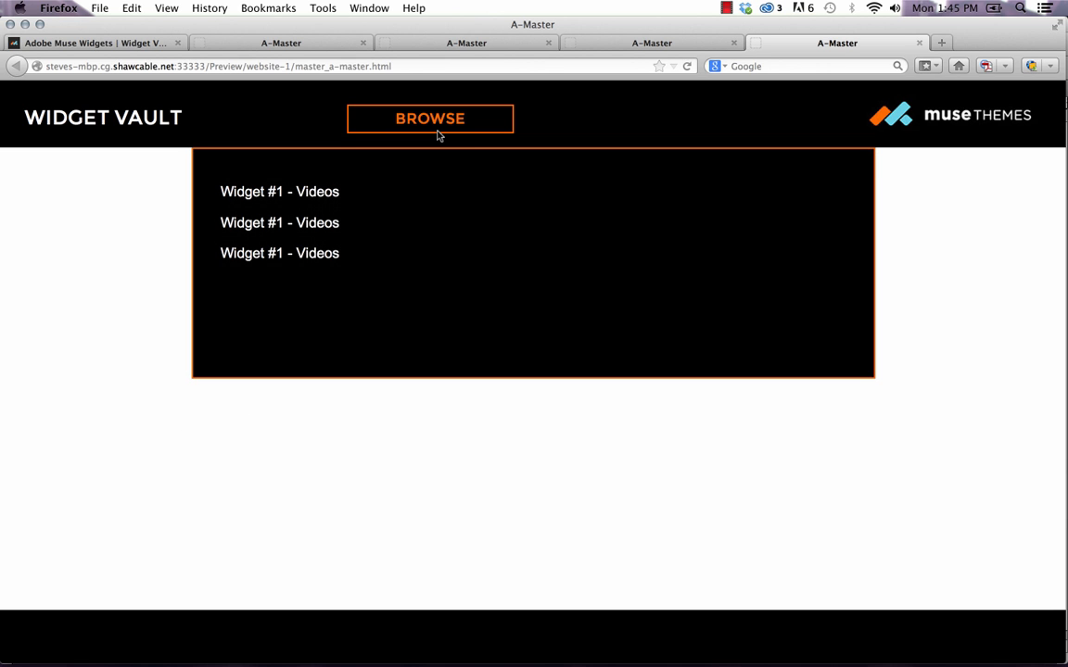
pyautogui.moveTo(478, 125)
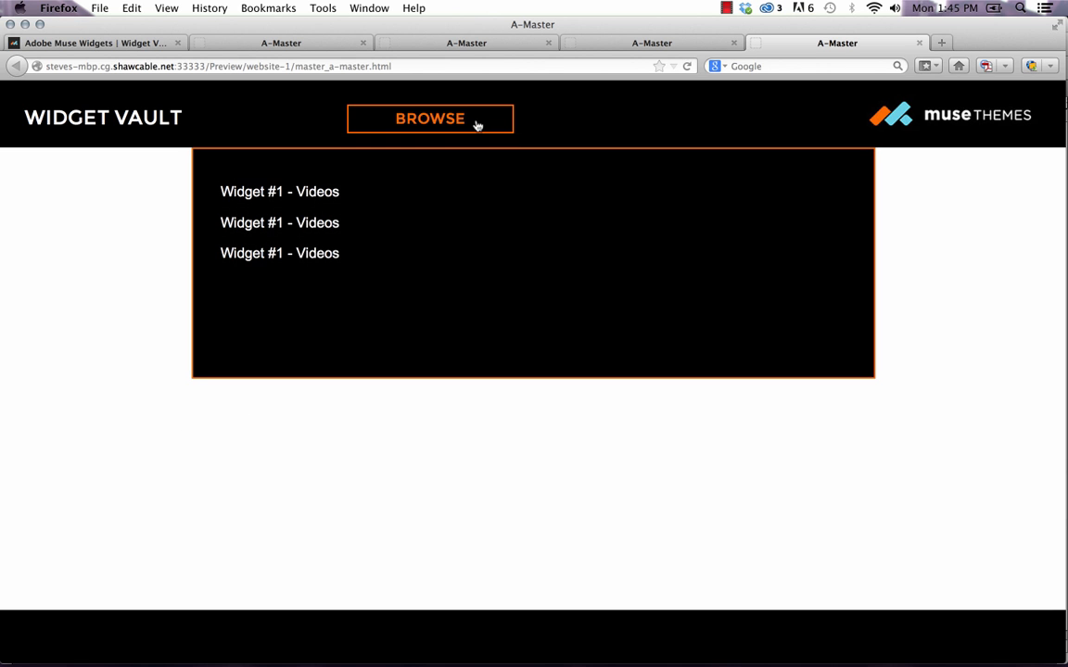
pyautogui.click(447, 640)
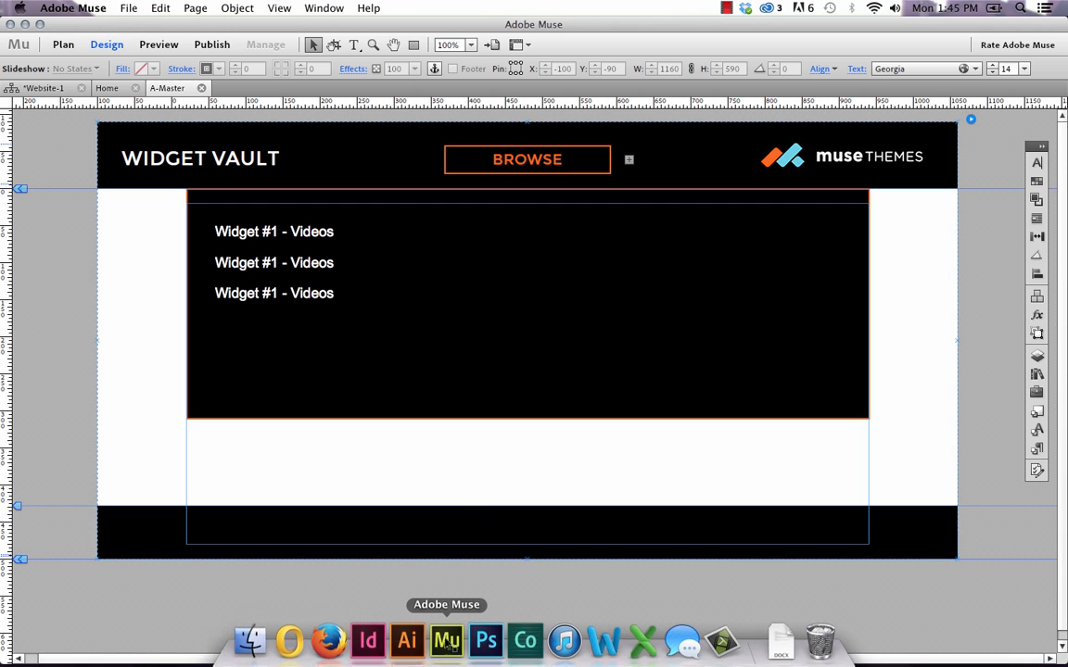
# - Rename Layer 2 to 'Master' and send the header title, BROWSE and logo onto it
pyautogui.click(526, 158)
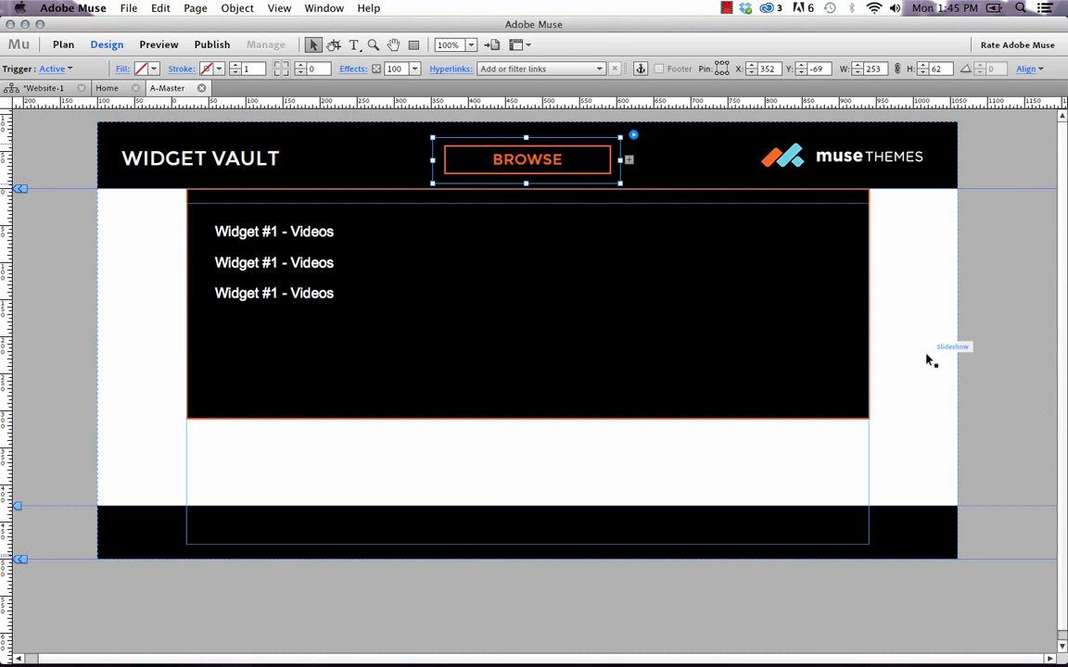
pyautogui.click(590, 322)
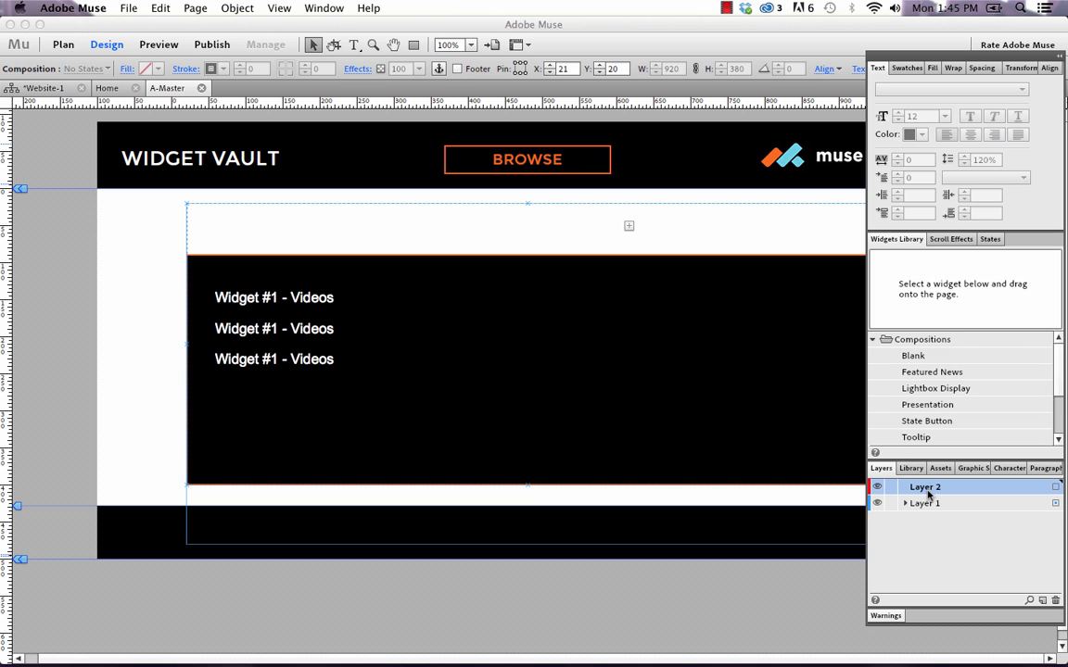
pyautogui.doubleClick(925, 486)
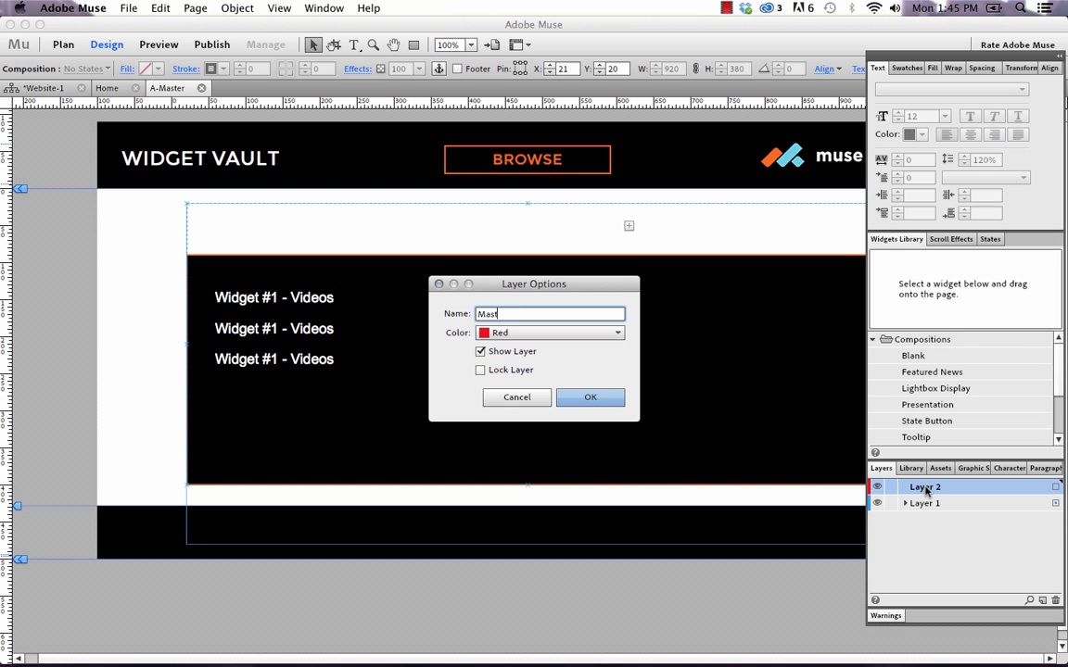
pyautogui.click(590, 397)
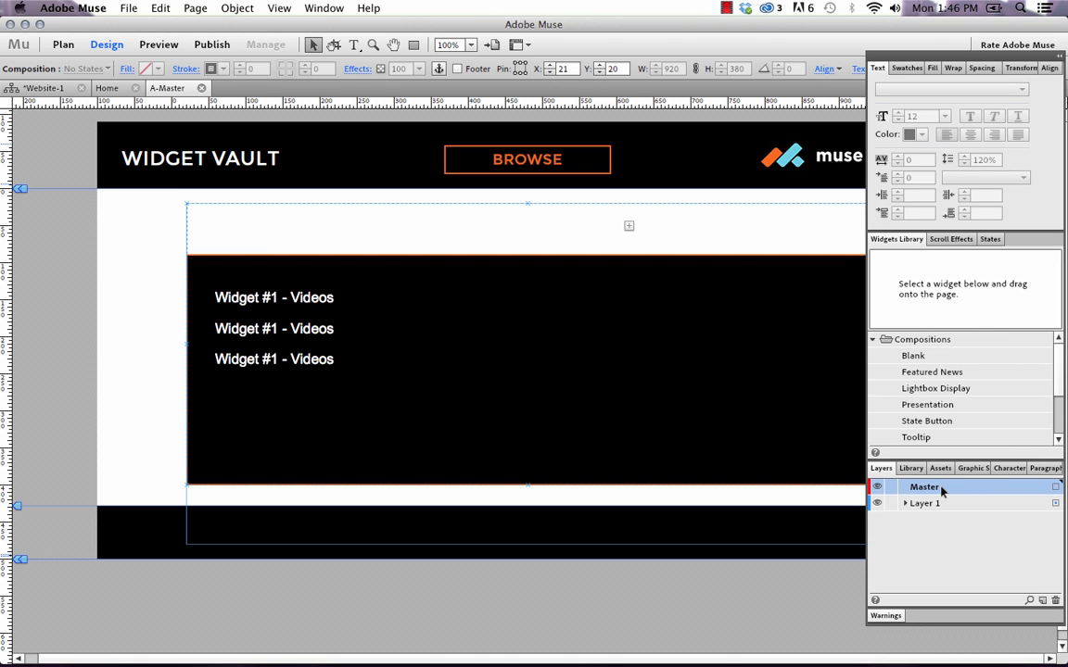
pyautogui.moveTo(304, 138)
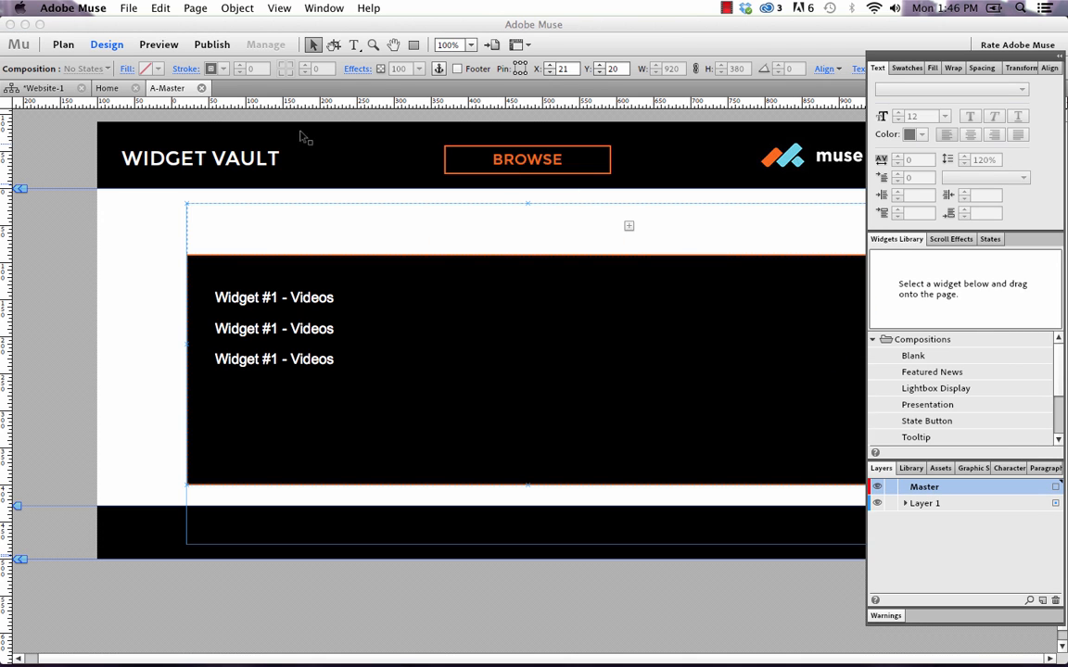
pyautogui.click(526, 158)
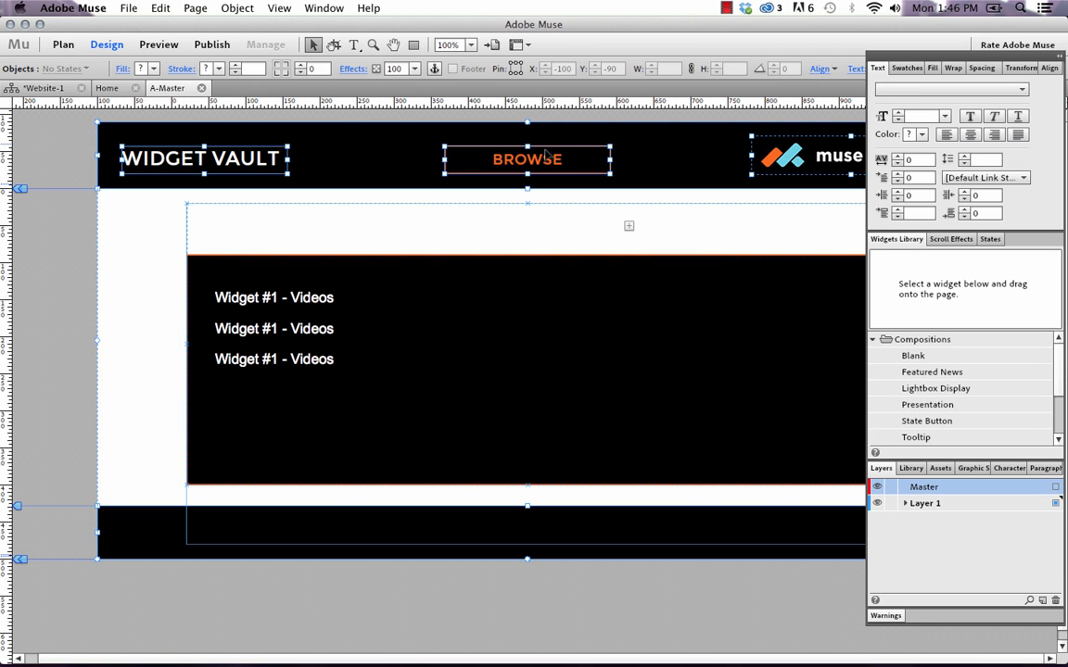
pyautogui.rightClick(526, 158)
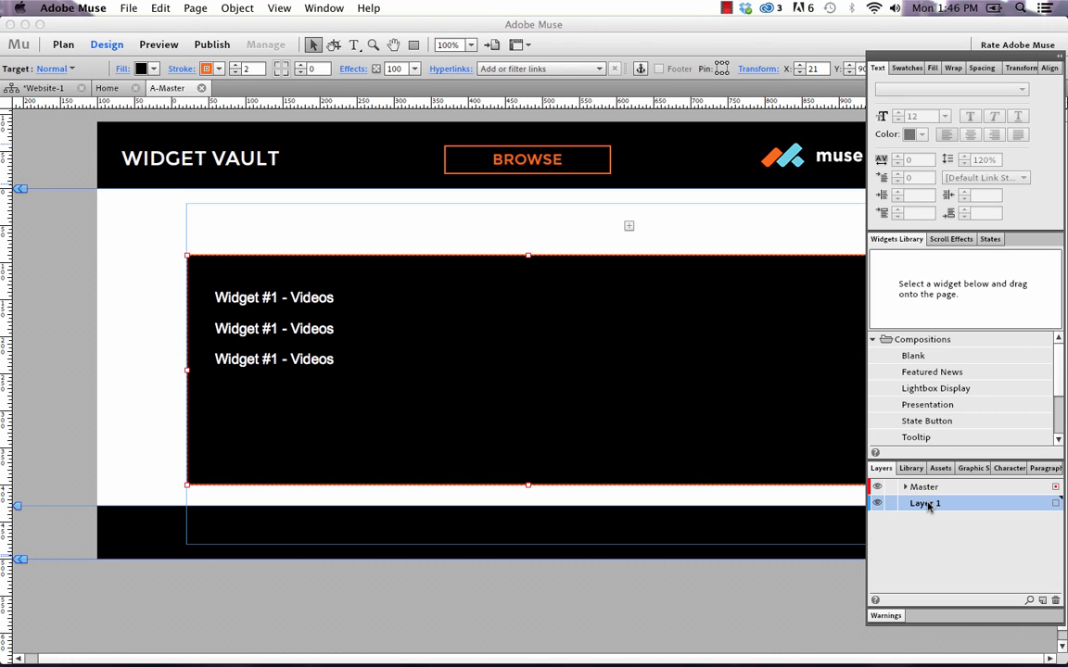
# - Rename Layer 1 to 'Menu', stack it above Master, and move the drop-down composition onto it
pyautogui.doubleClick(924, 503)
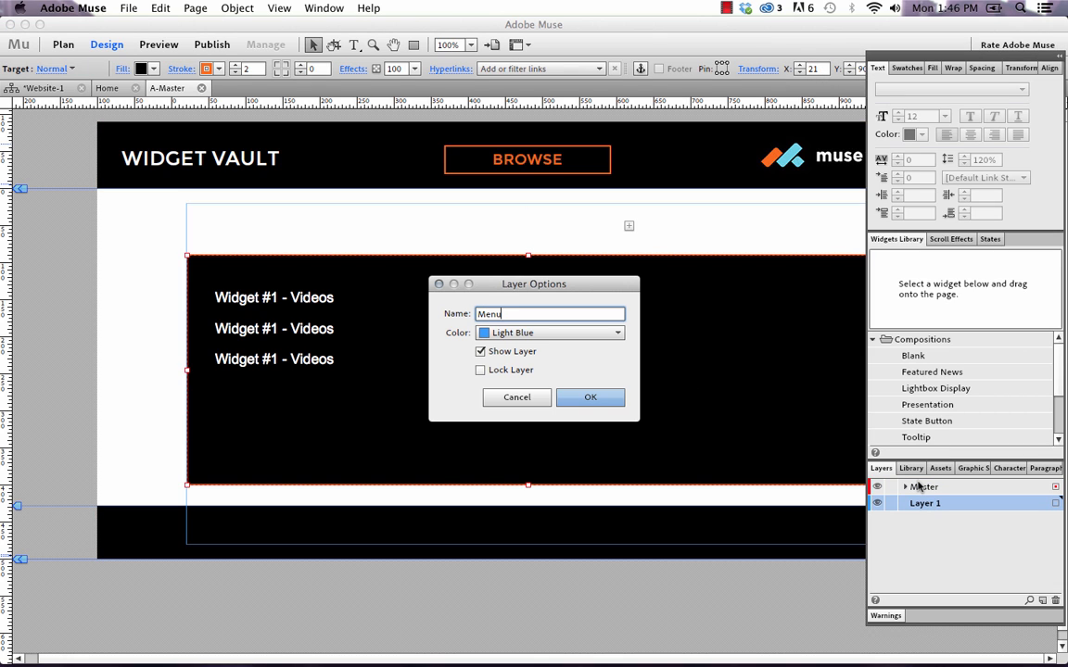
pyautogui.click(591, 397)
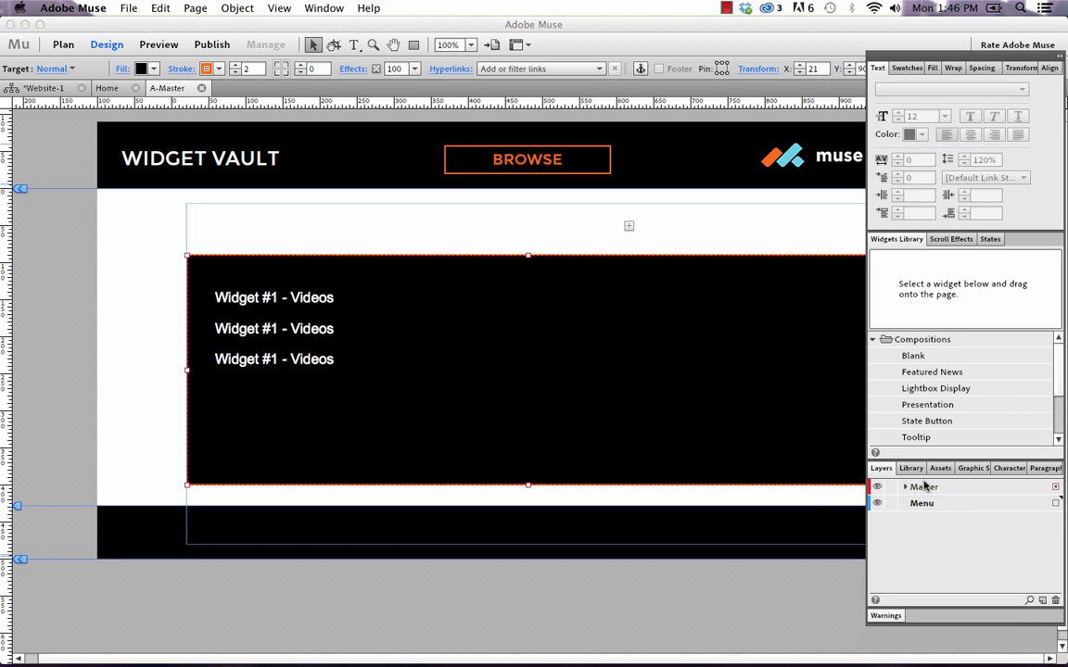
pyautogui.click(923, 502)
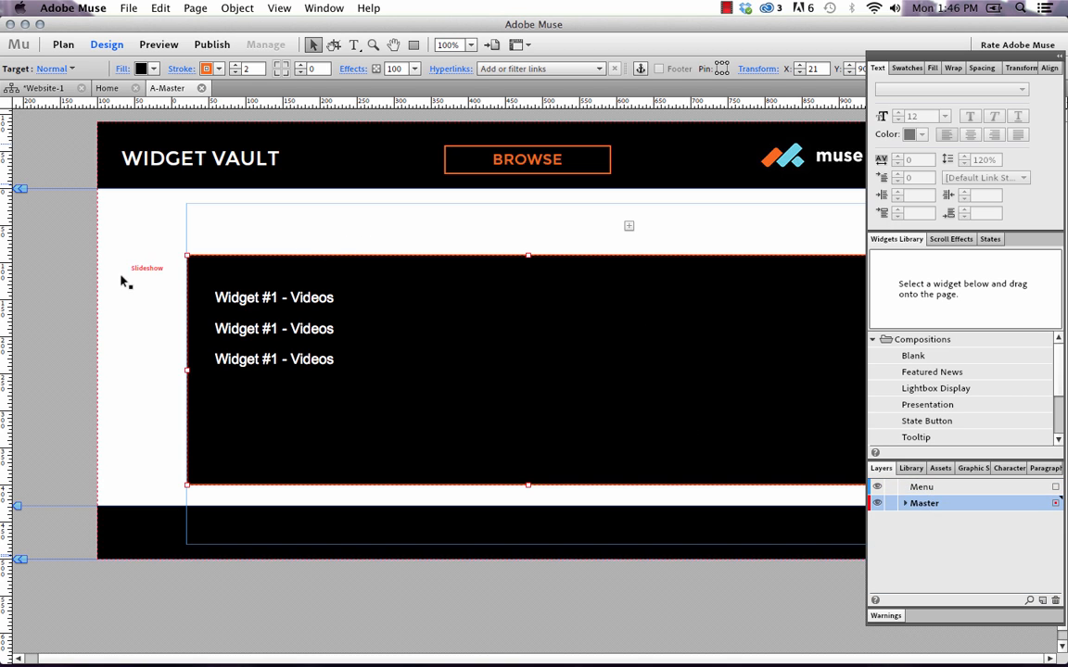
pyautogui.rightClick(389, 379)
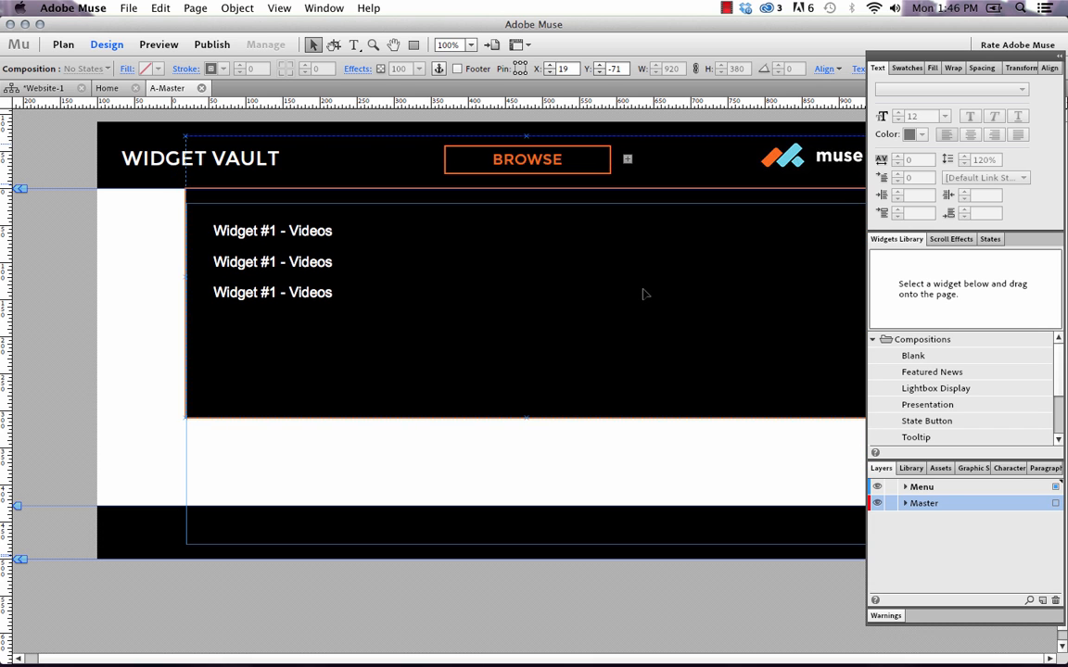
# - Preview the master page again and open the BROWSE drop-down in Firefox
pyautogui.click(128, 8)
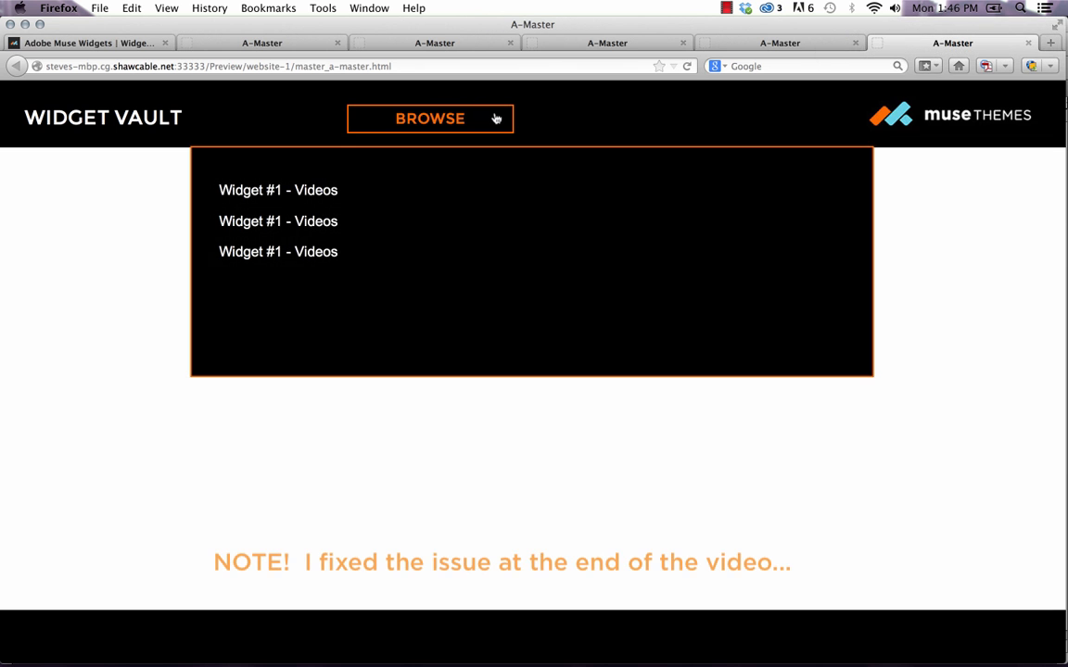
pyautogui.click(429, 118)
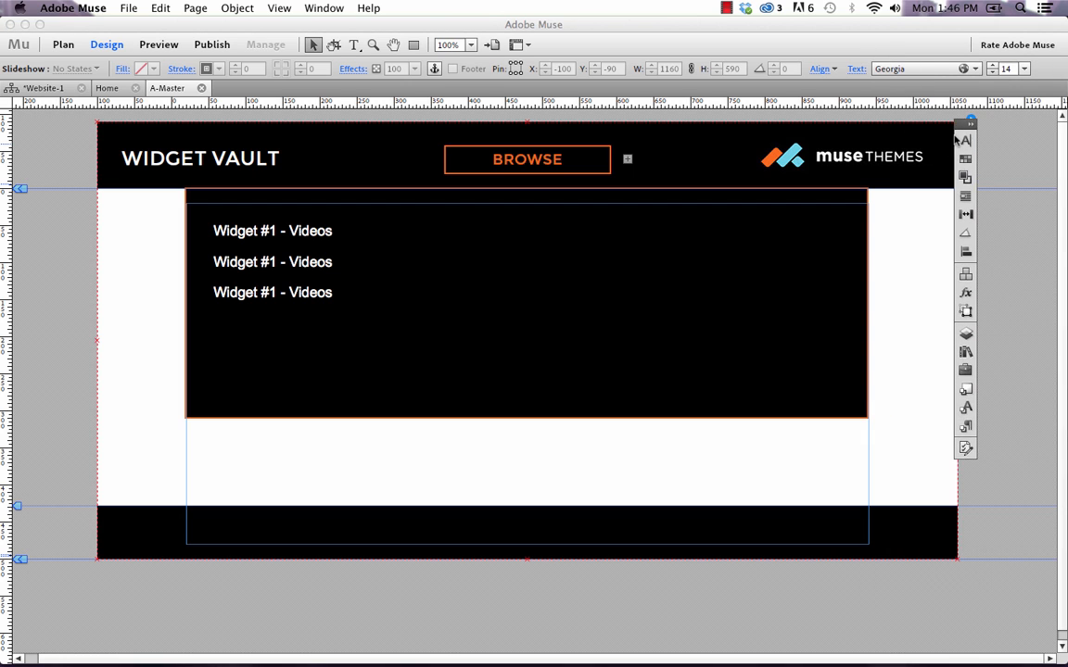
pyautogui.click(507, 321)
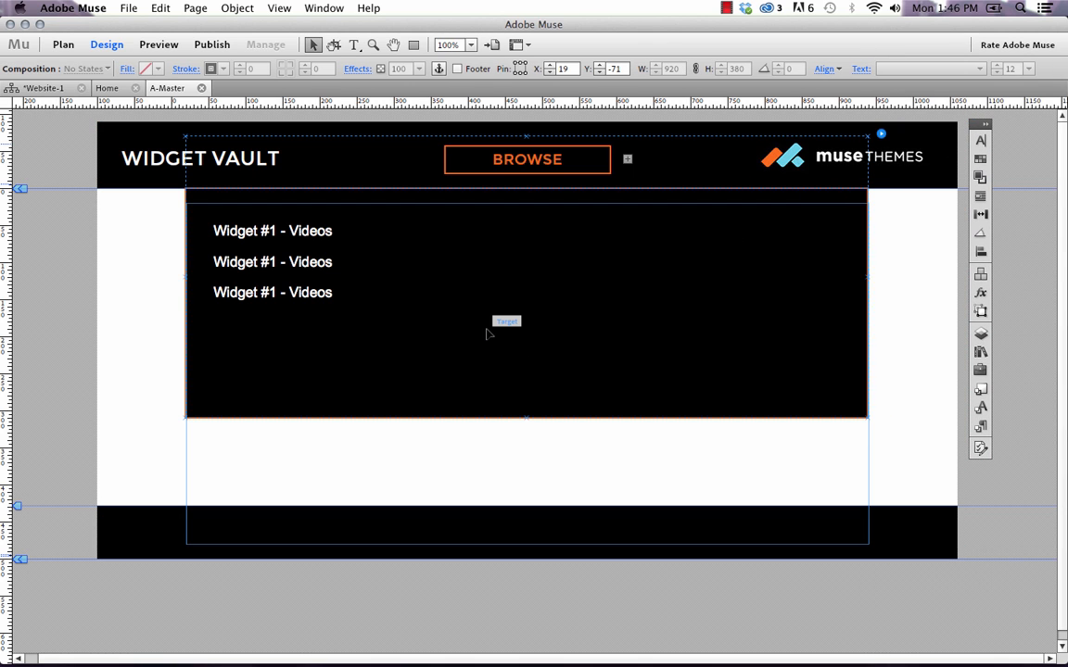
pyautogui.moveTo(552, 234)
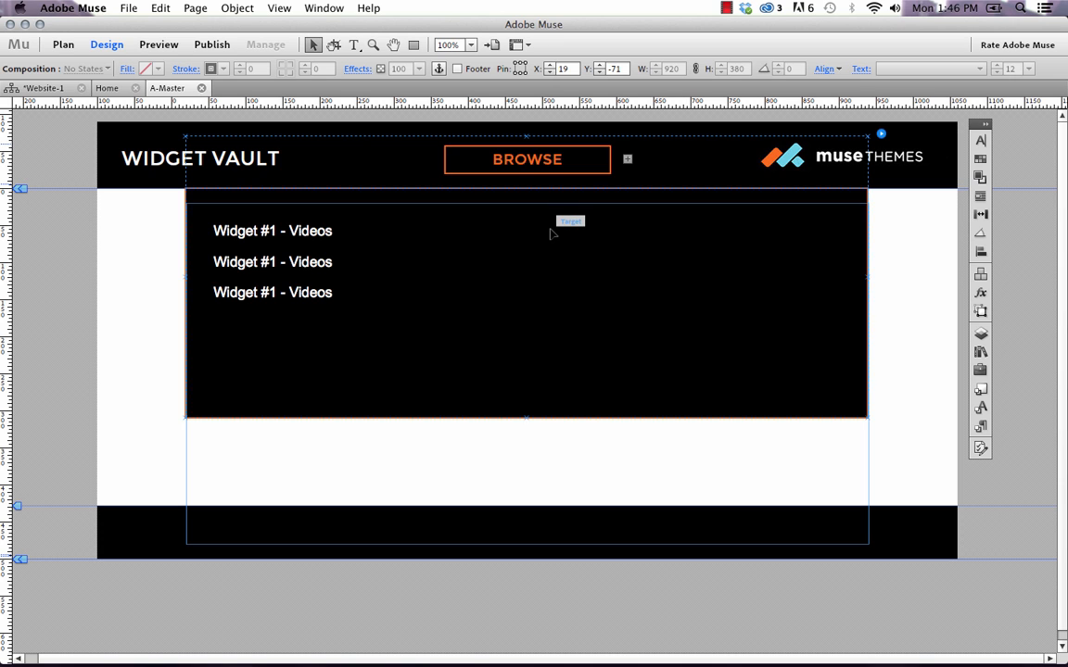
pyautogui.click(272, 231)
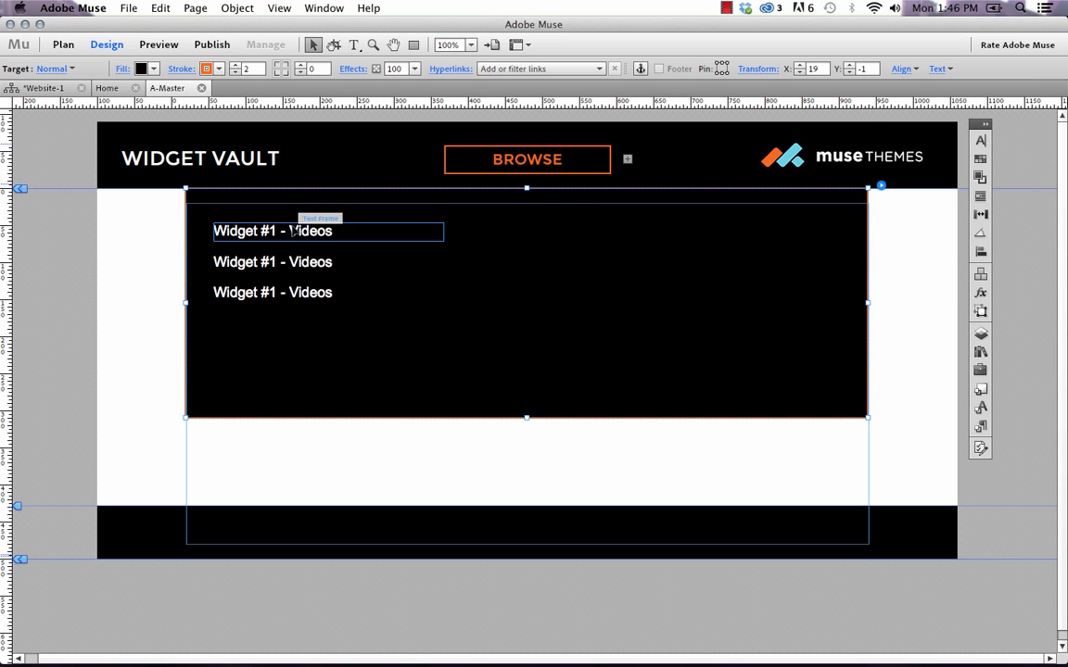
pyautogui.click(380, 352)
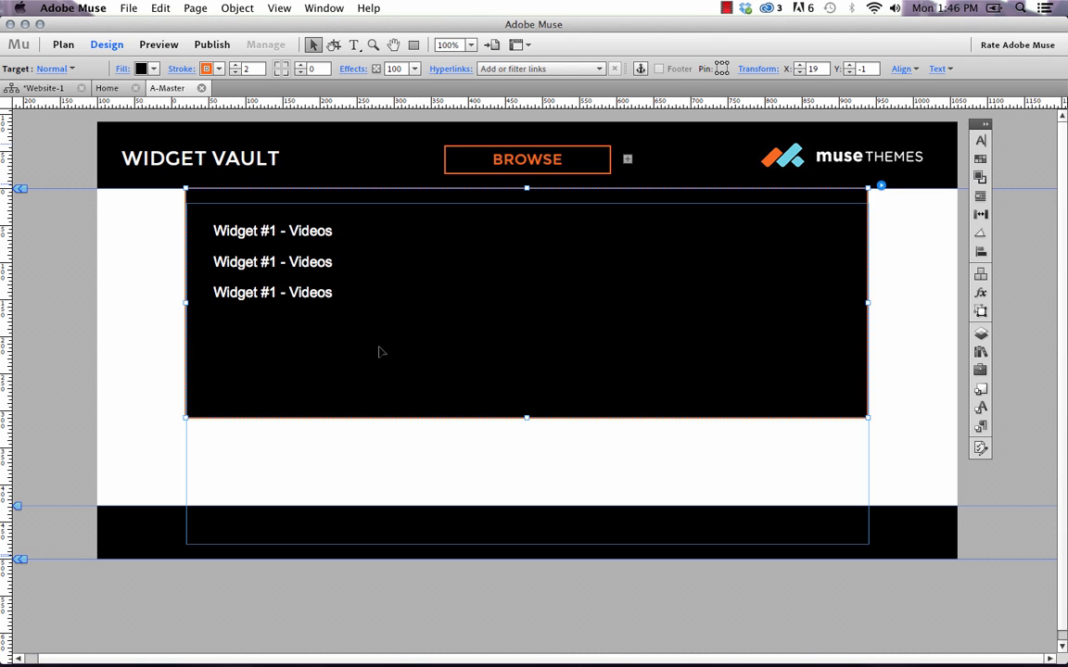
pyautogui.click(389, 445)
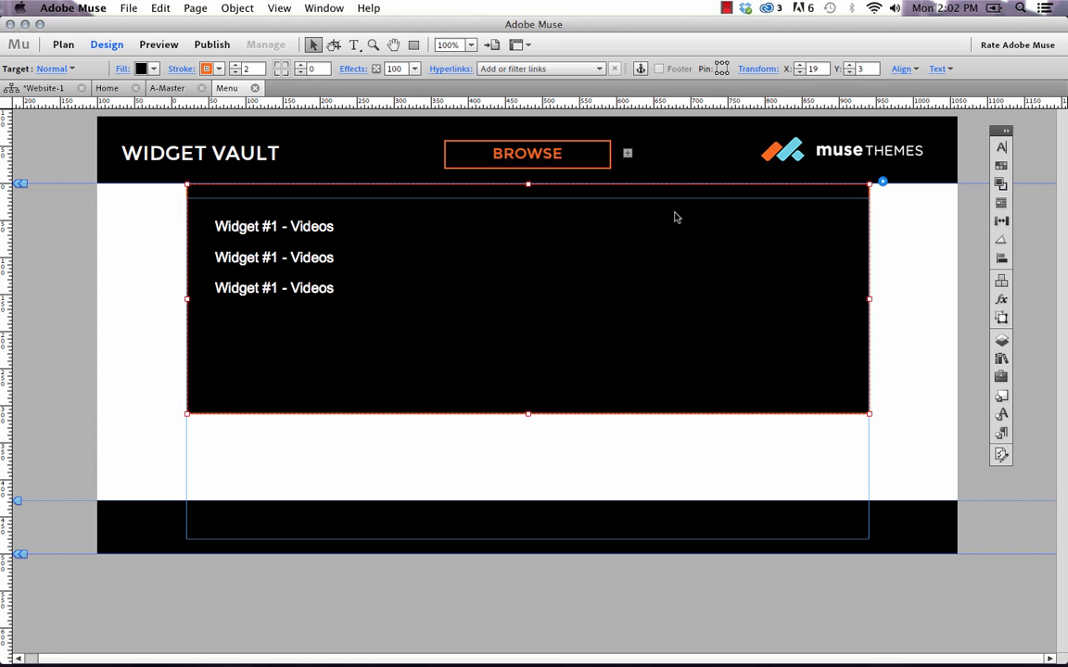
# - Select the BROWSE composition and preview the Menu master page in the browser
pyautogui.click(527, 153)
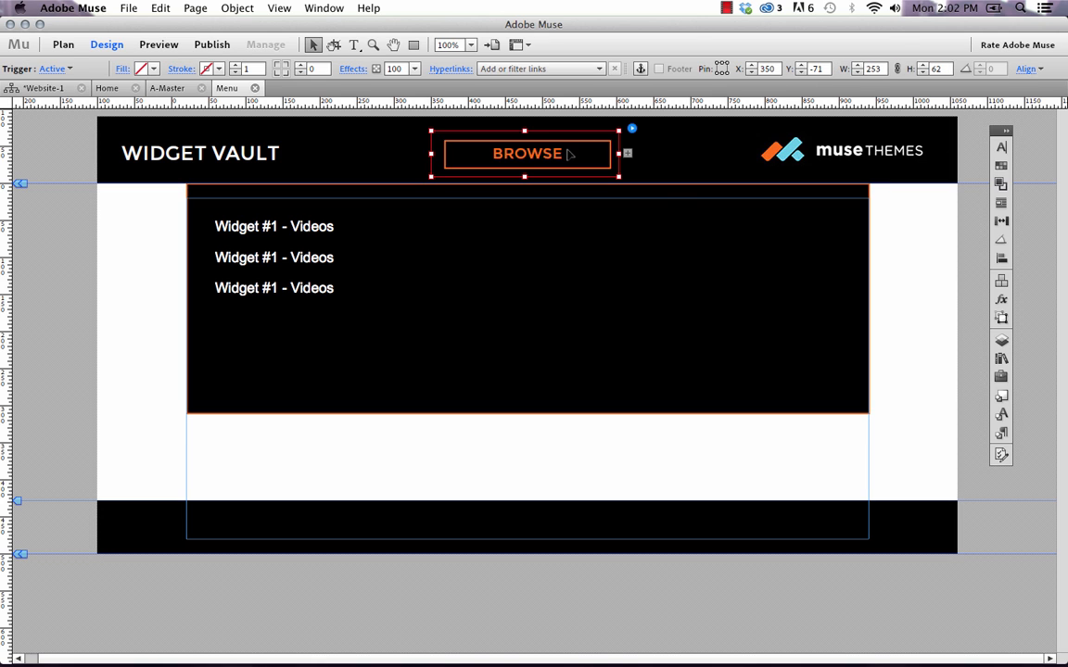
pyautogui.moveTo(600, 172)
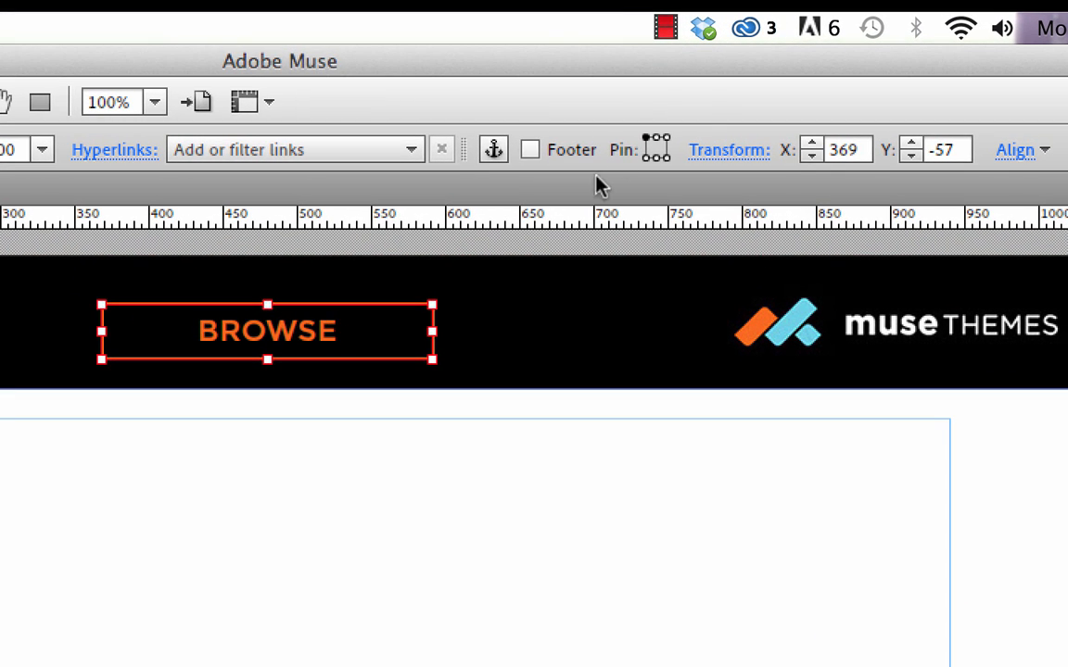
pyautogui.moveTo(697, 99)
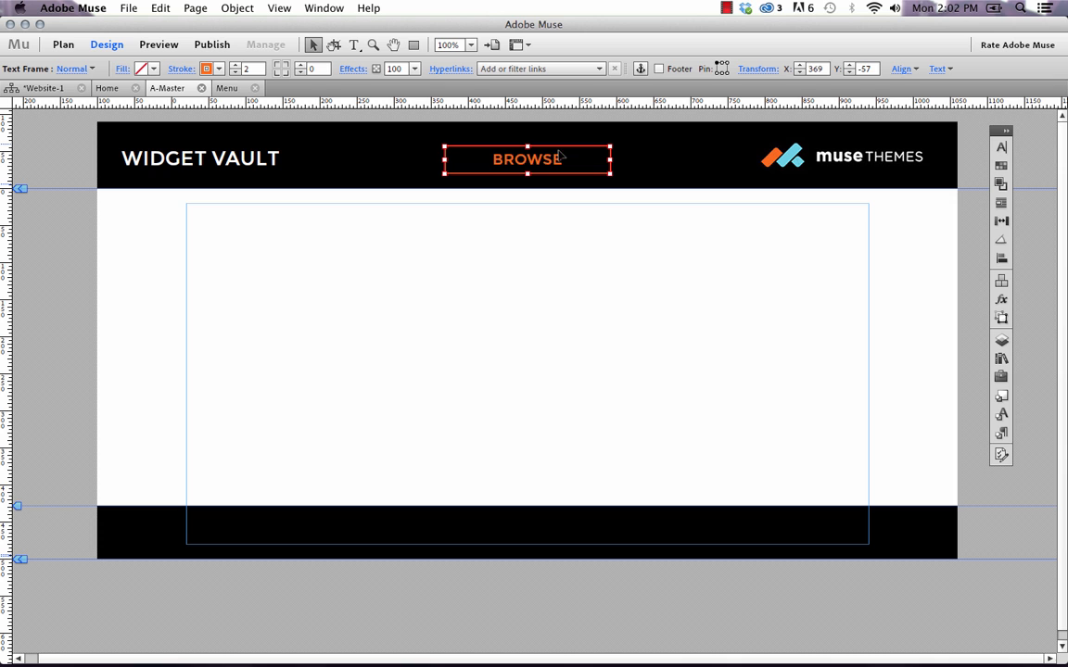
pyautogui.moveTo(721, 69)
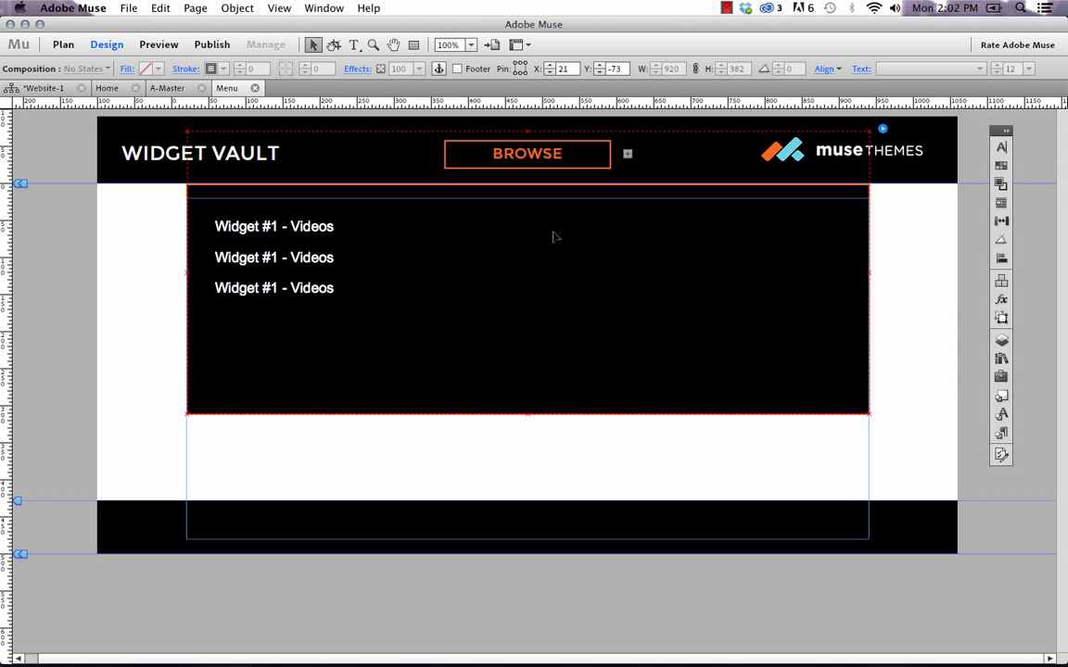
pyautogui.click(128, 7)
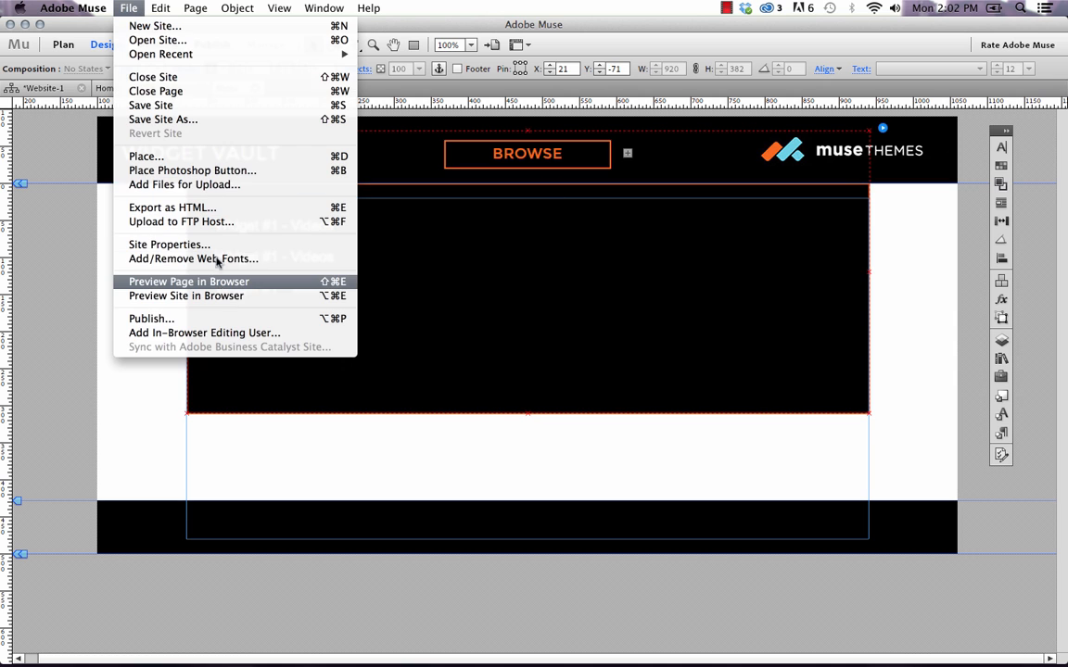
pyautogui.click(188, 280)
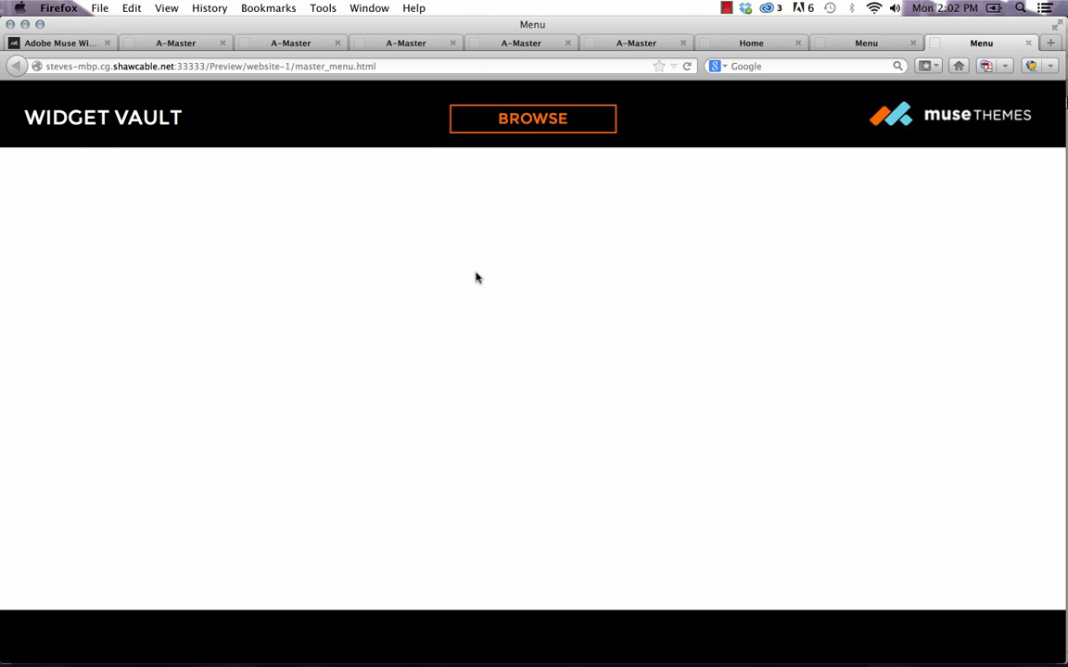